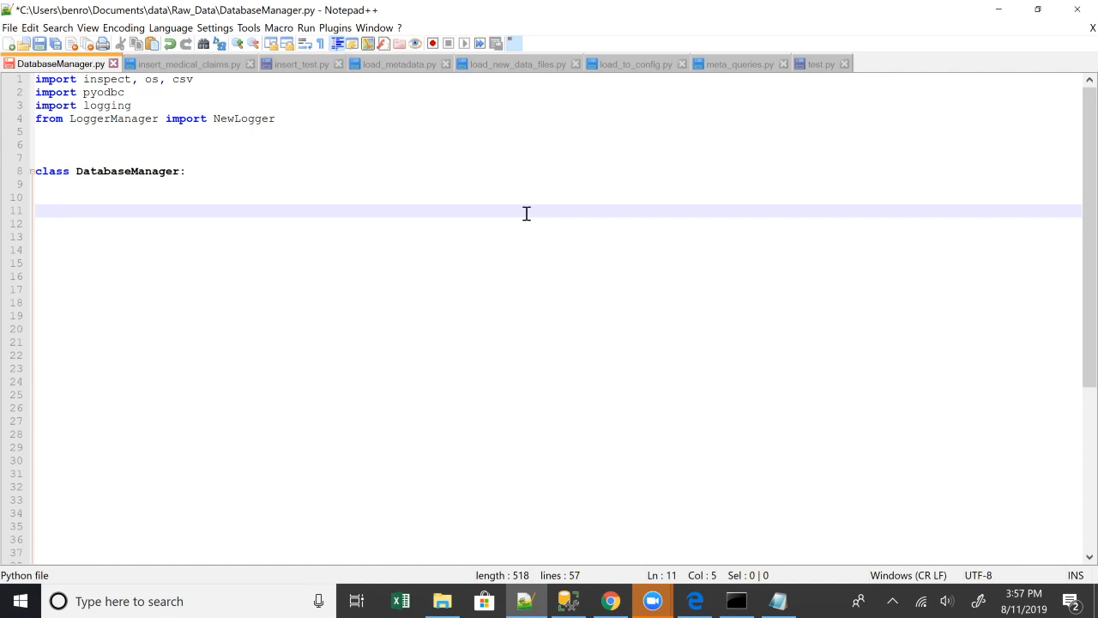
mouse_move(597, 592)
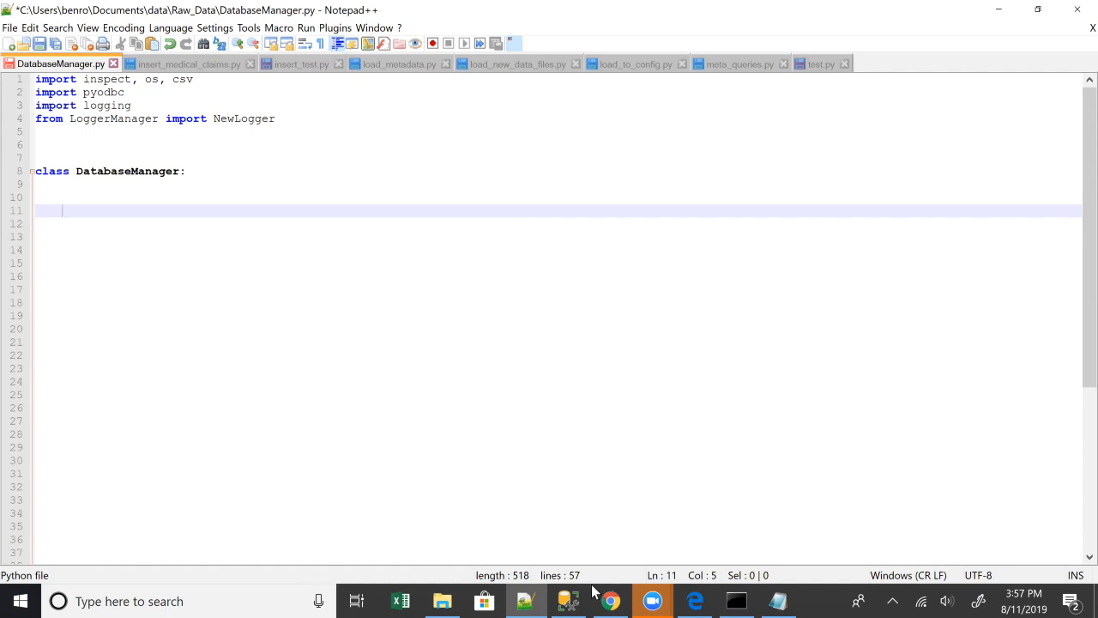
Step: Switch from Notepad++ to SQL Server Management Studio
click(570, 601)
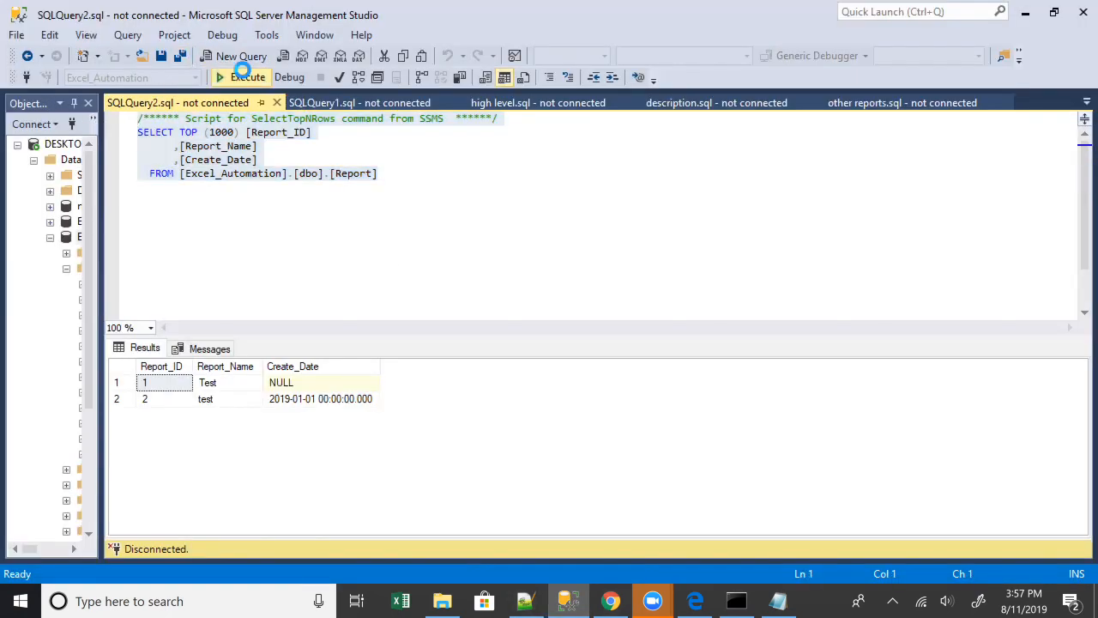
Step: Execute the Report table query after connecting and inspect the Report_Name and Report_ID result columns
click(243, 76)
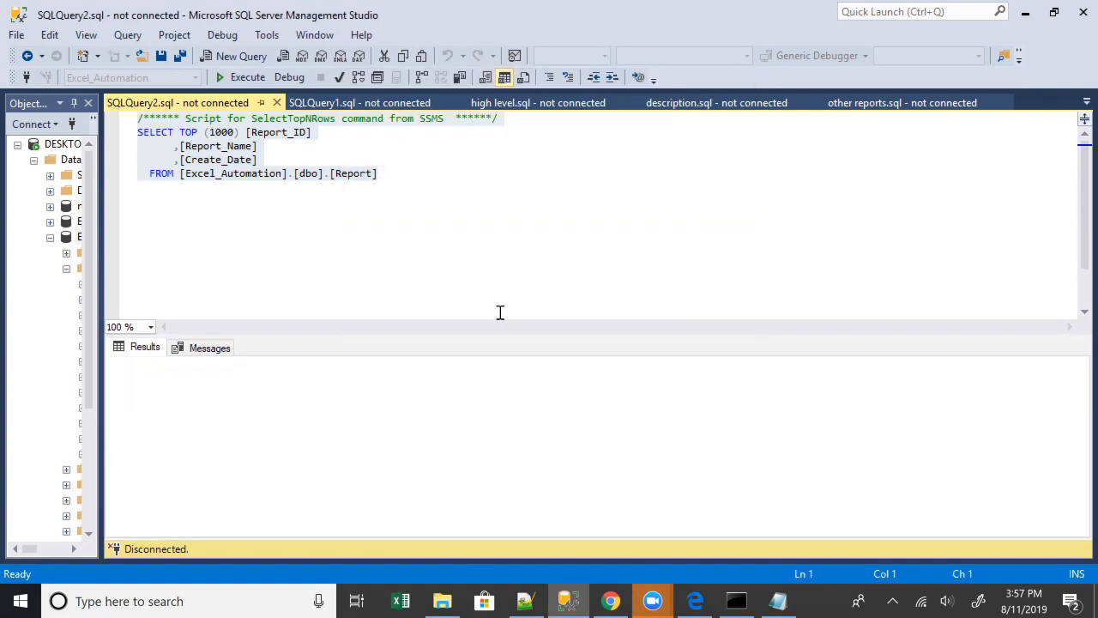
click(248, 75)
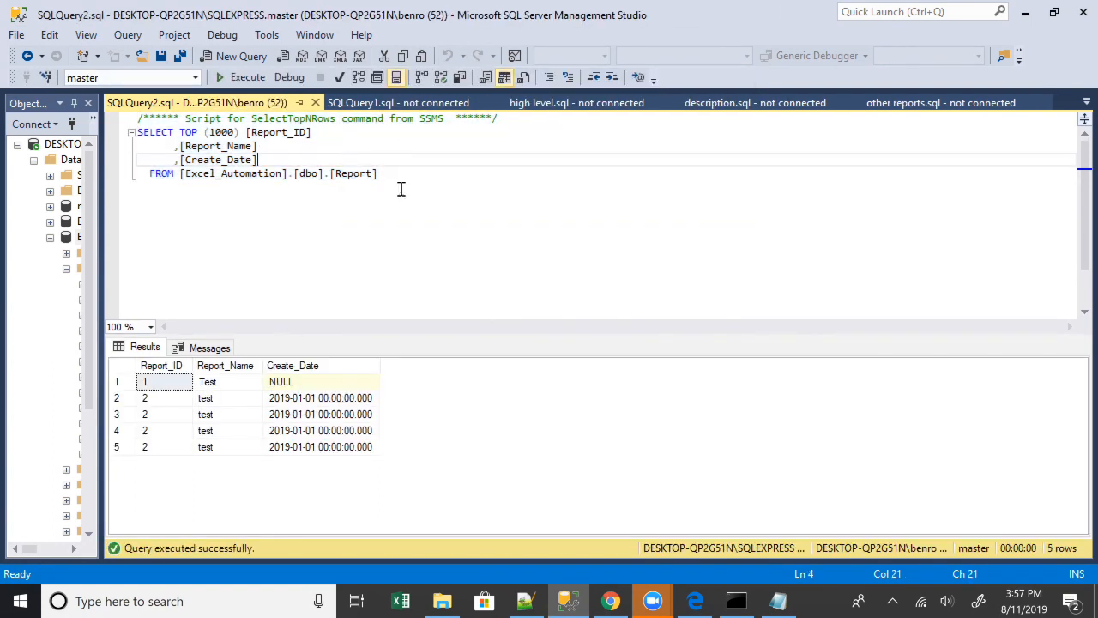
click(225, 364)
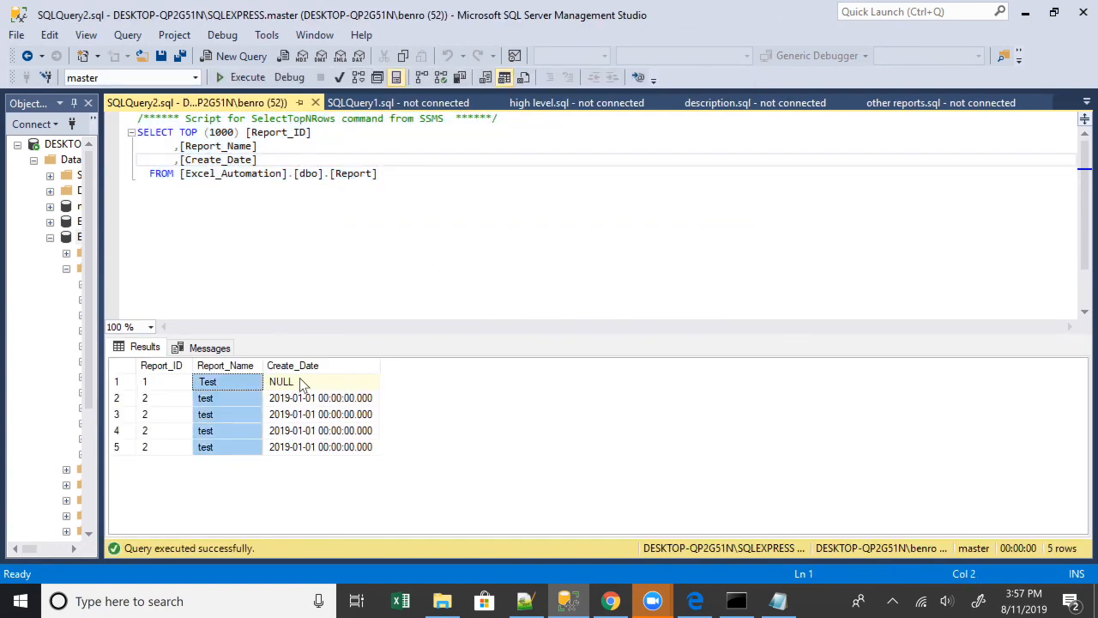
click(323, 381)
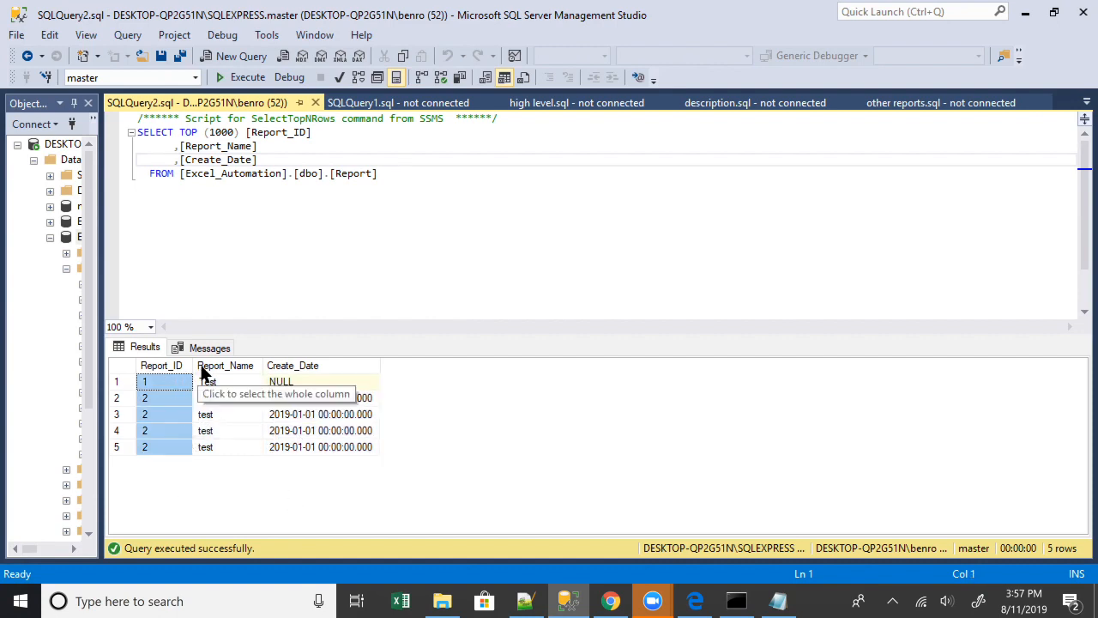
mouse_move(313, 261)
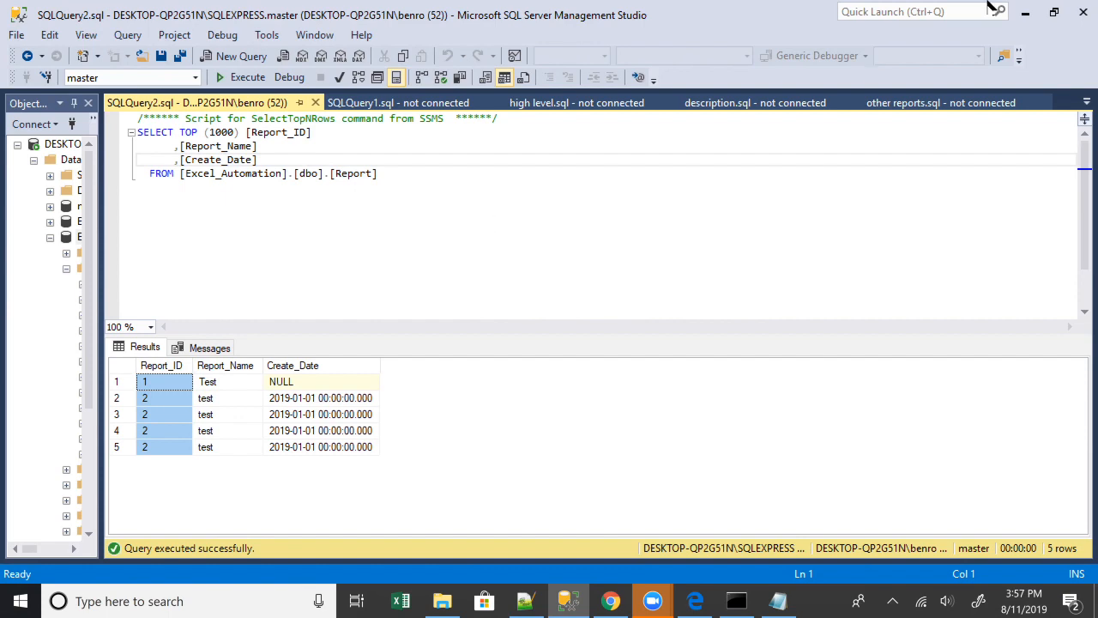
mouse_move(734, 45)
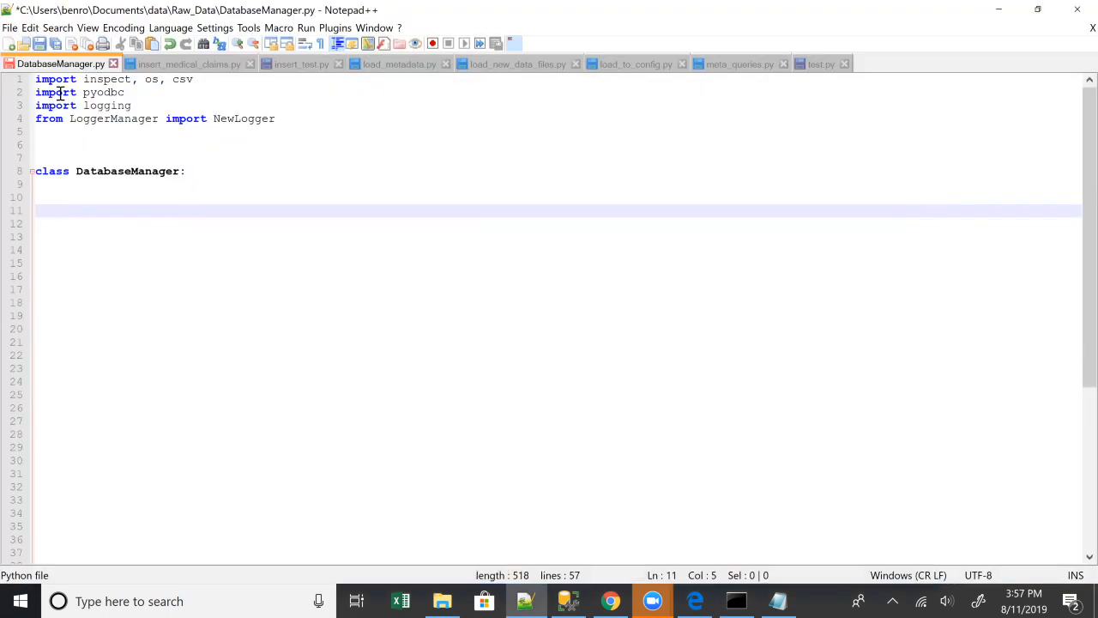
mouse_move(148, 200)
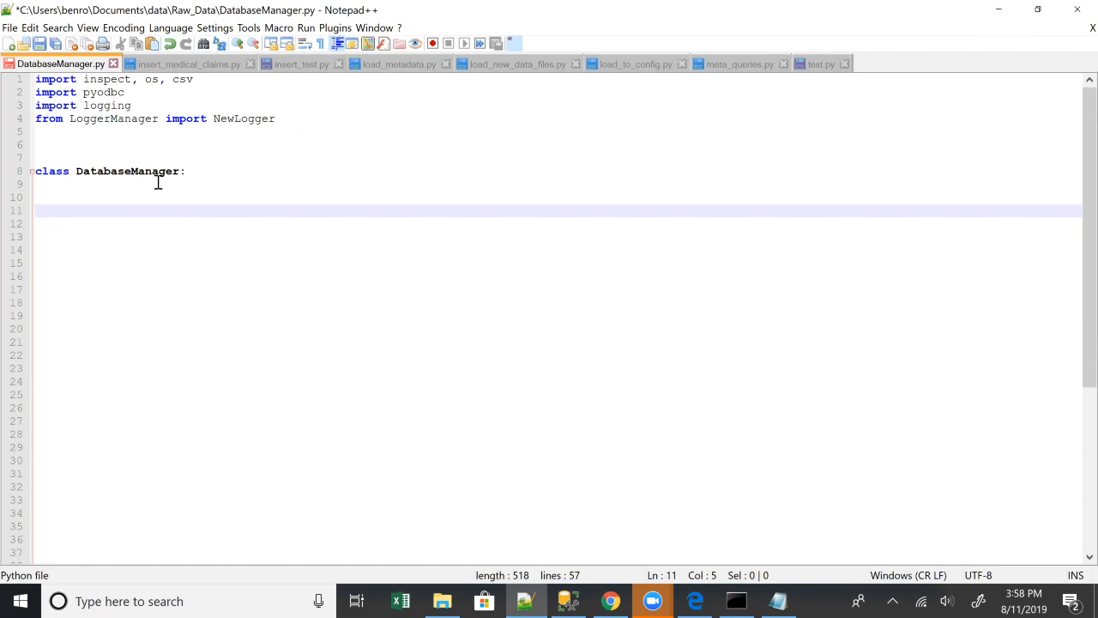
Step: Write def __init__(self, server_name, database, logger_file_name="") inside DatabaseManager
text(def)
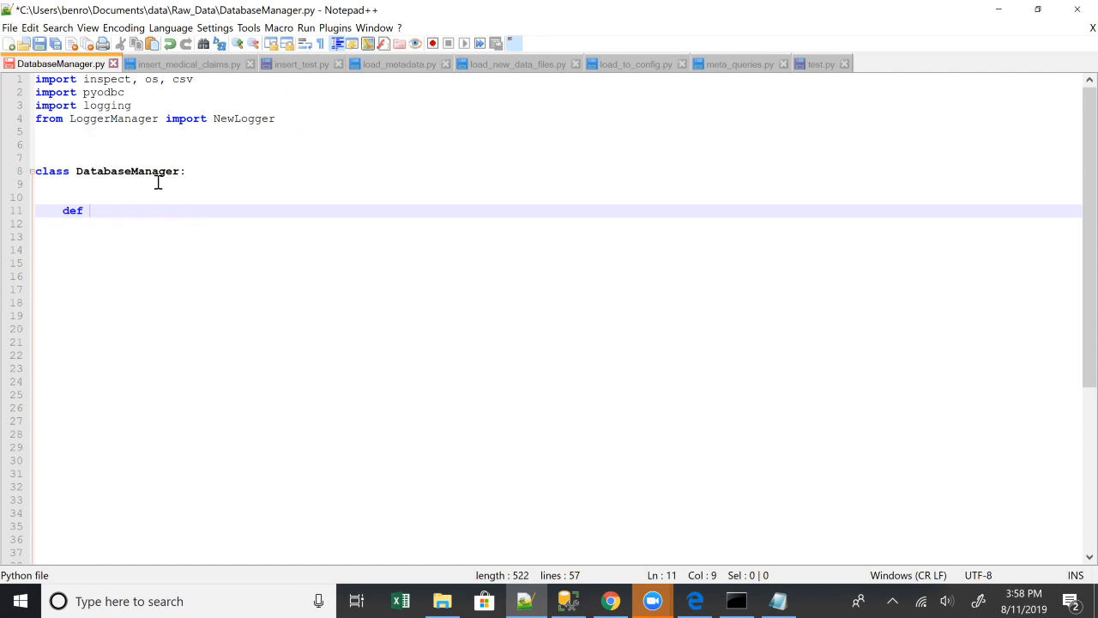
text(__in)
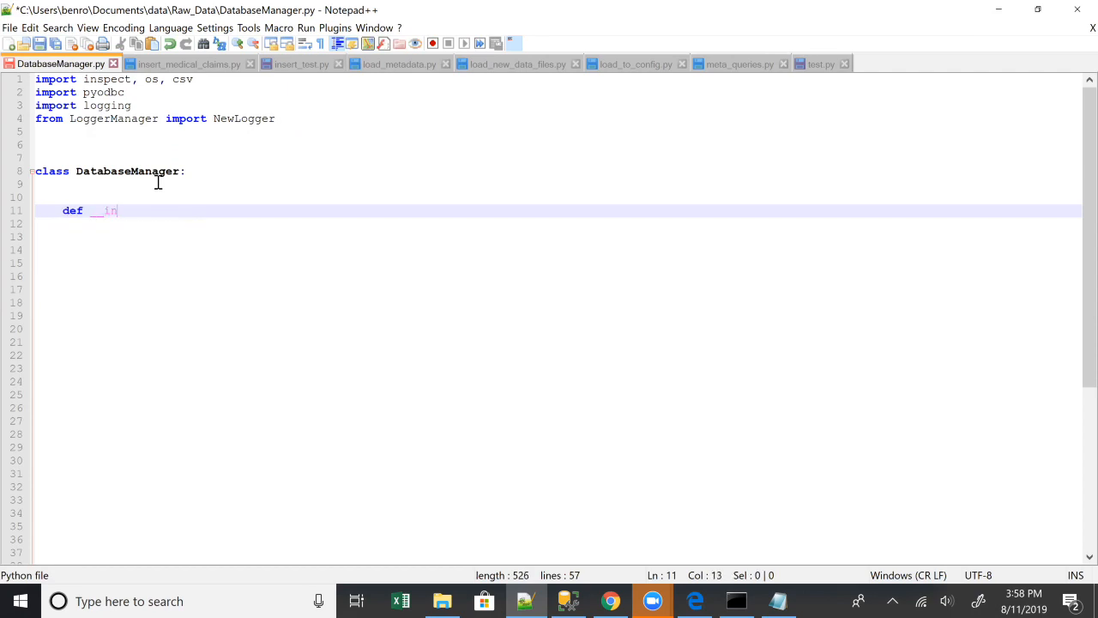
text(it__()
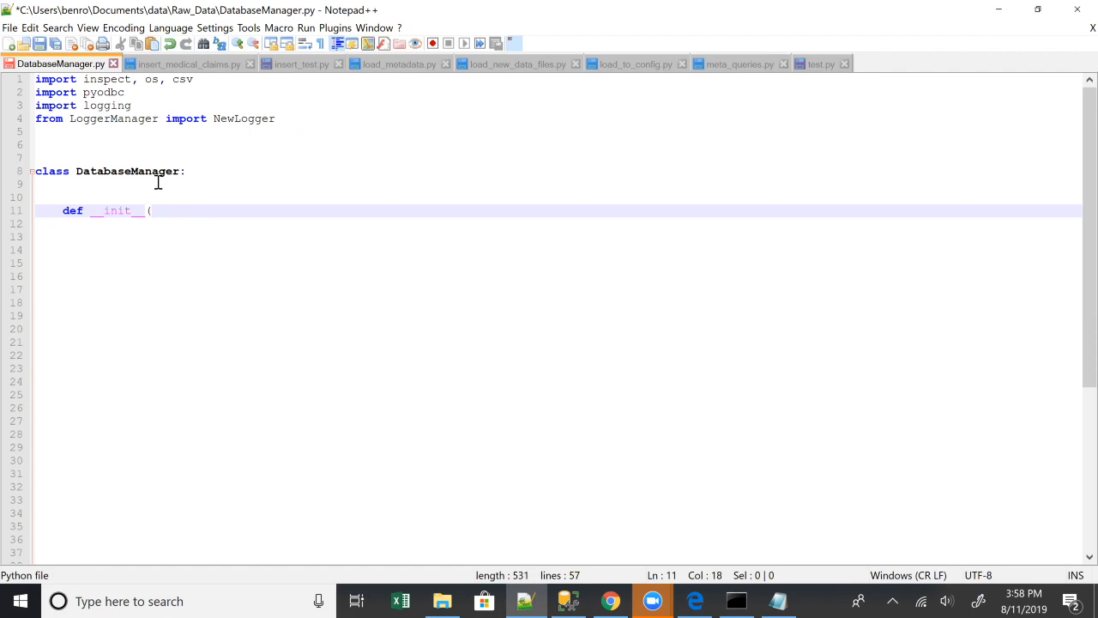
text(self,)
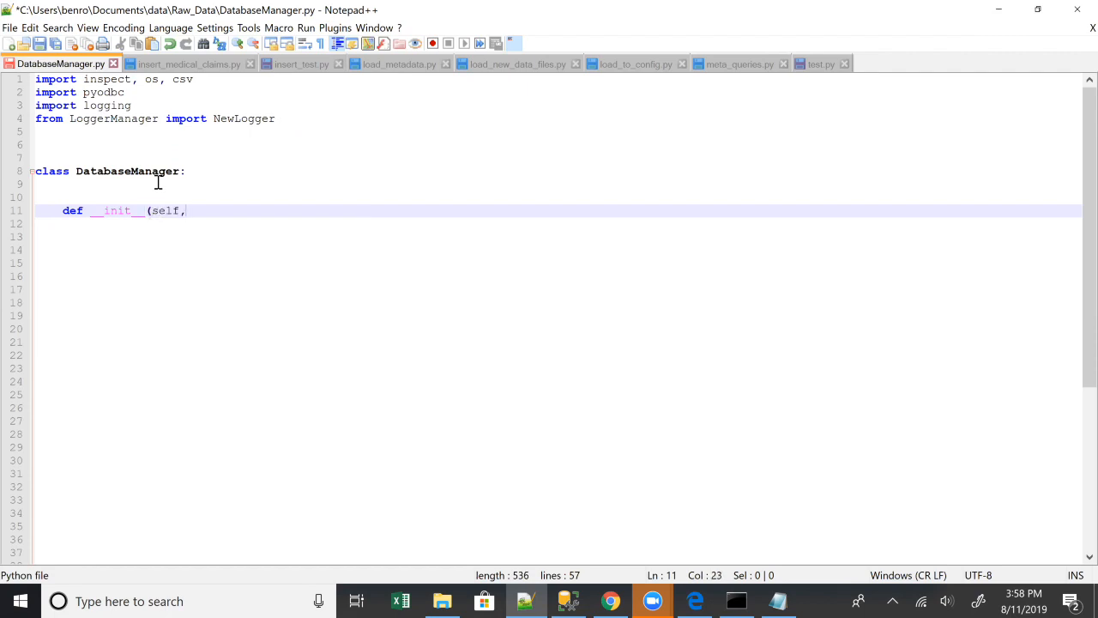
text(server_name,database)
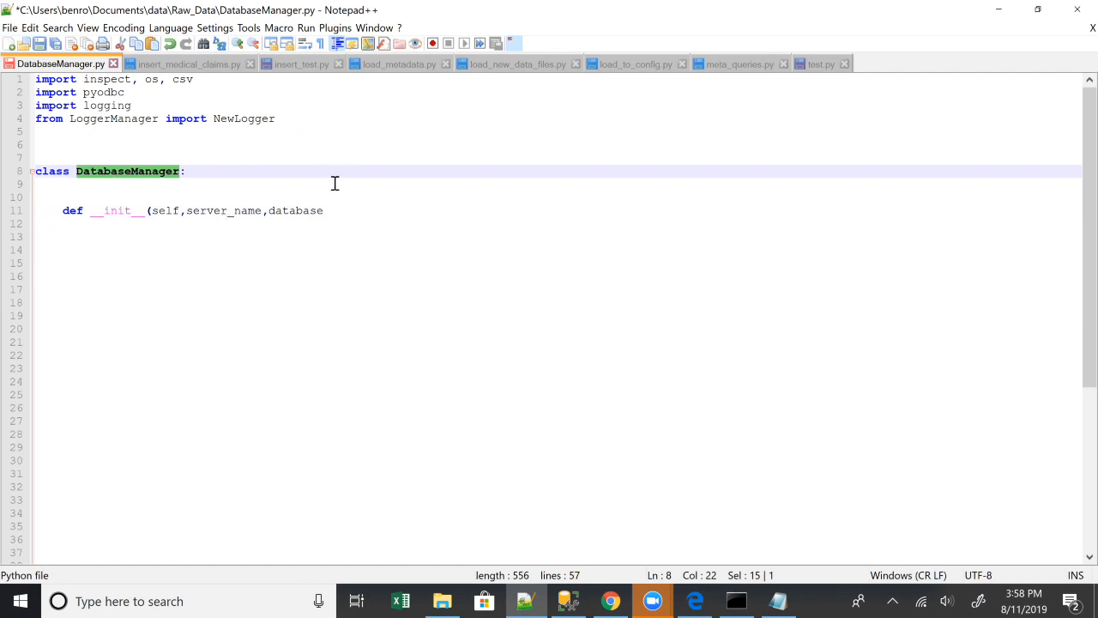
click(330, 210)
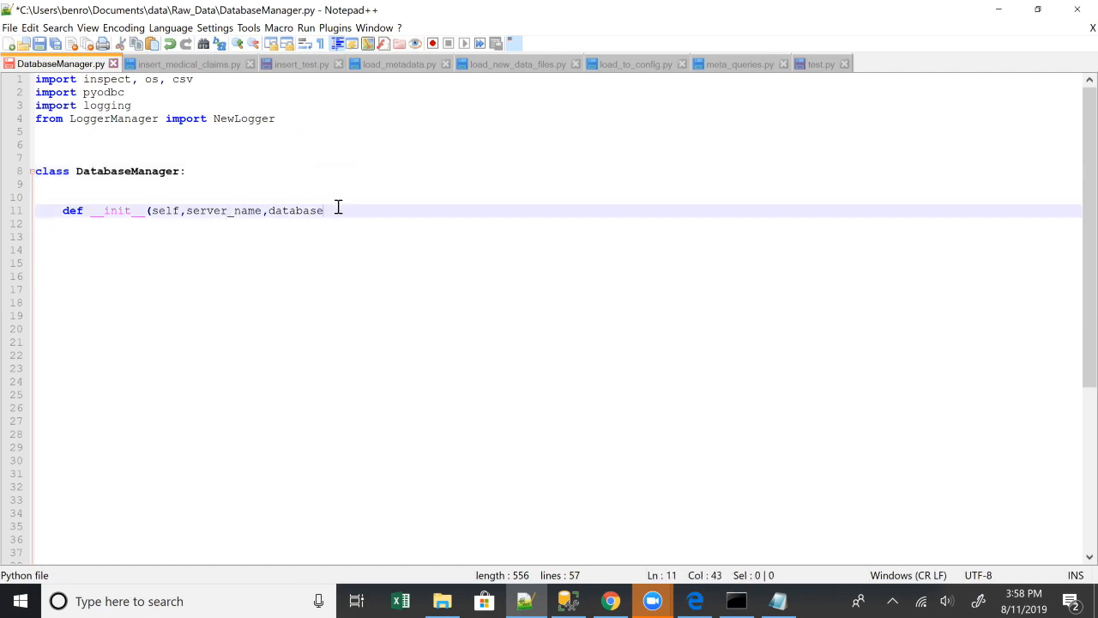
text(,logger_file_name=""):)
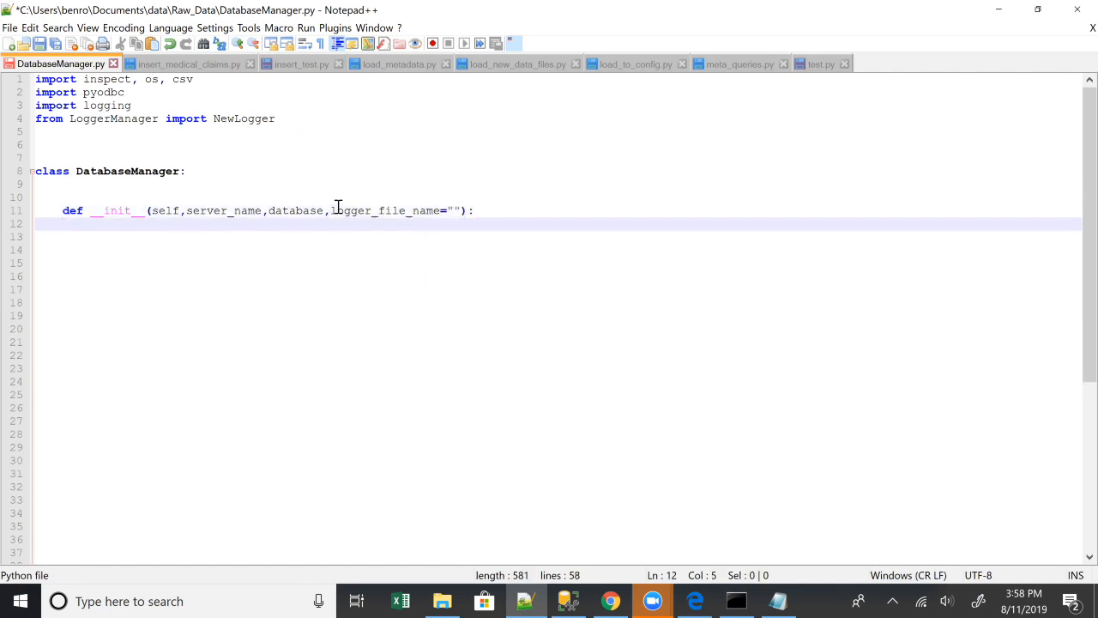
Step: Start self.conn = pyodbc.connect("") in the constructor
text(self)
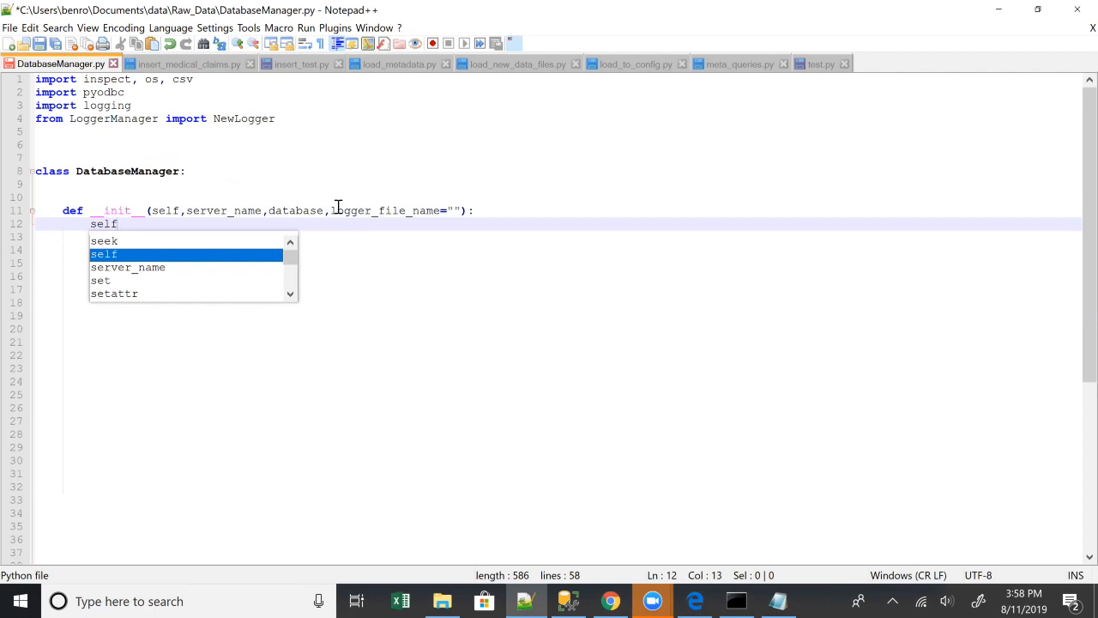
text(.conn)
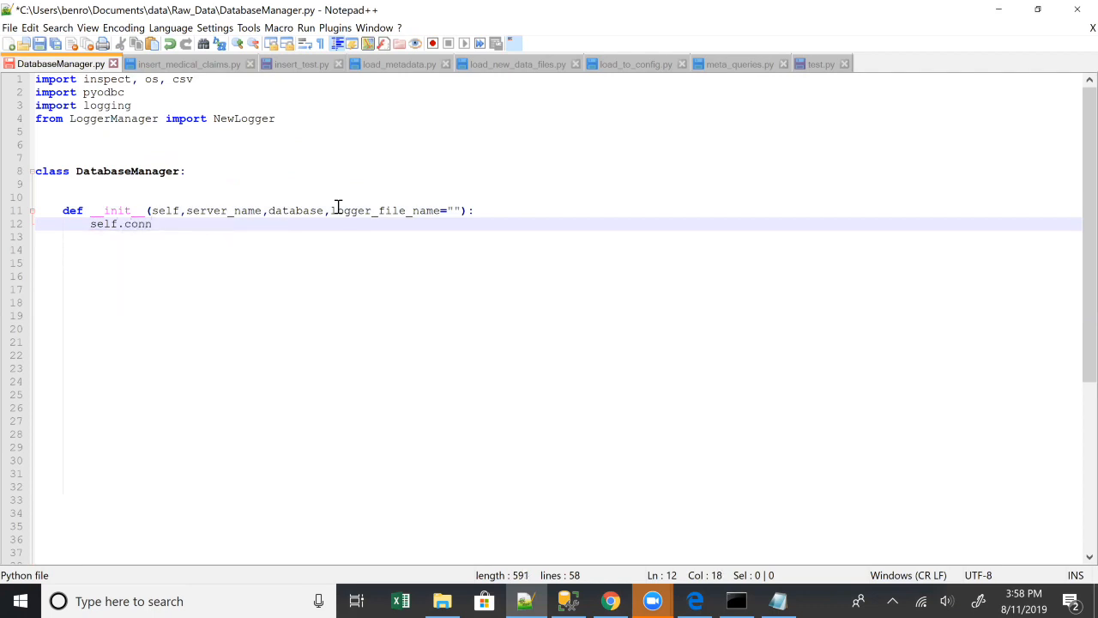
text(=p)
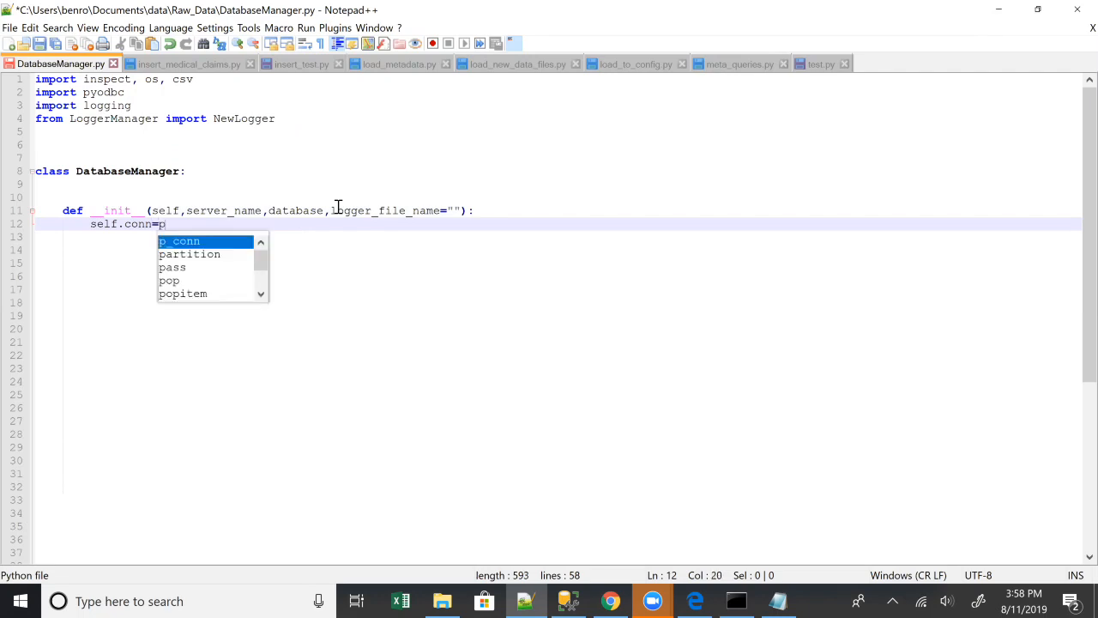
text(yodbc)
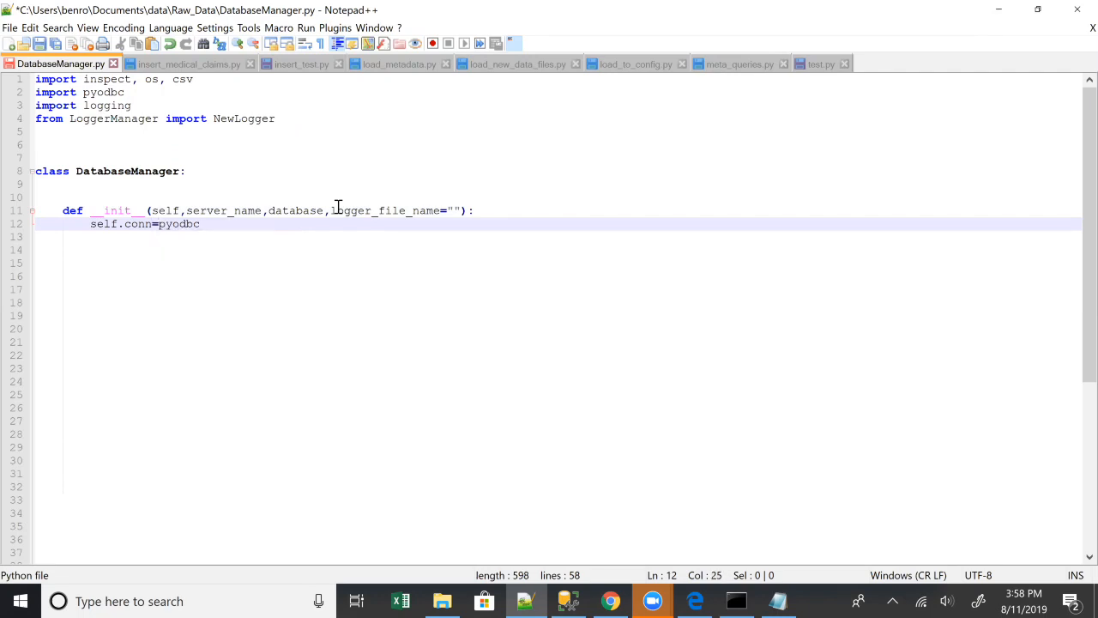
text(c)
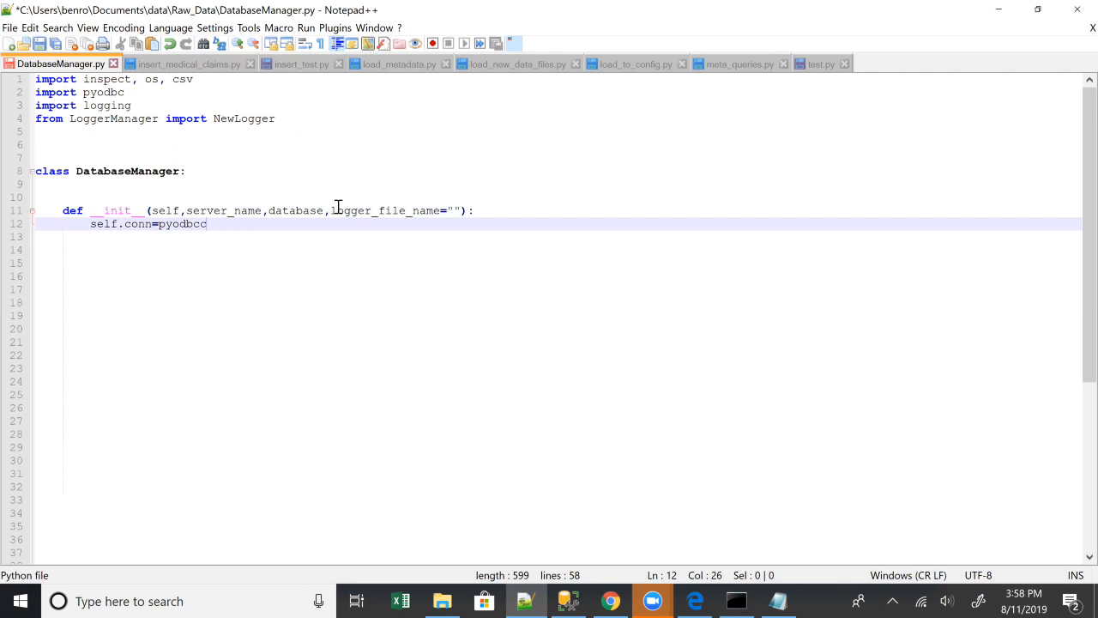
text(.)
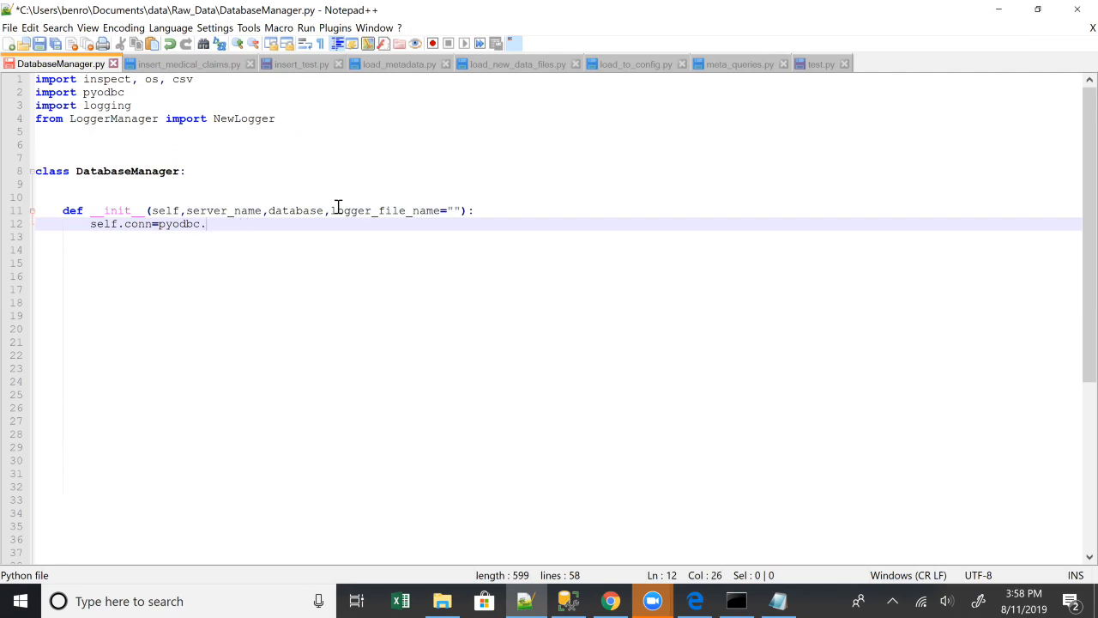
text(conn)
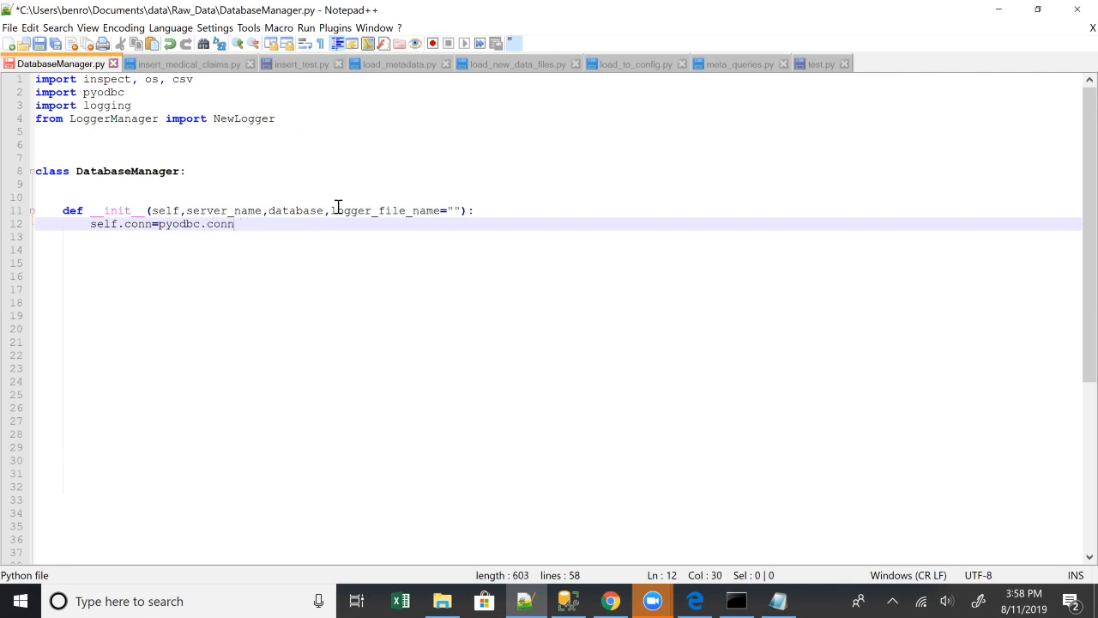
text(ect)
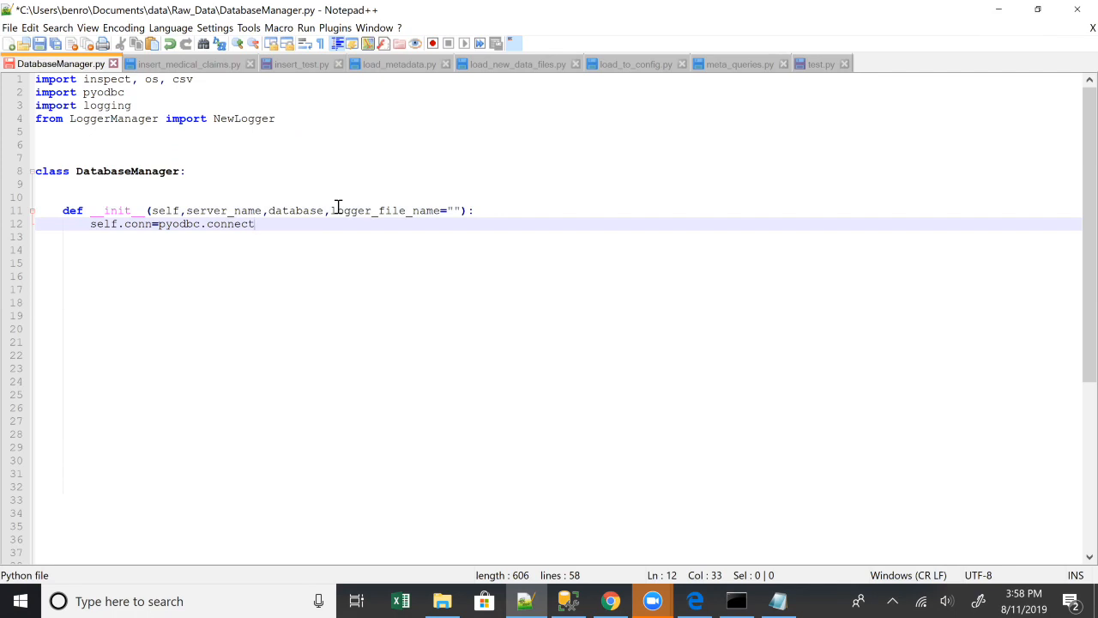
text((""))
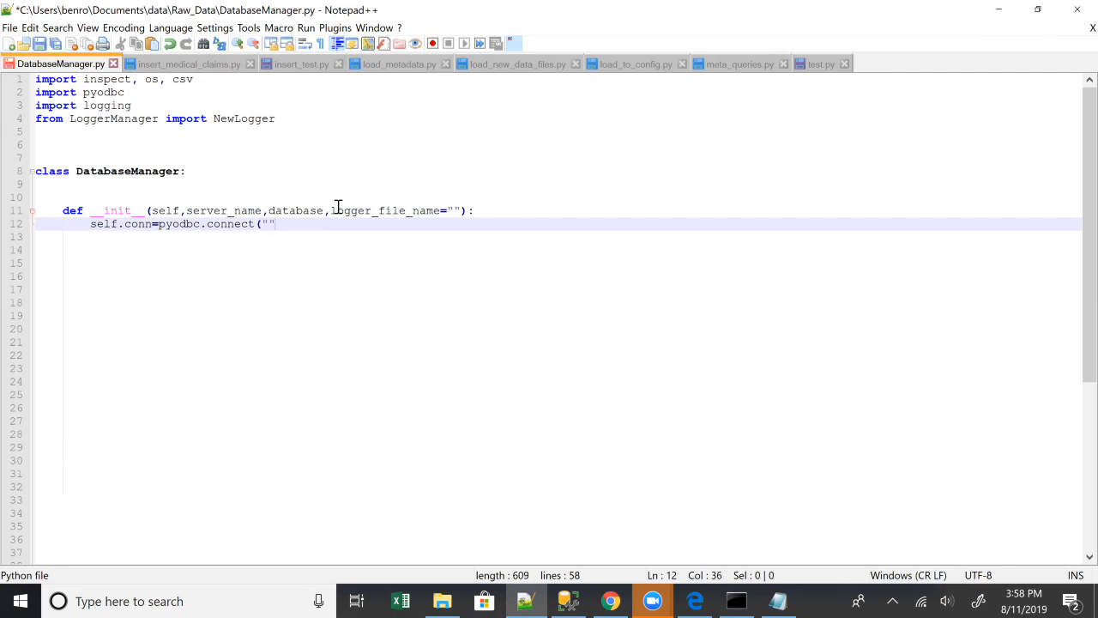
text())
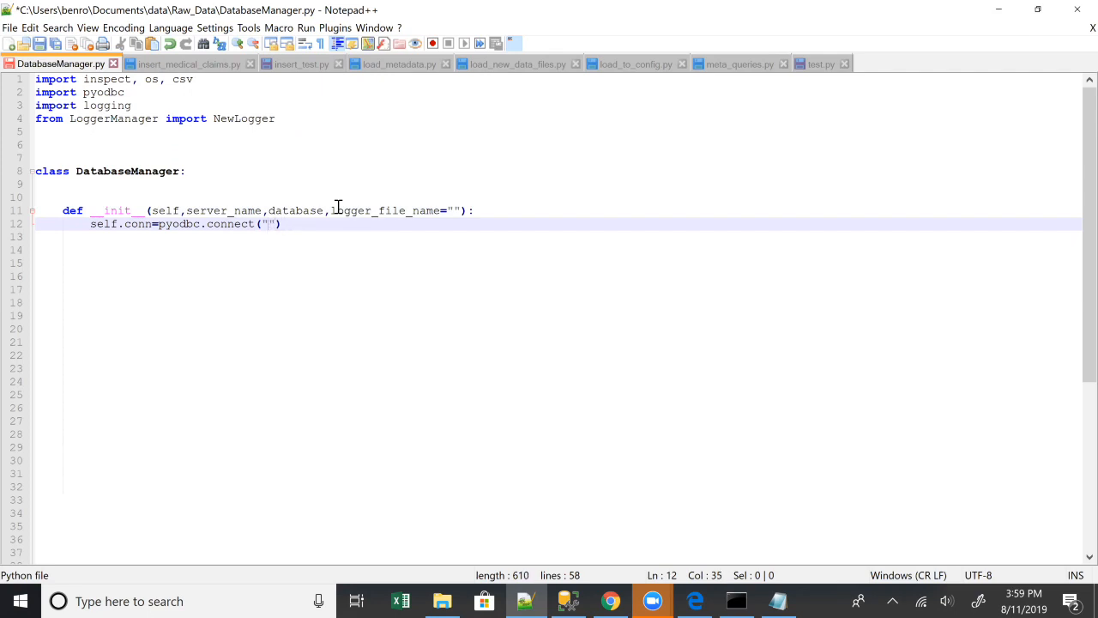
Step: Fill the connection string with DRIVER={SQL Server};SERVER="+server_name+";DATABASE="+database
text(DRIVER)
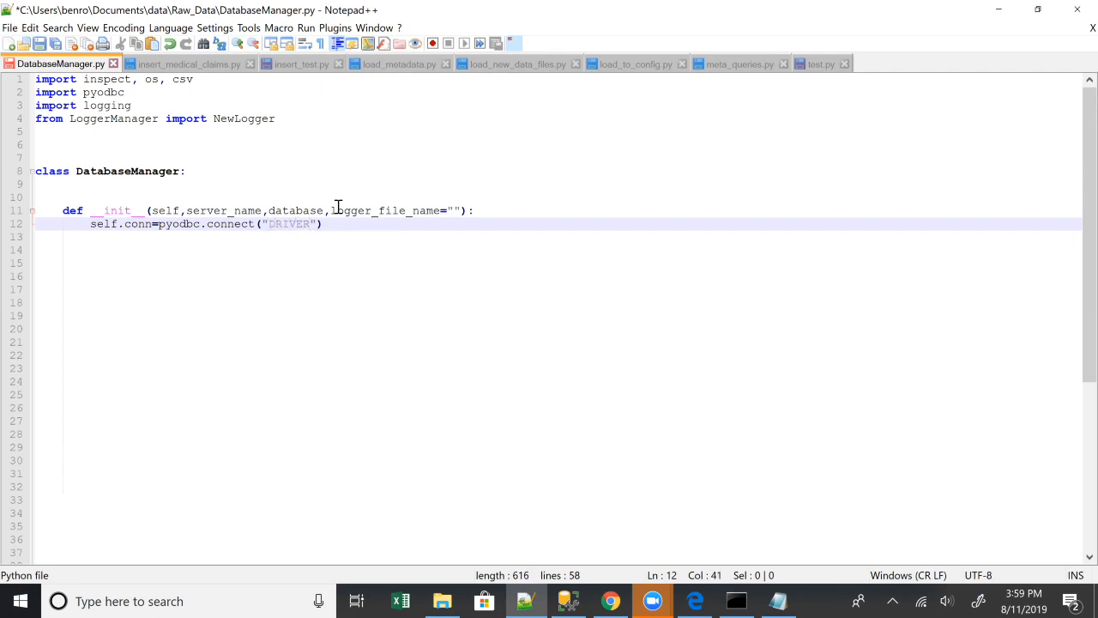
text(={SQL Server})
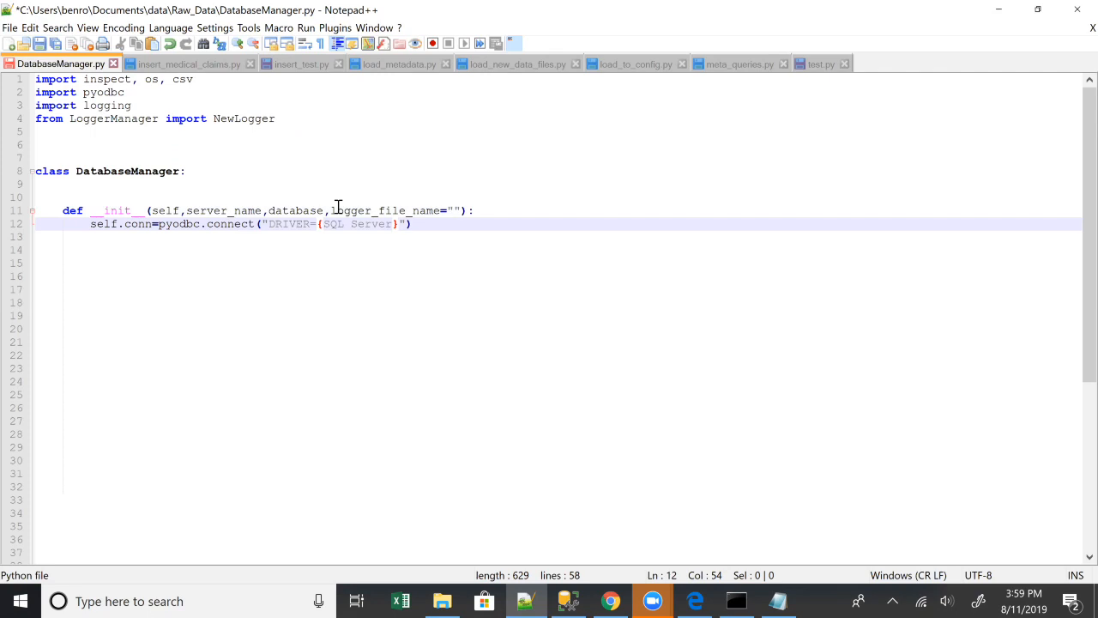
text(; SERVVER=)
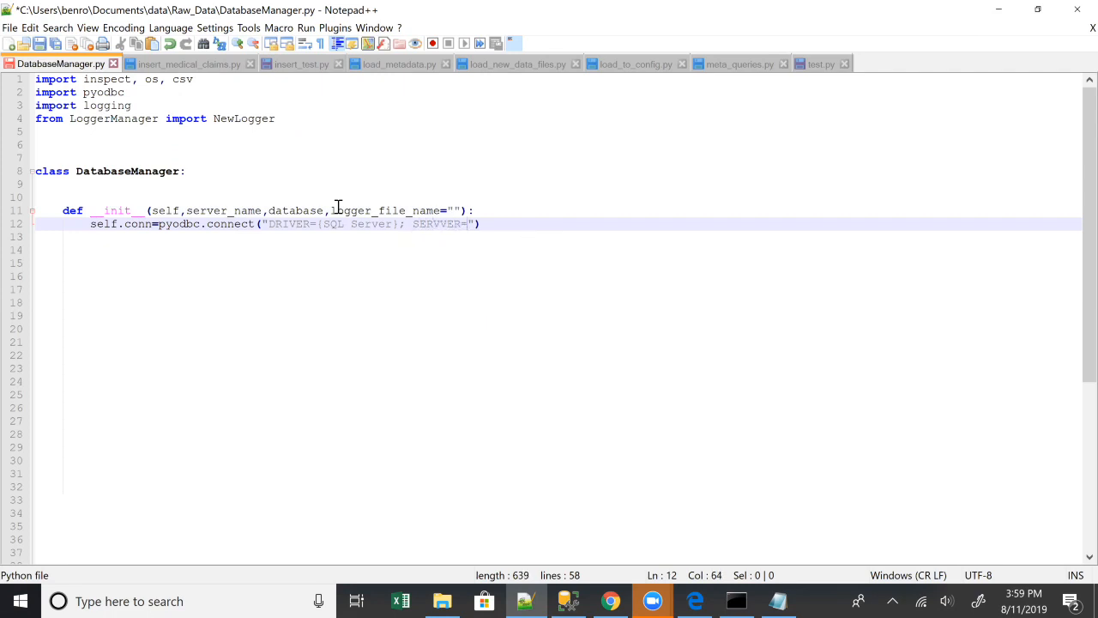
text(+server_name+)
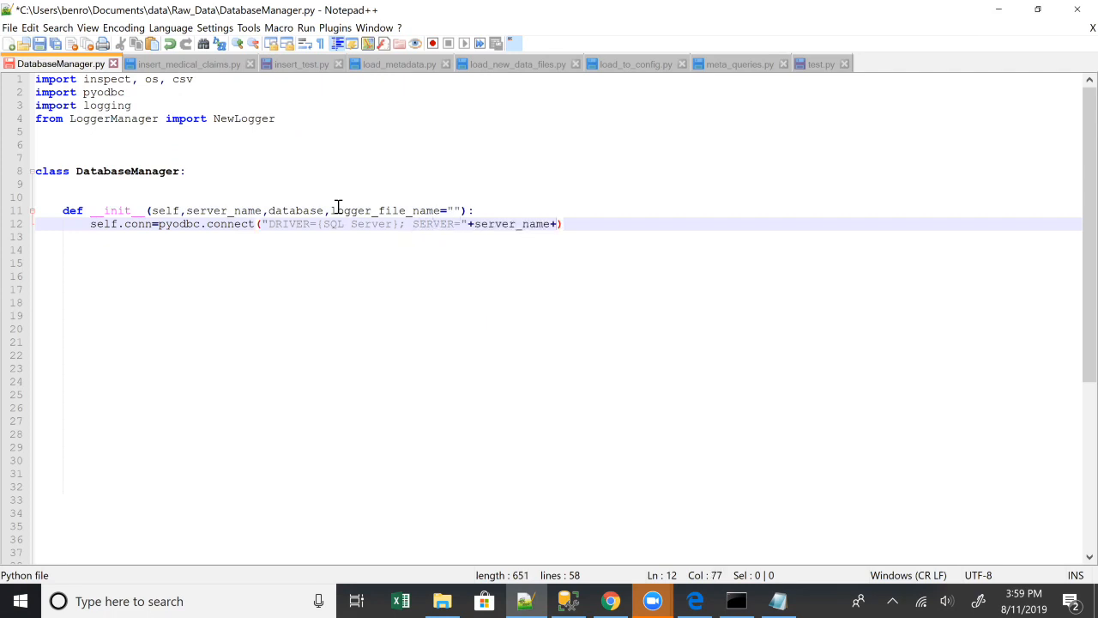
text("DATABASE=)
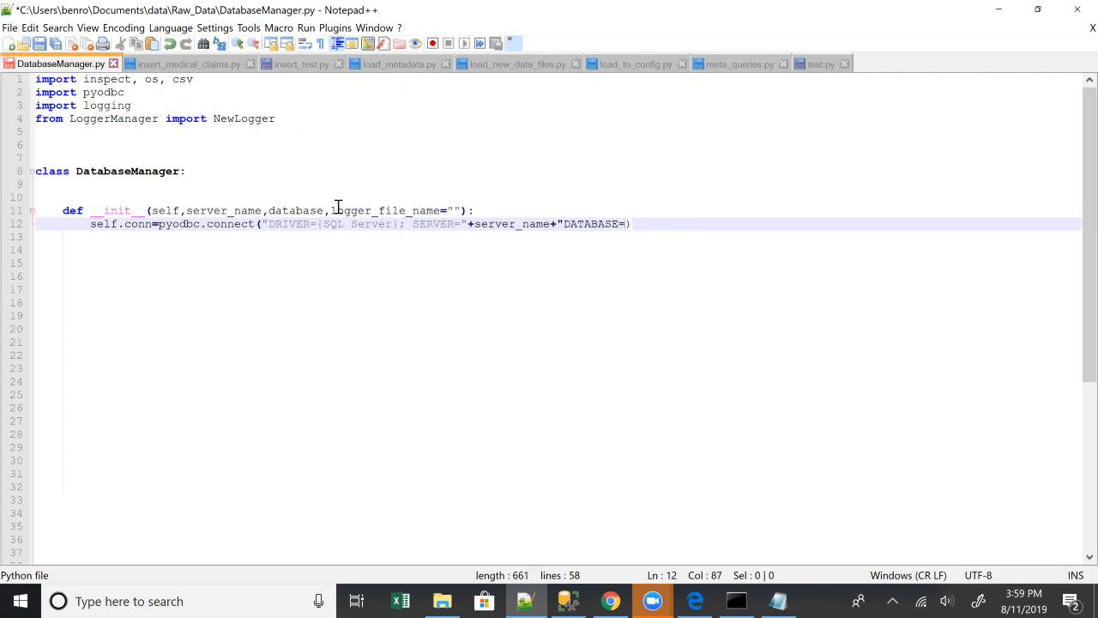
text("+database+")
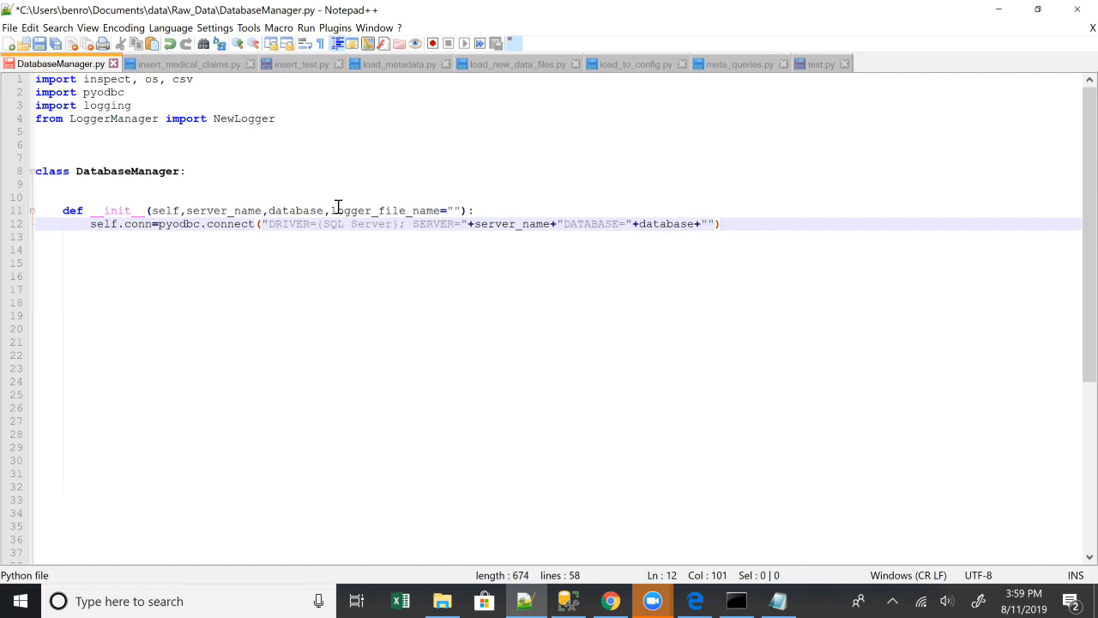
click(769, 237)
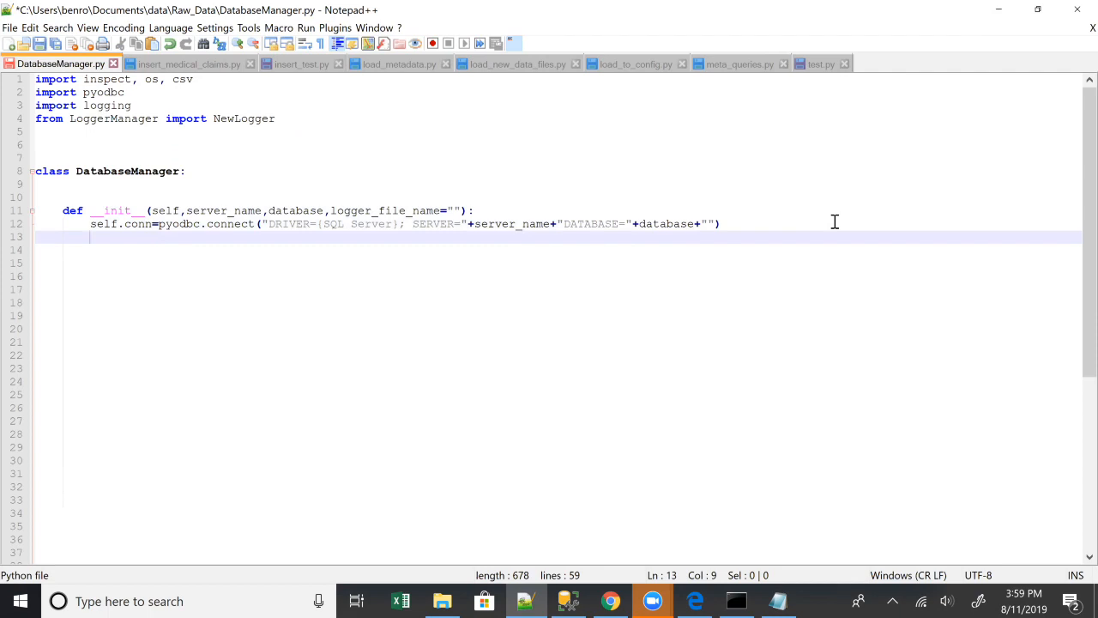
Step: Store self.database and self.logger_file_name and create self.cursor from the connection
text(sek)
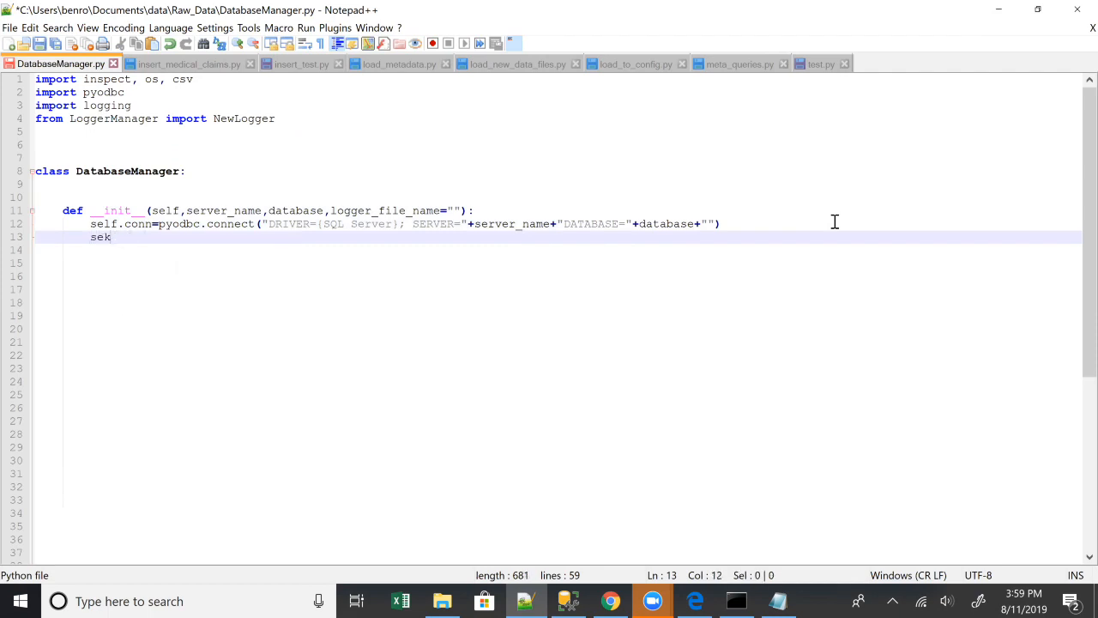
text(self.)
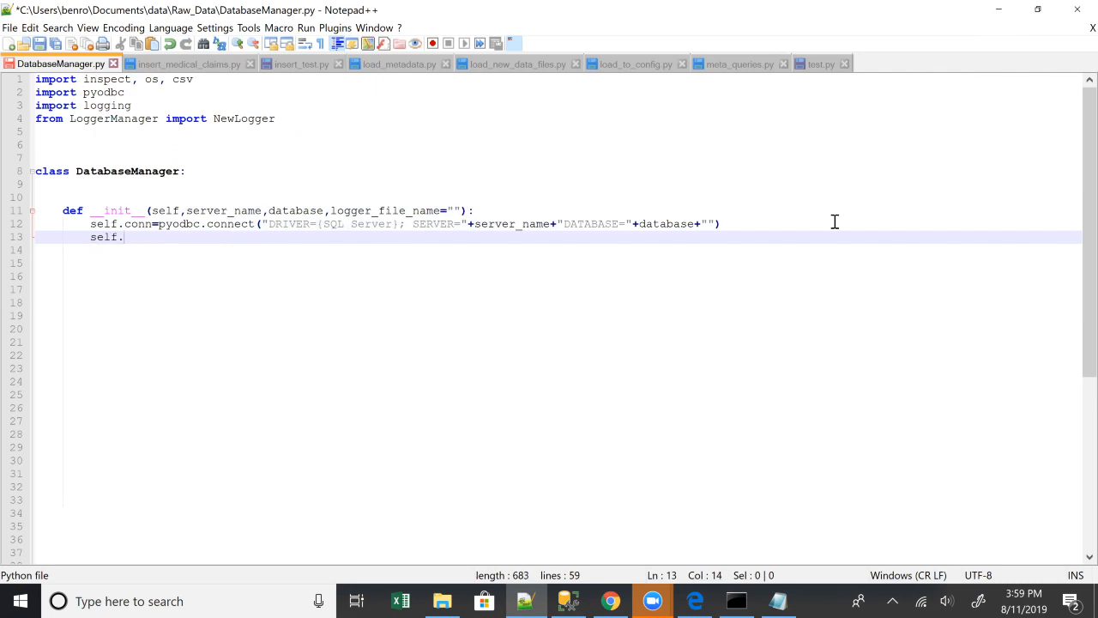
text(database=databa)
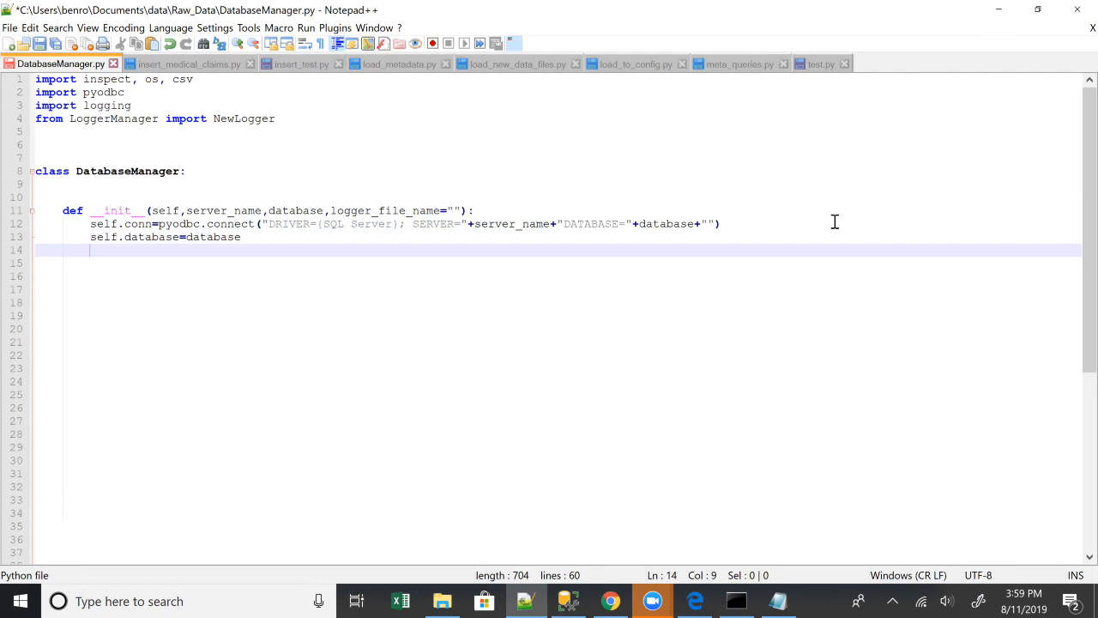
text(self.logger_file_name=logger_file_name)
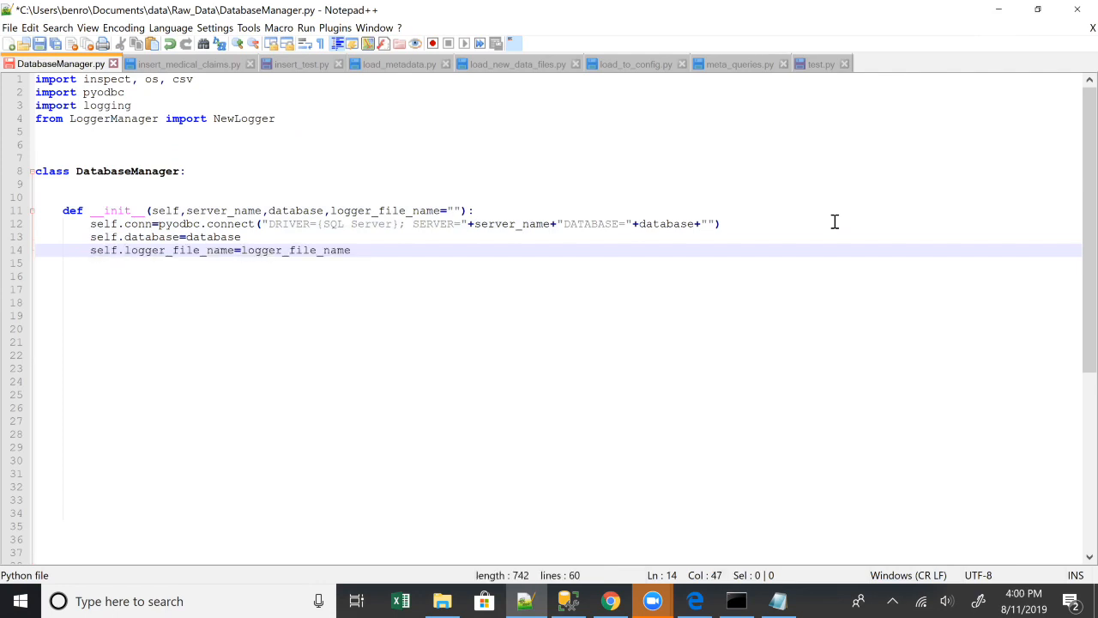
text(self.)
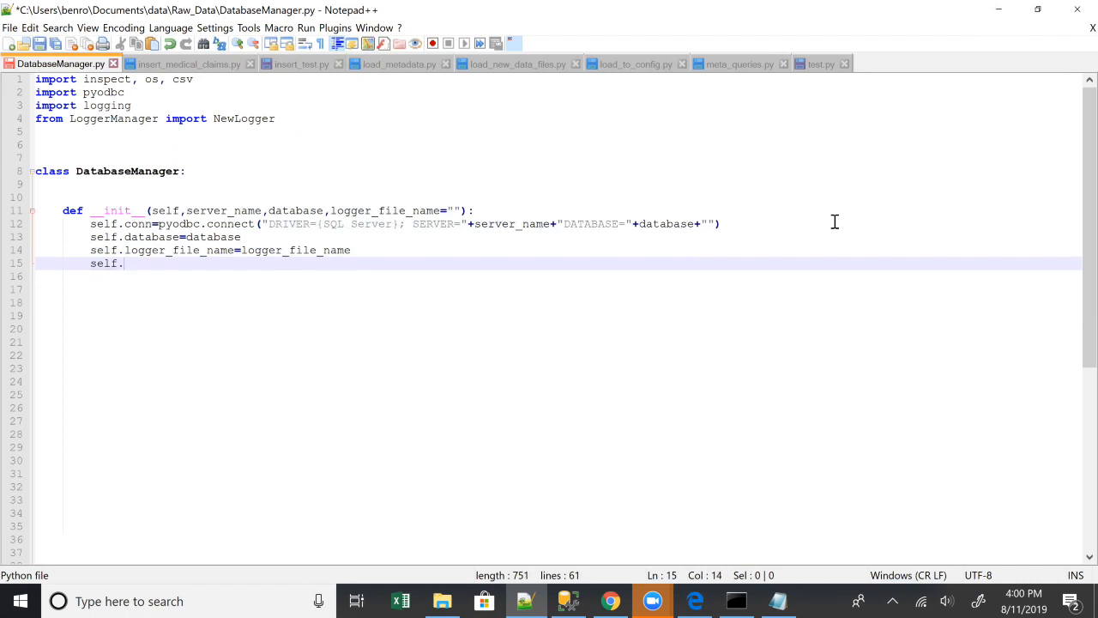
text(cursor=sql.conn.cursor()
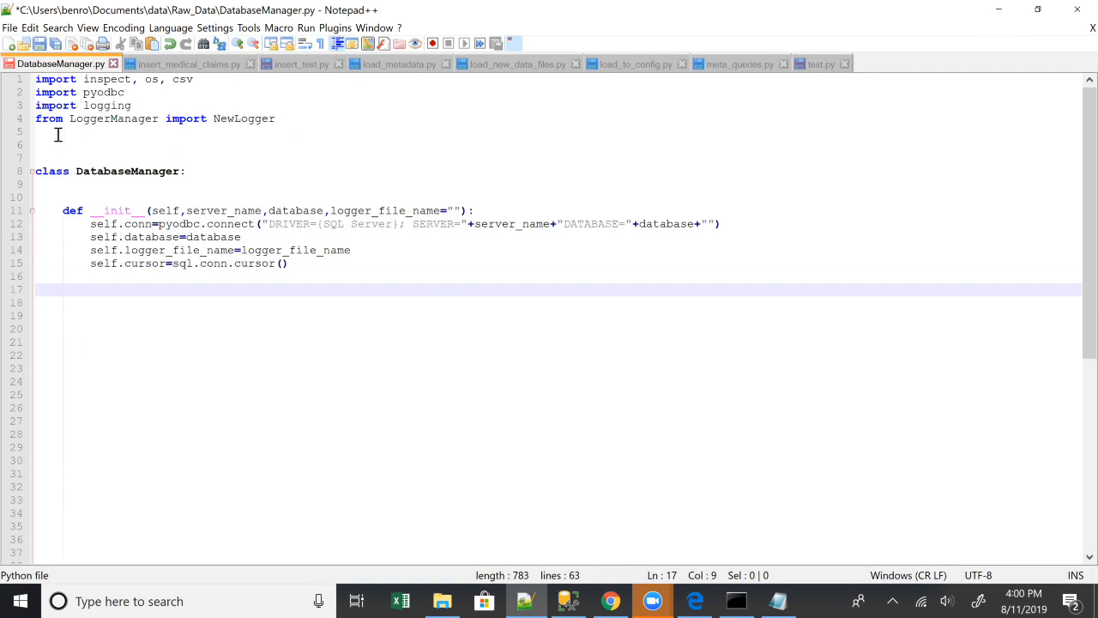
mouse_move(222, 223)
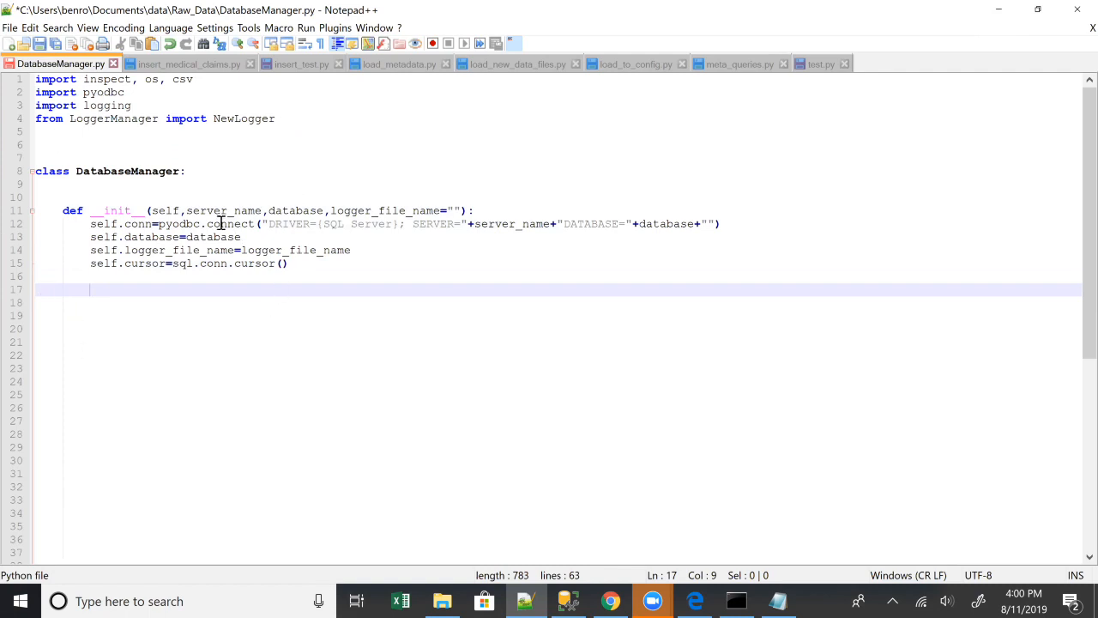
double_click(230, 223)
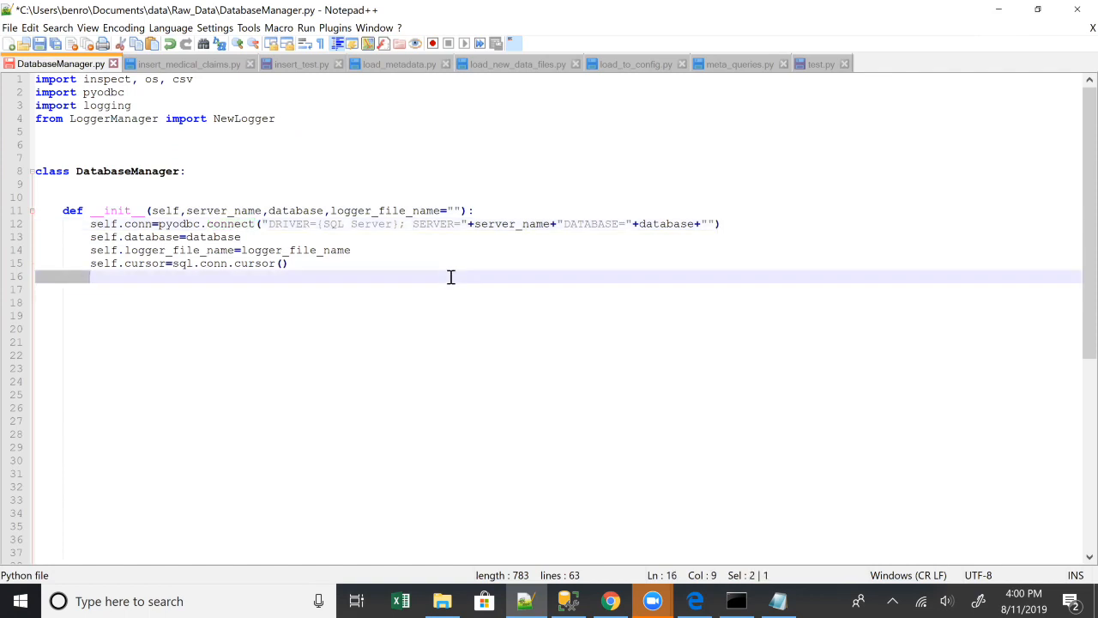
Step: Define a select_data(sql_string) method below the constructor
click(147, 298)
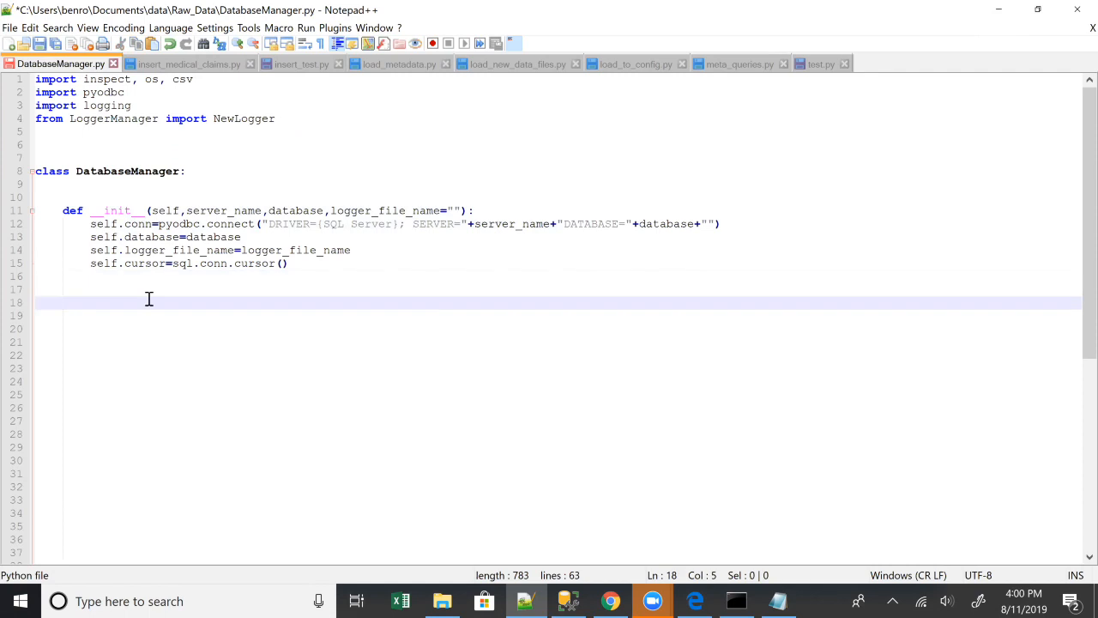
text(def)
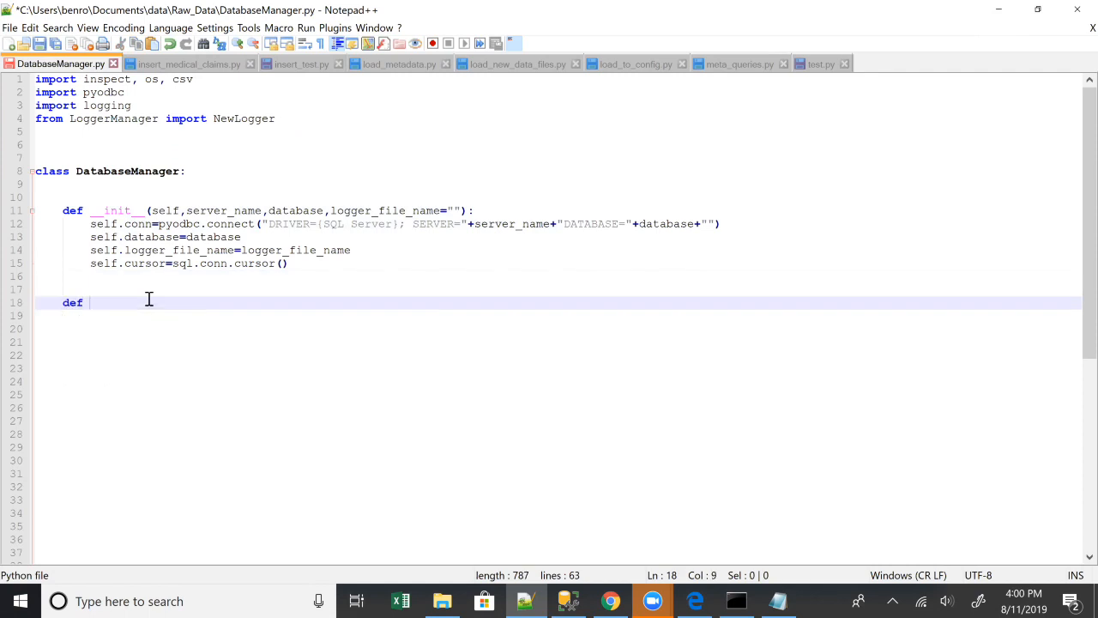
text(select_data)
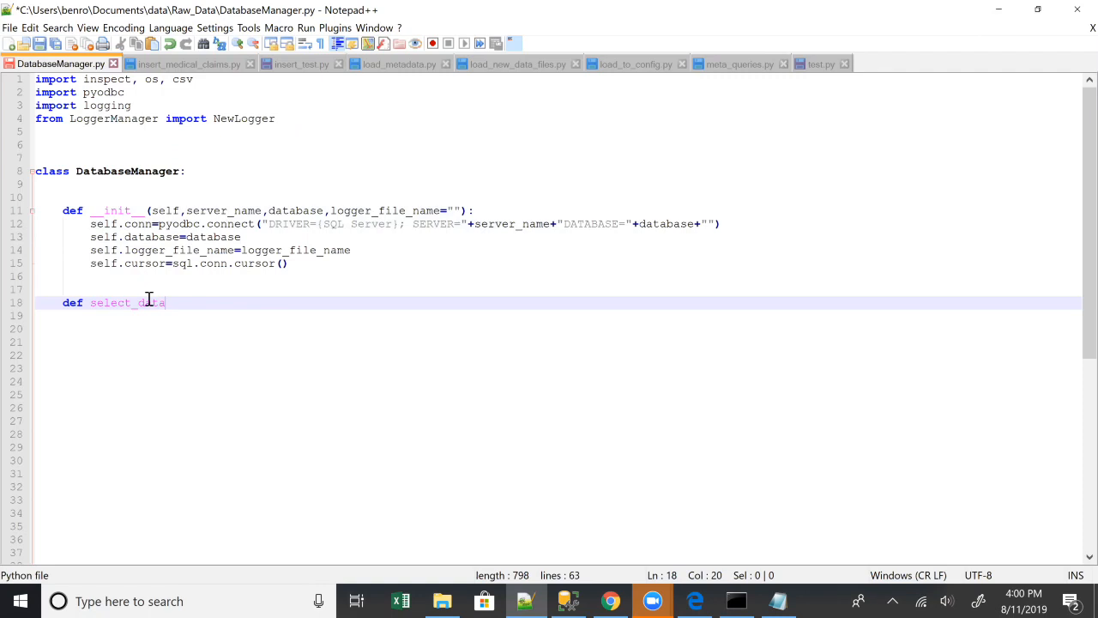
text((sql))
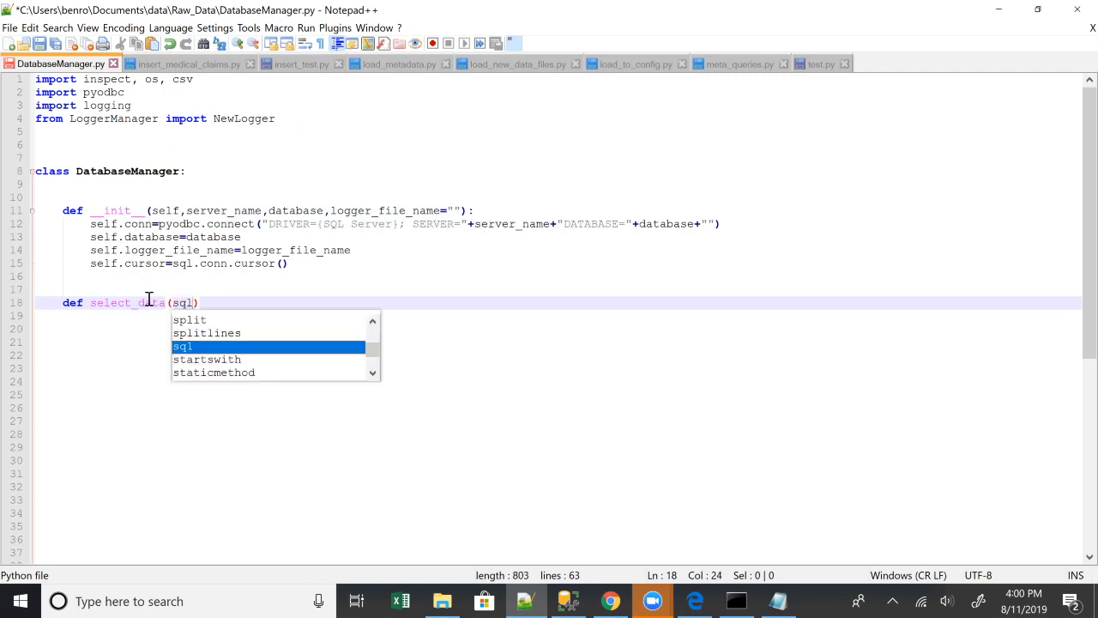
text(_string)
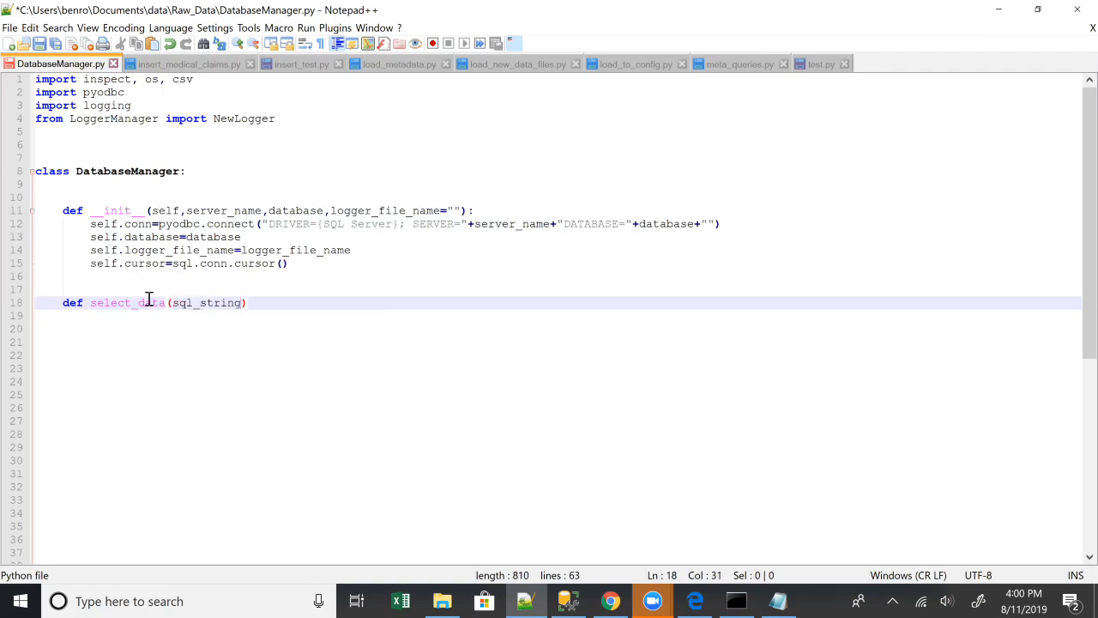
key(Enter)
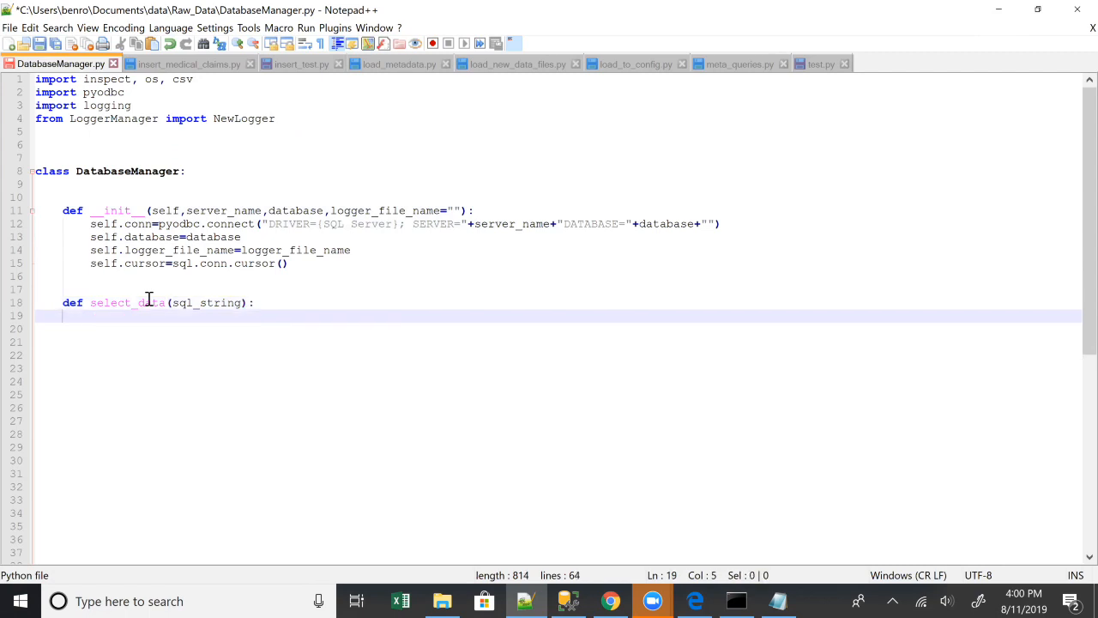
Step: Log "select_data run on " + database with logging.info as the method's first line
text(logging.info()
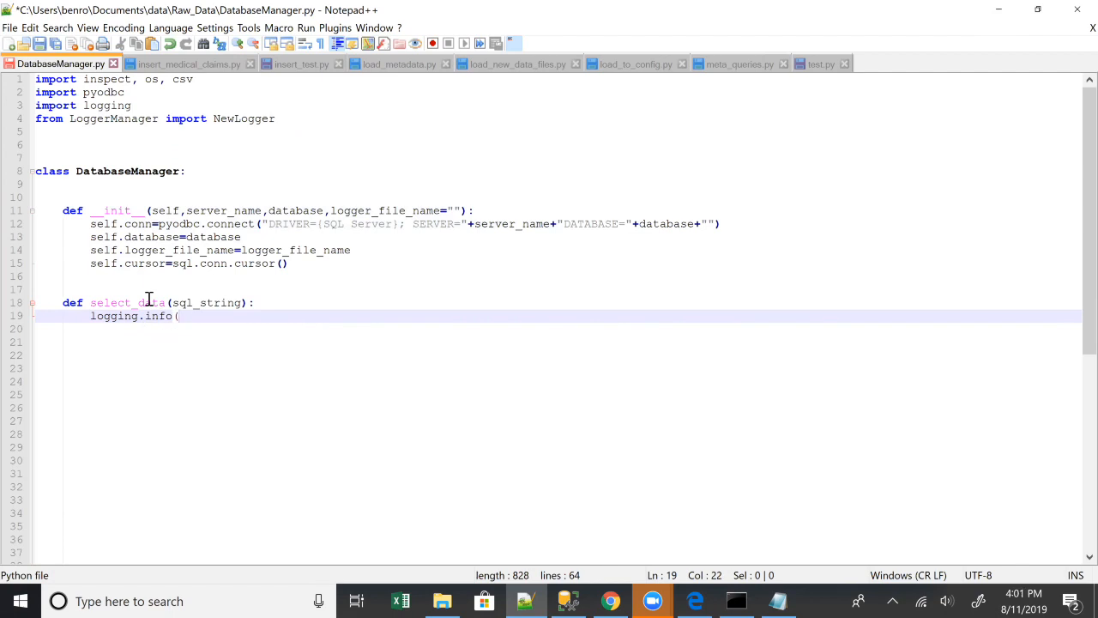
text(")
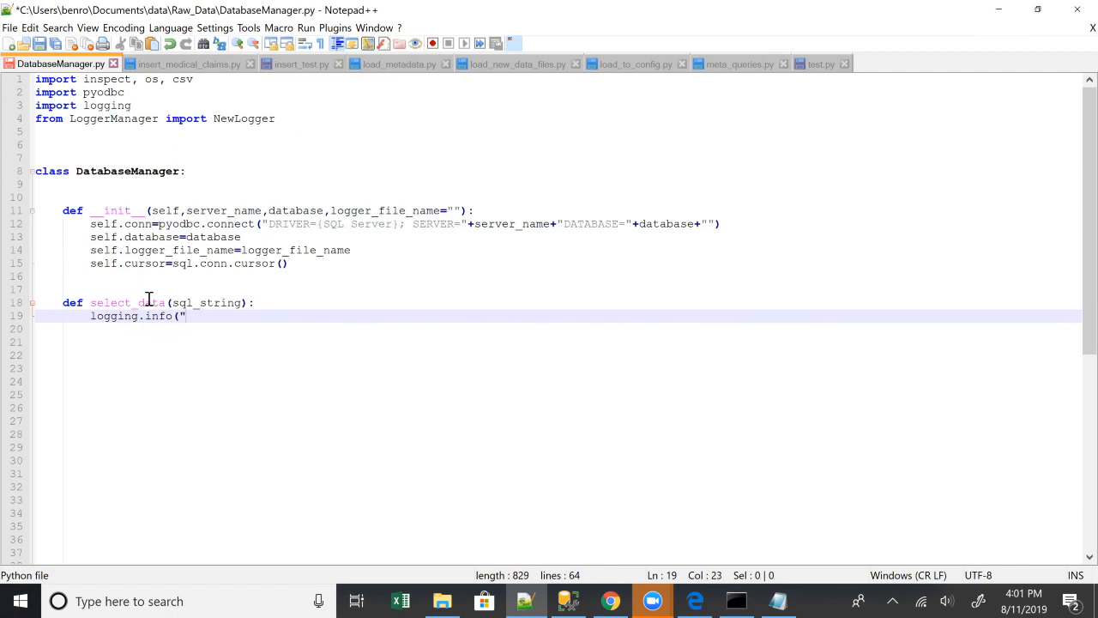
text(select_data)
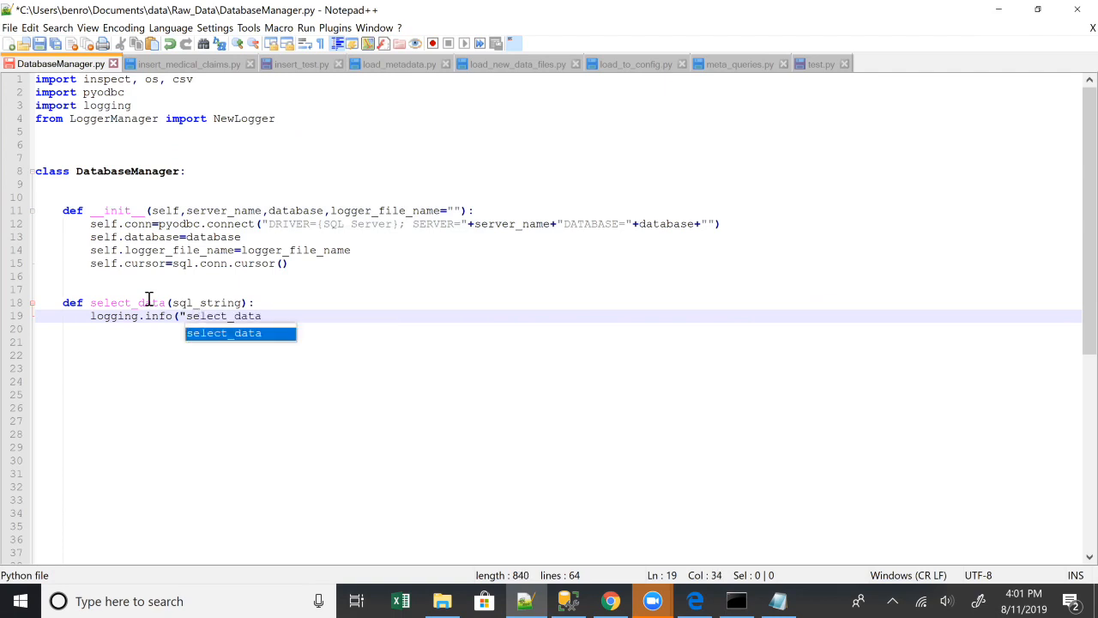
text(run o)
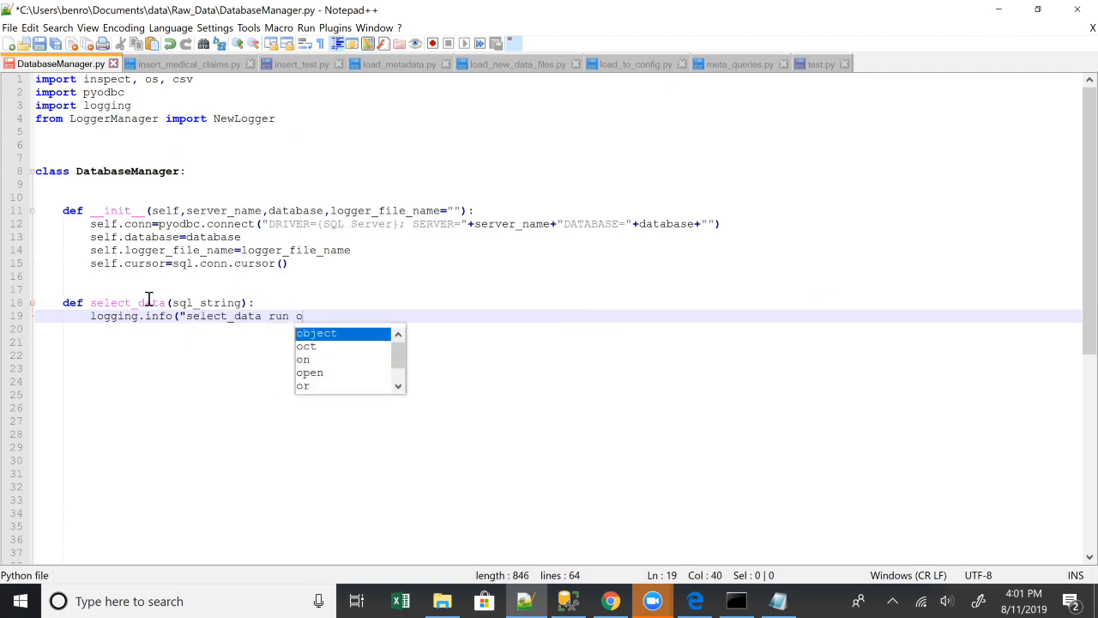
text(n " +)
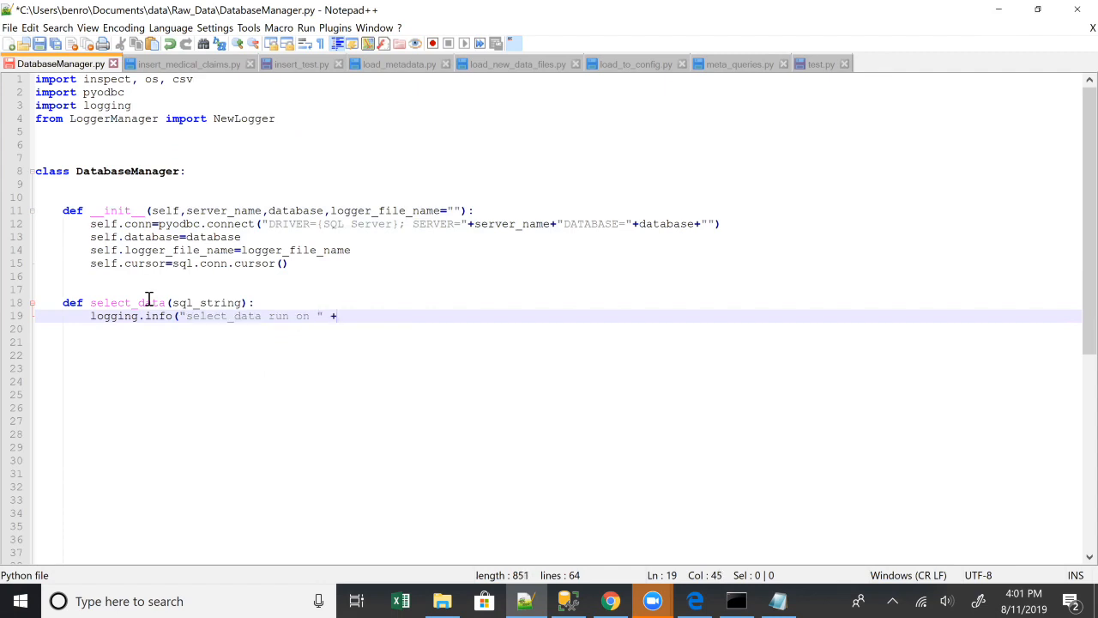
text(database))
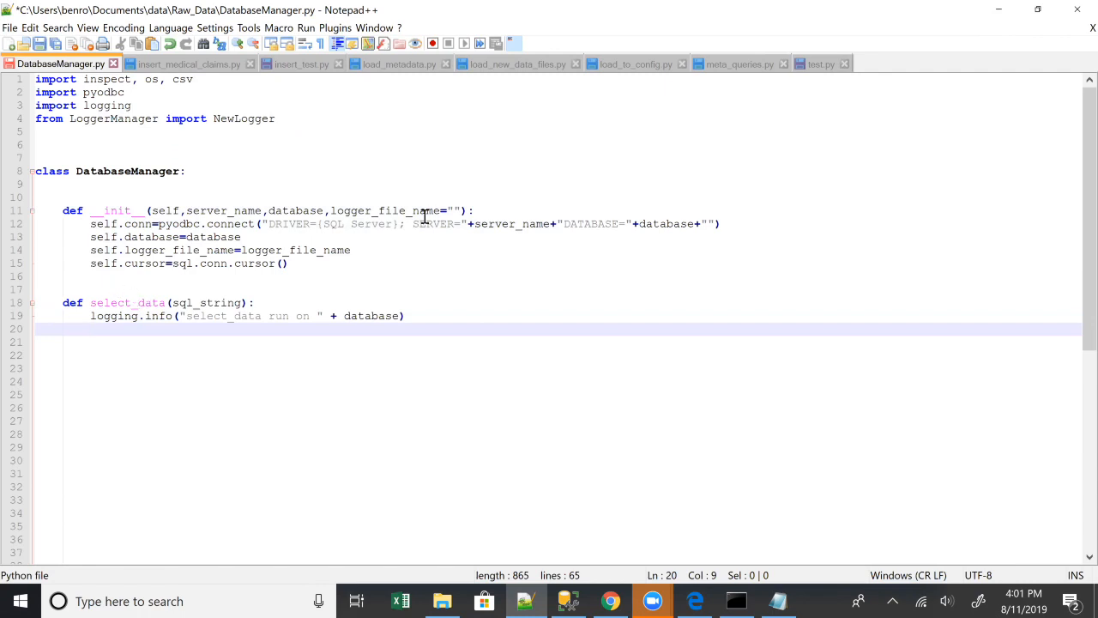
Step: Add self.database_logger = NewLogger('DatabaseManager', self.logger_file_name) to the constructor
click(350, 251)
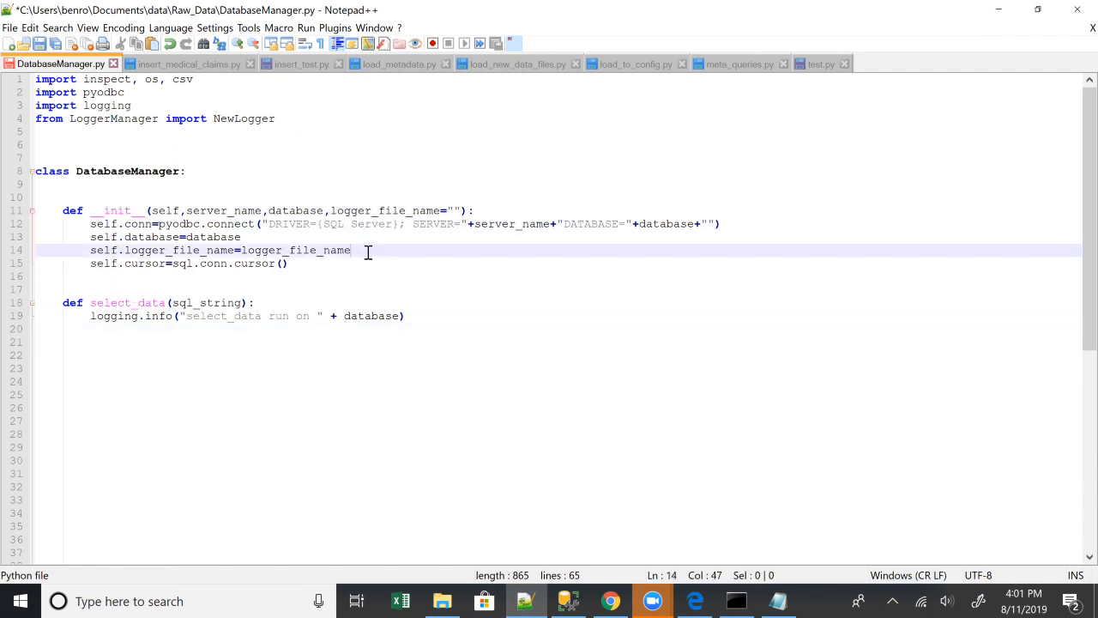
text(self.database_logger)
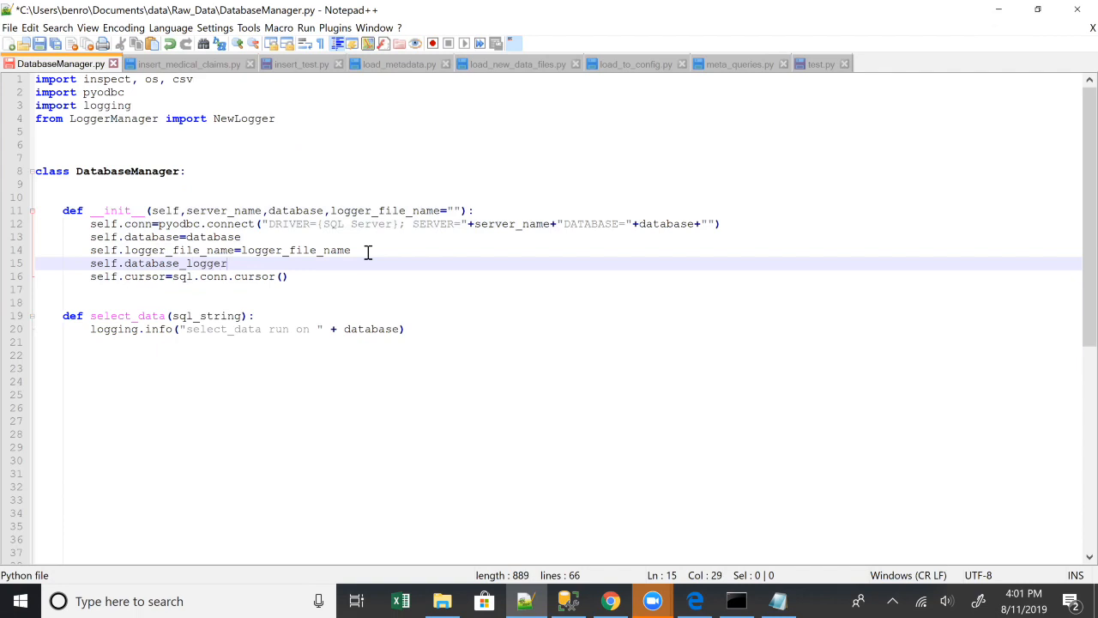
text(-)
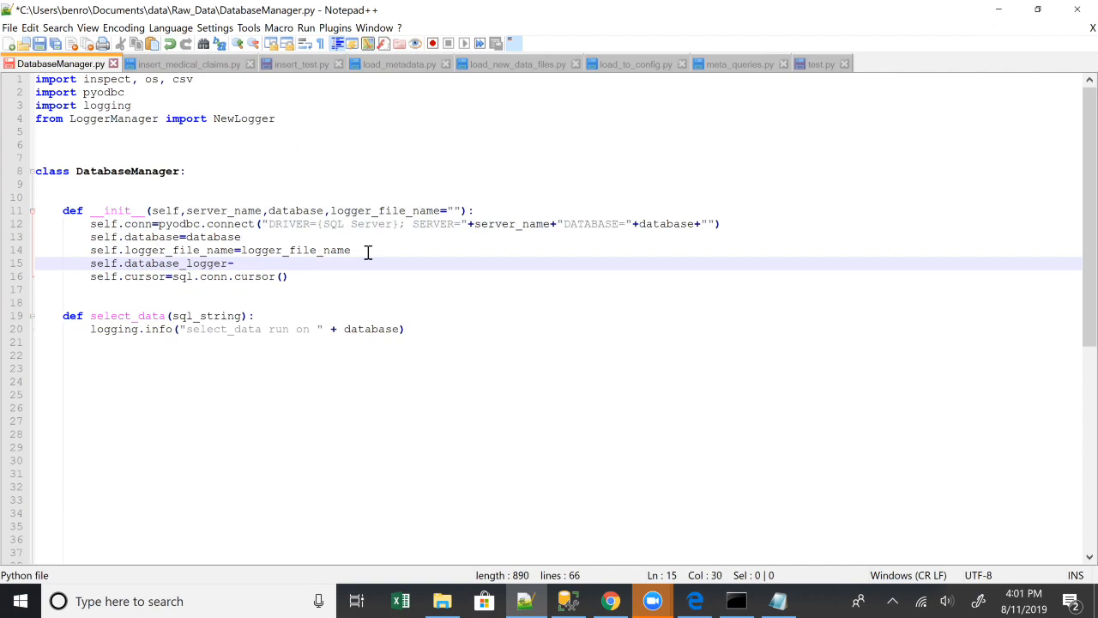
text(NewLogger)
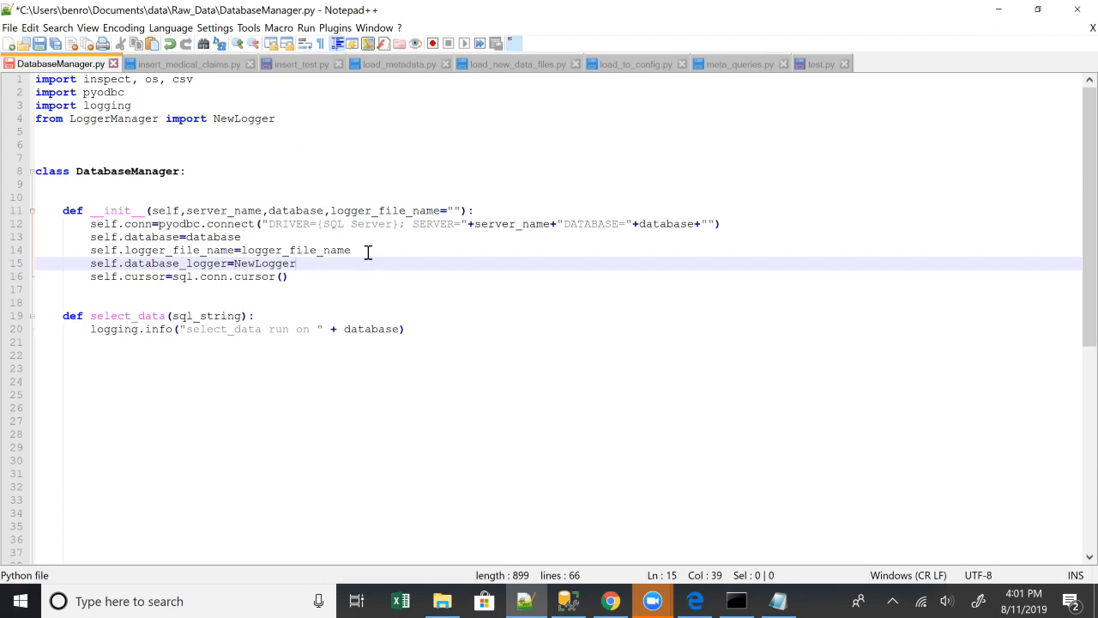
text((')
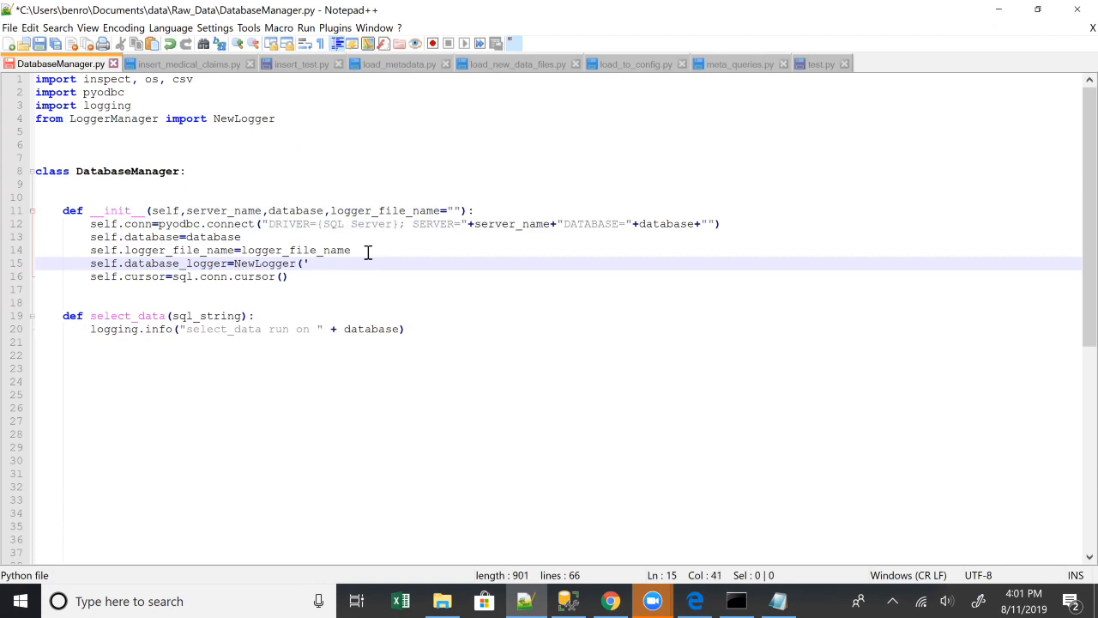
text(DatabaseManager)
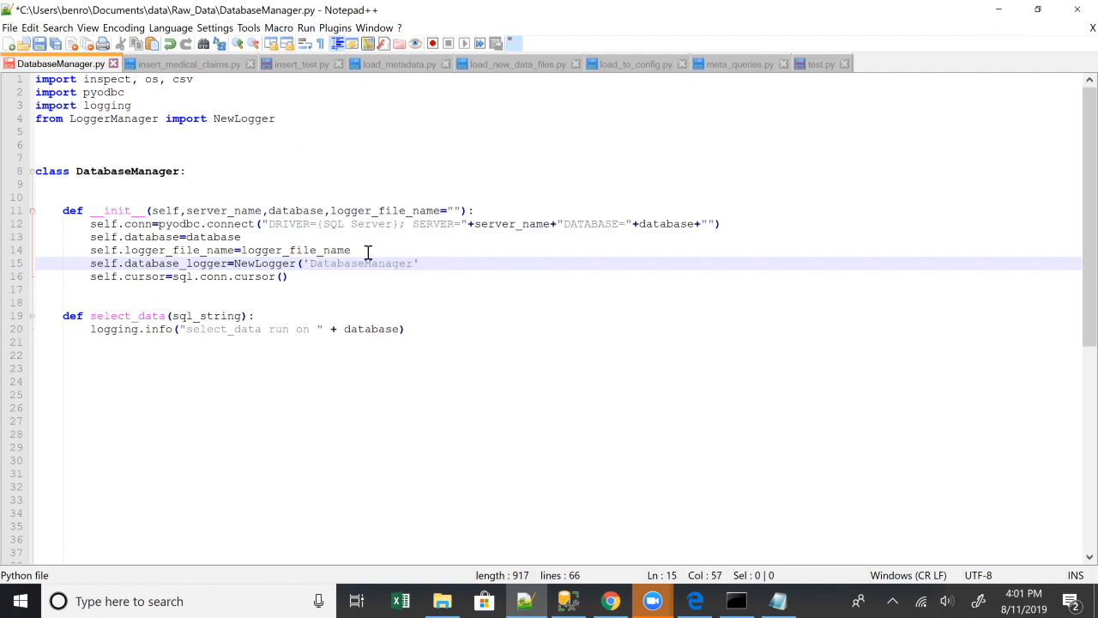
text(,)
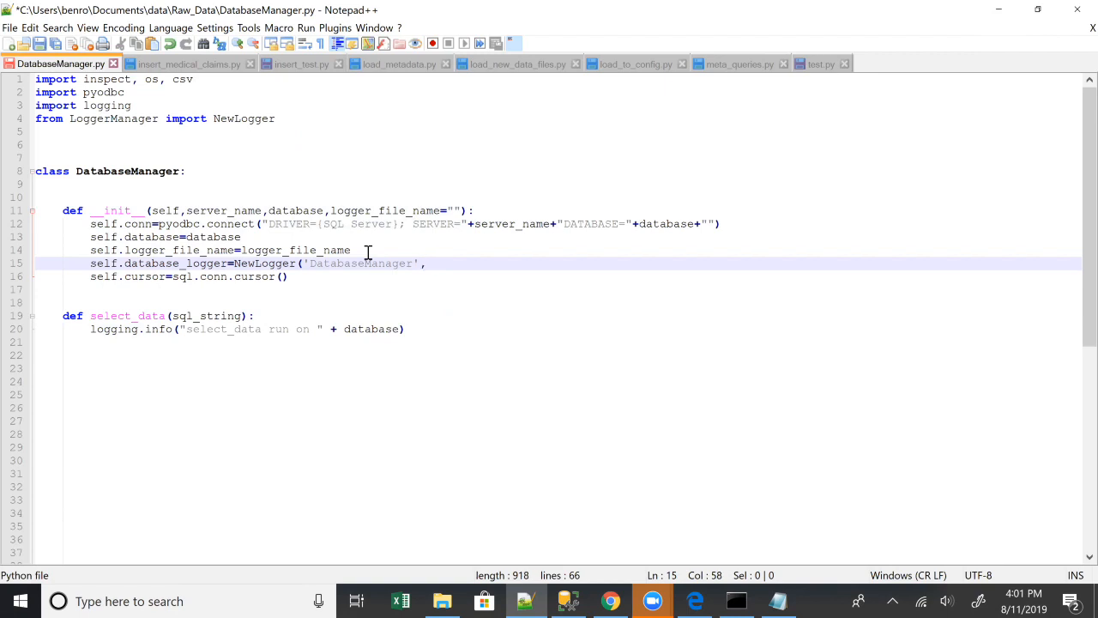
text(self.logger_file_name))
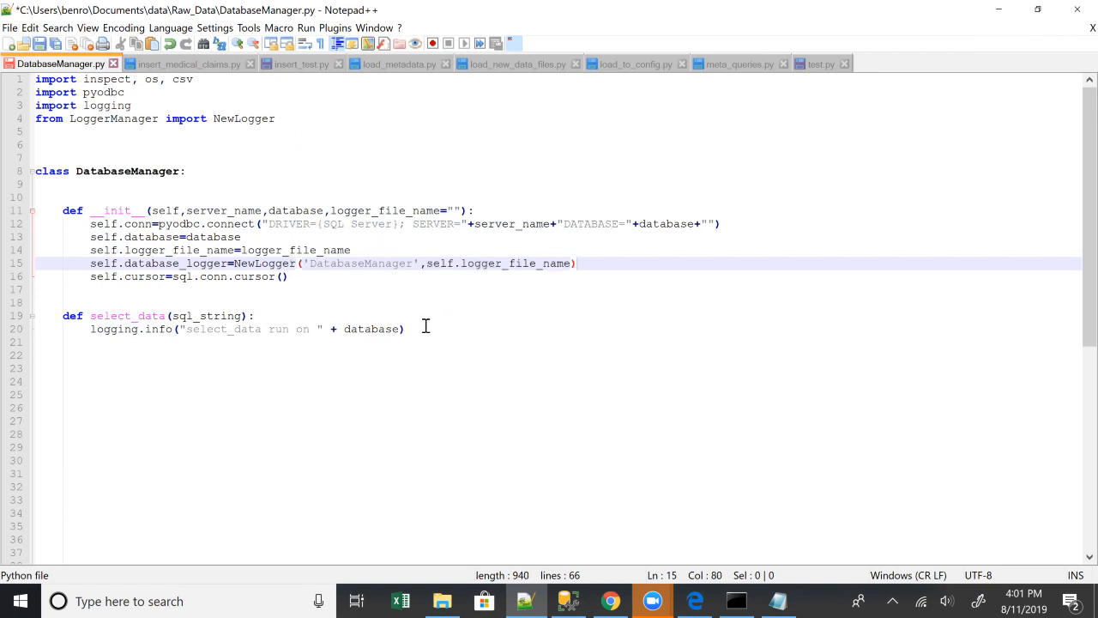
Step: Make select_data execute sql_string on self.cursor, fetchall into table_data and return table_data
key(Return)
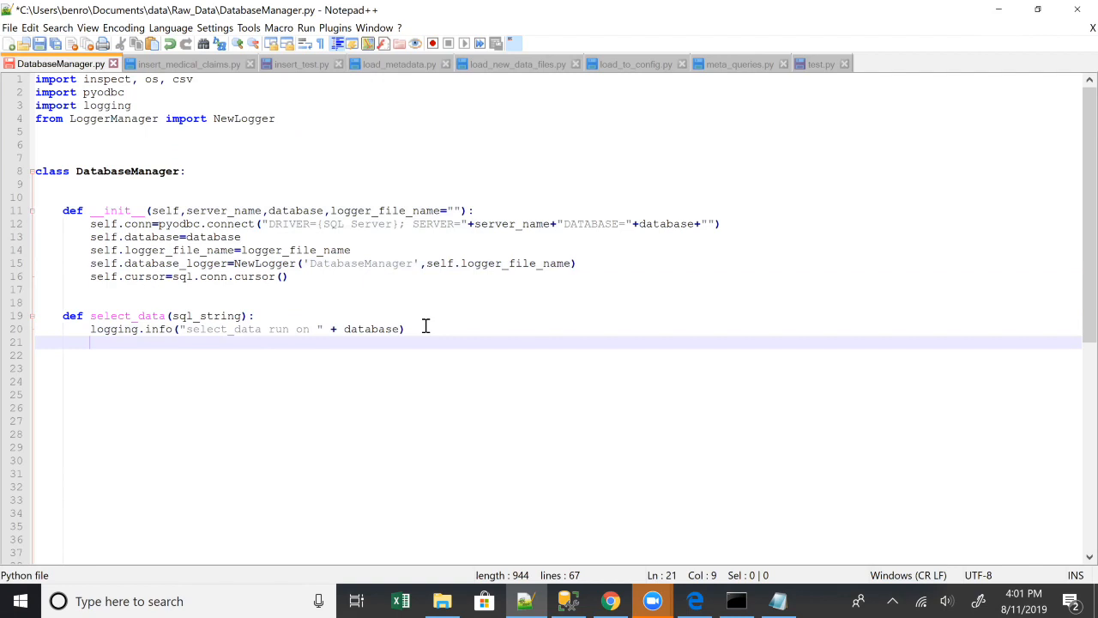
text(table_data=self.cursor)
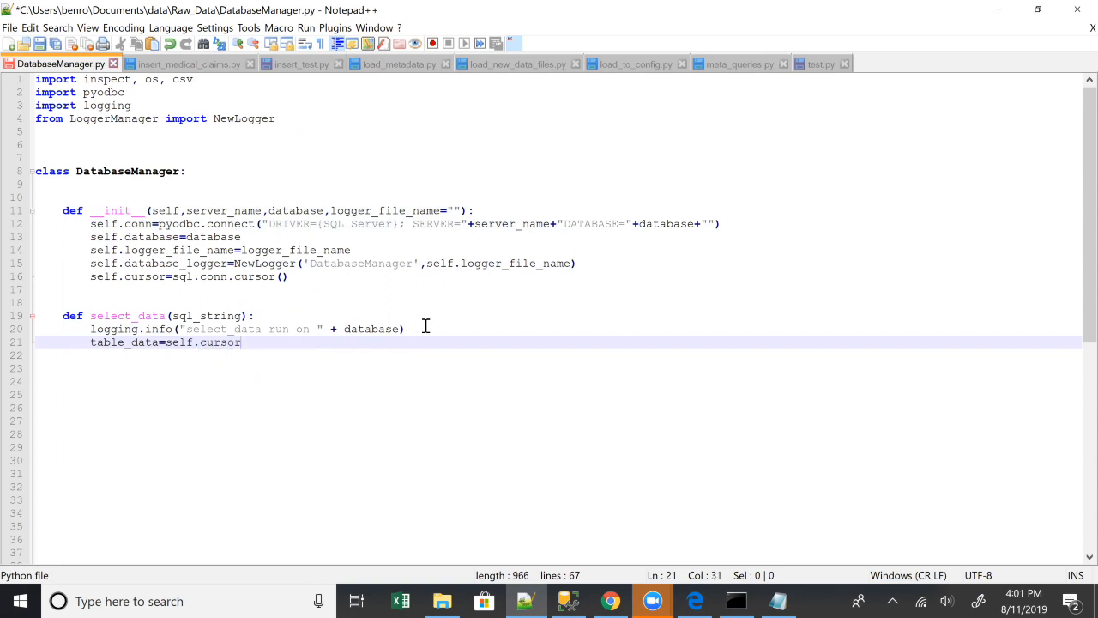
text(.execute(sql_string)
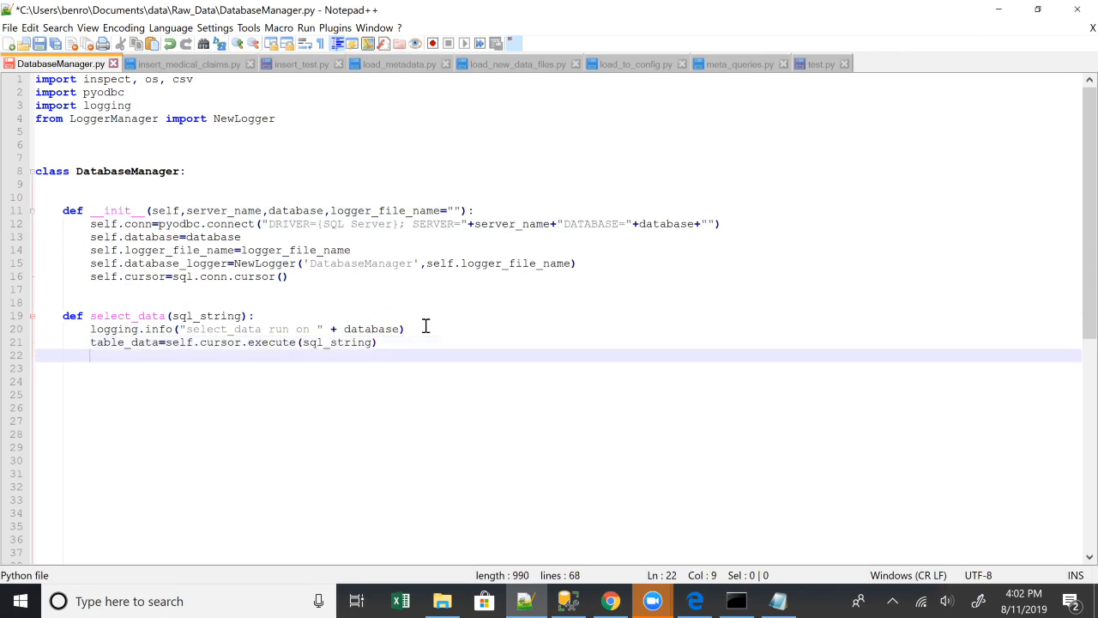
text(table_data=)
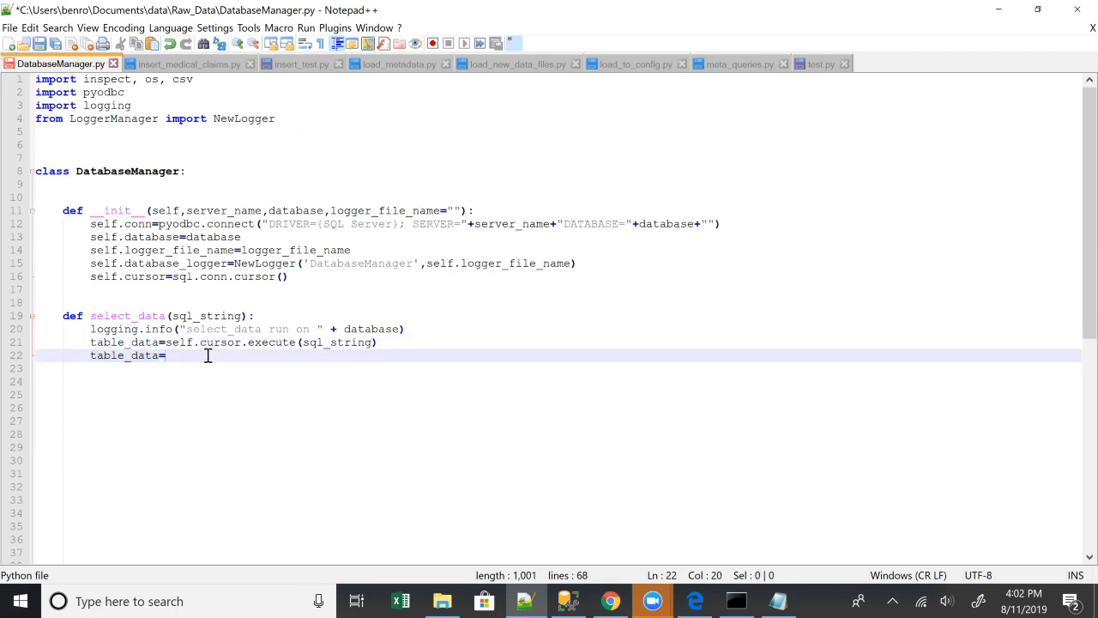
text(s)
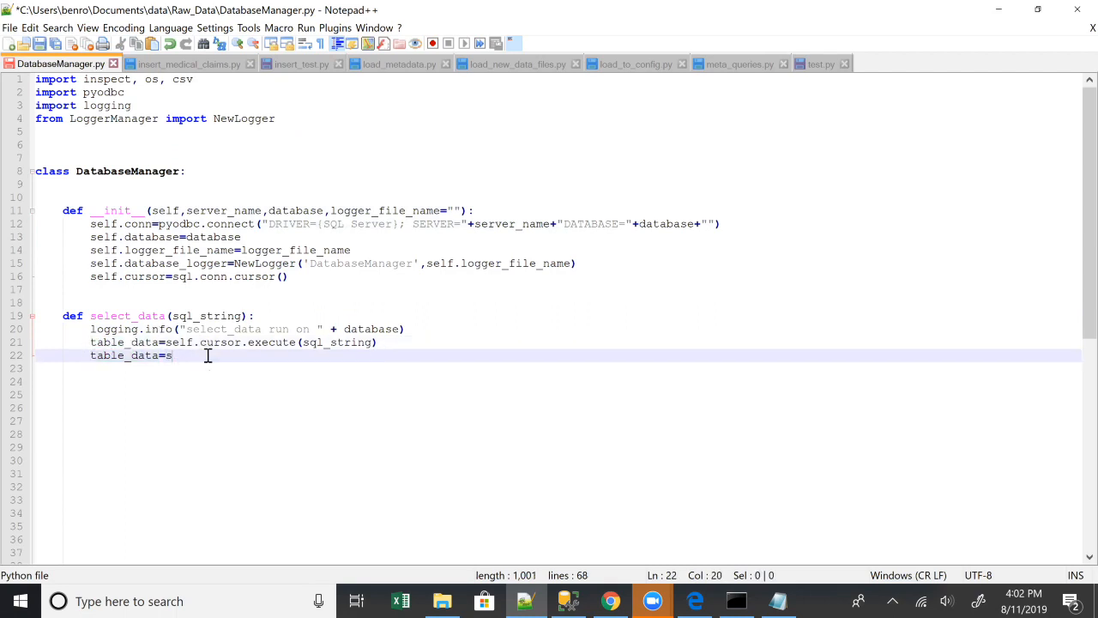
text(elf.)
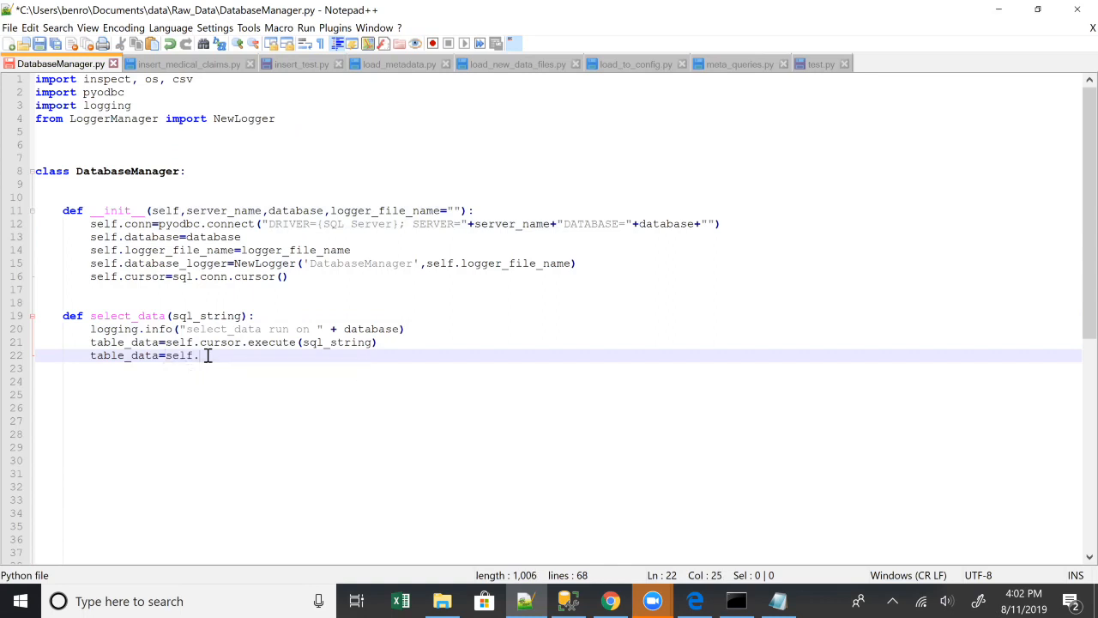
text(cursor.)
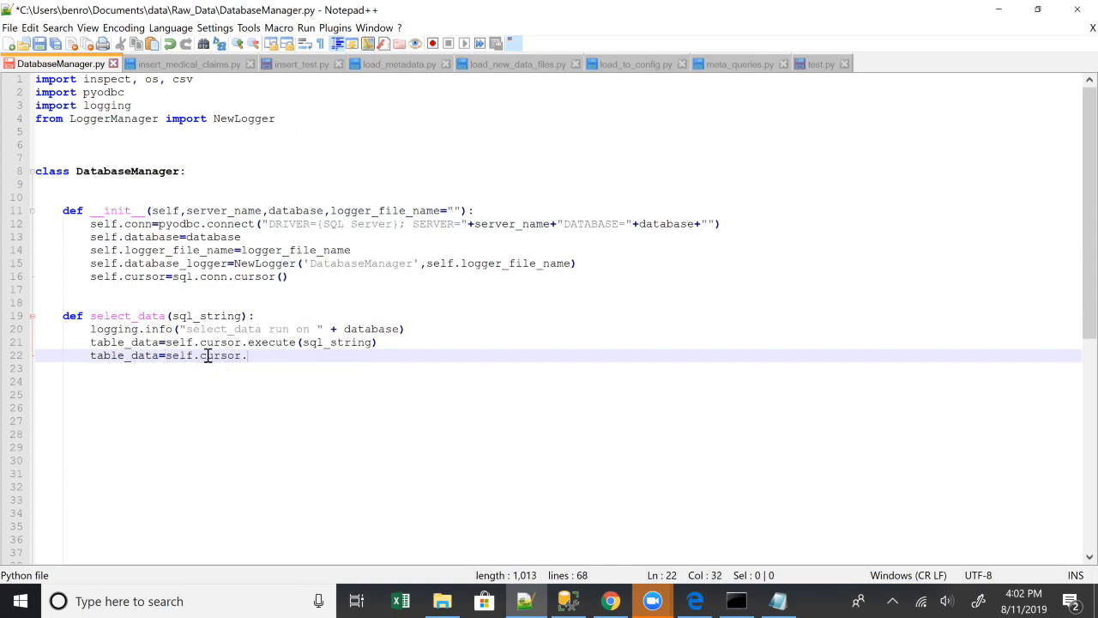
text(fthe)
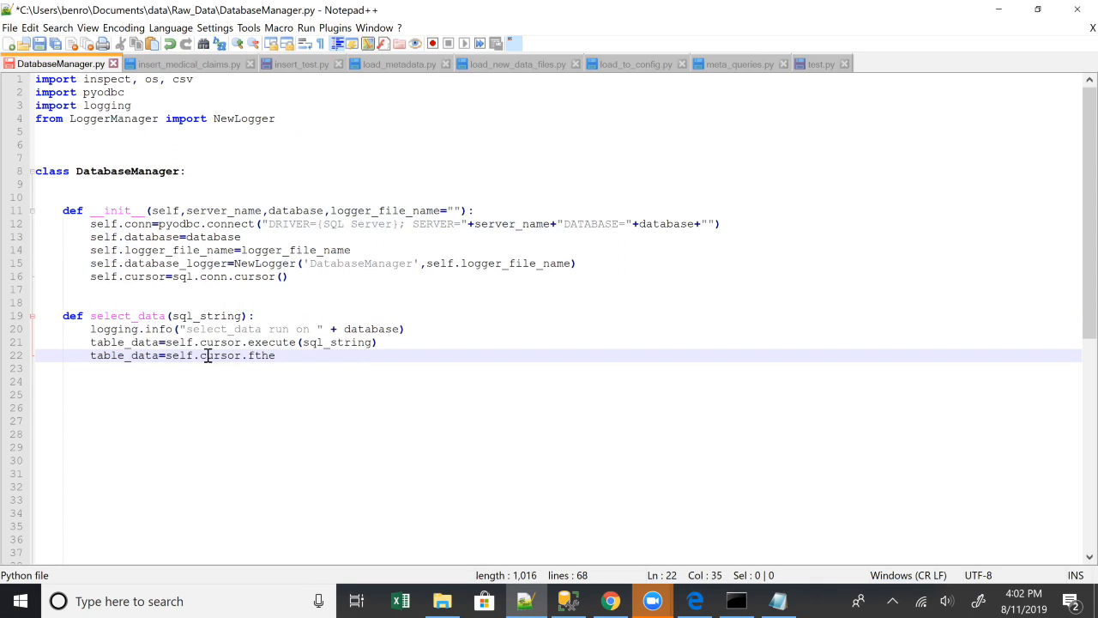
text(etchall())
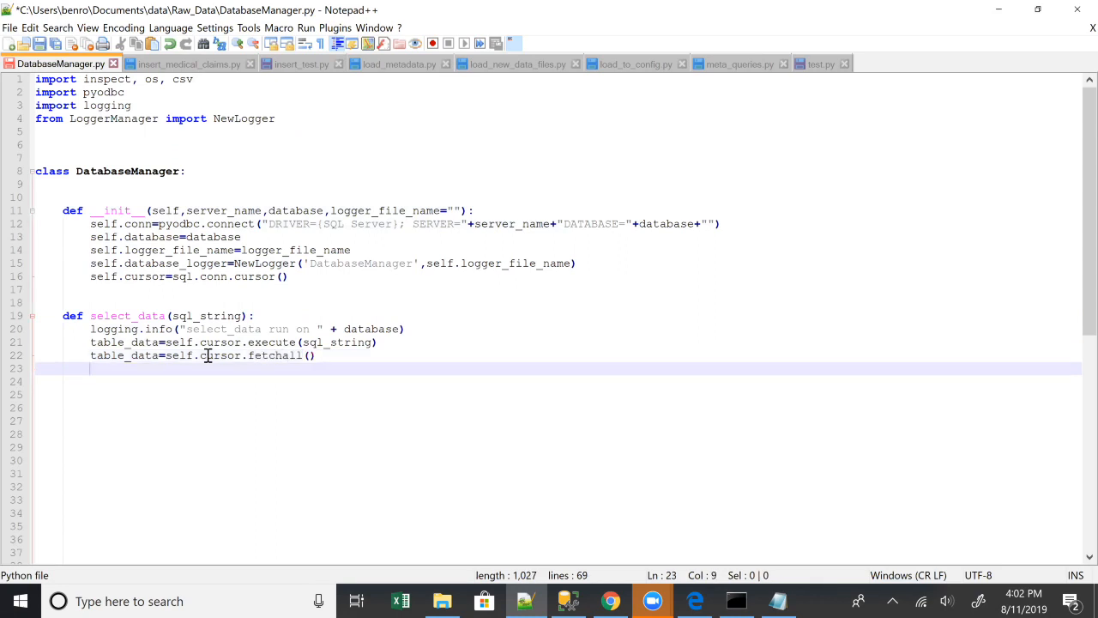
text(return table_data)
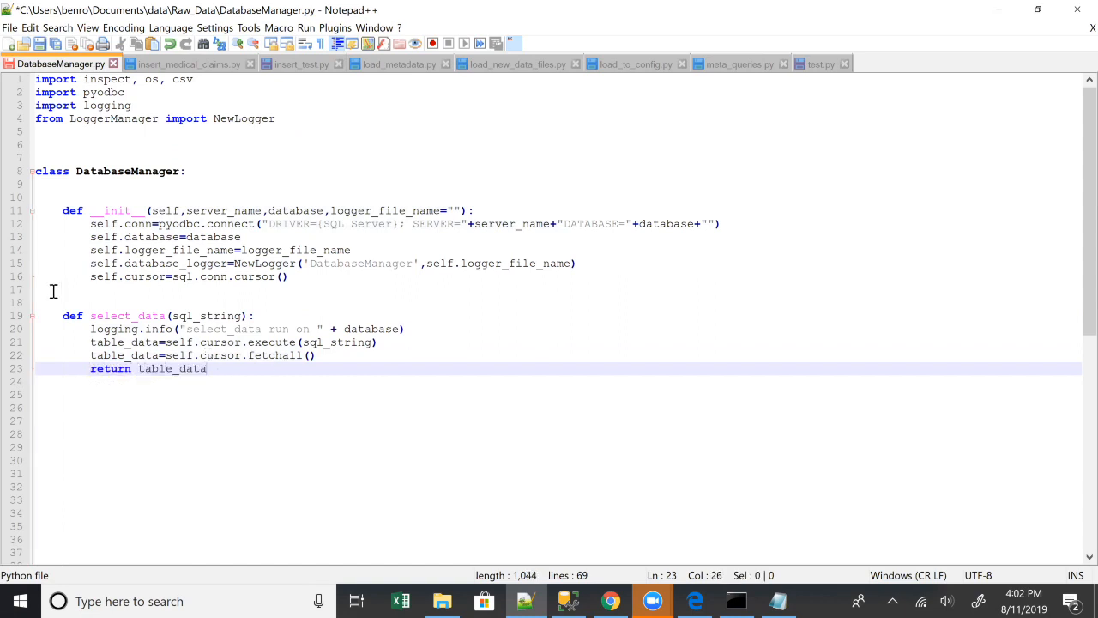
mouse_move(240, 376)
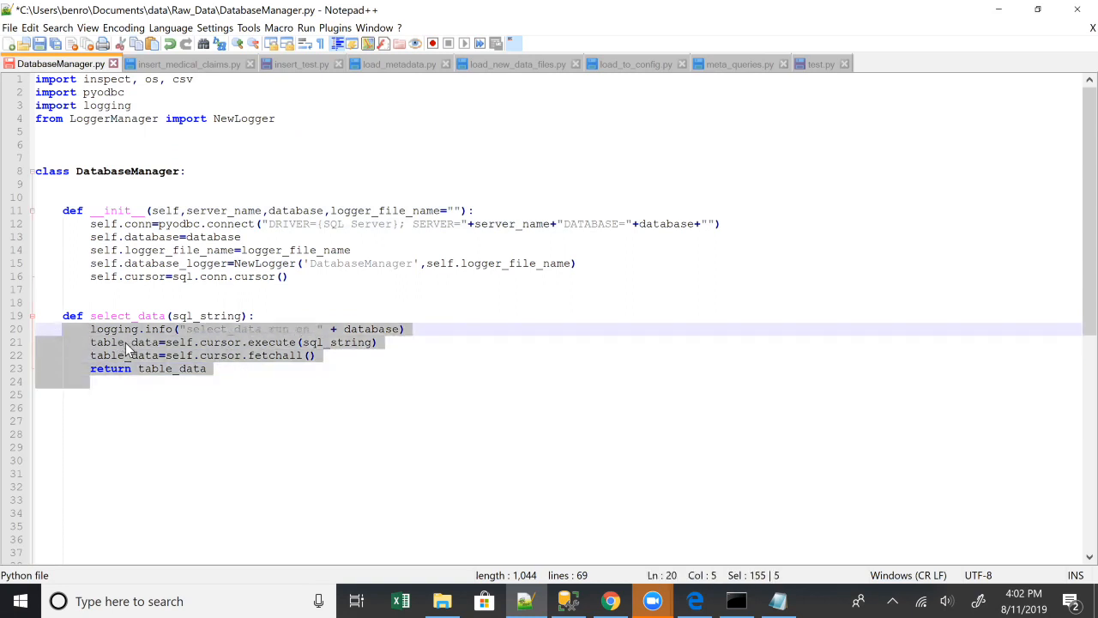
mouse_move(240, 405)
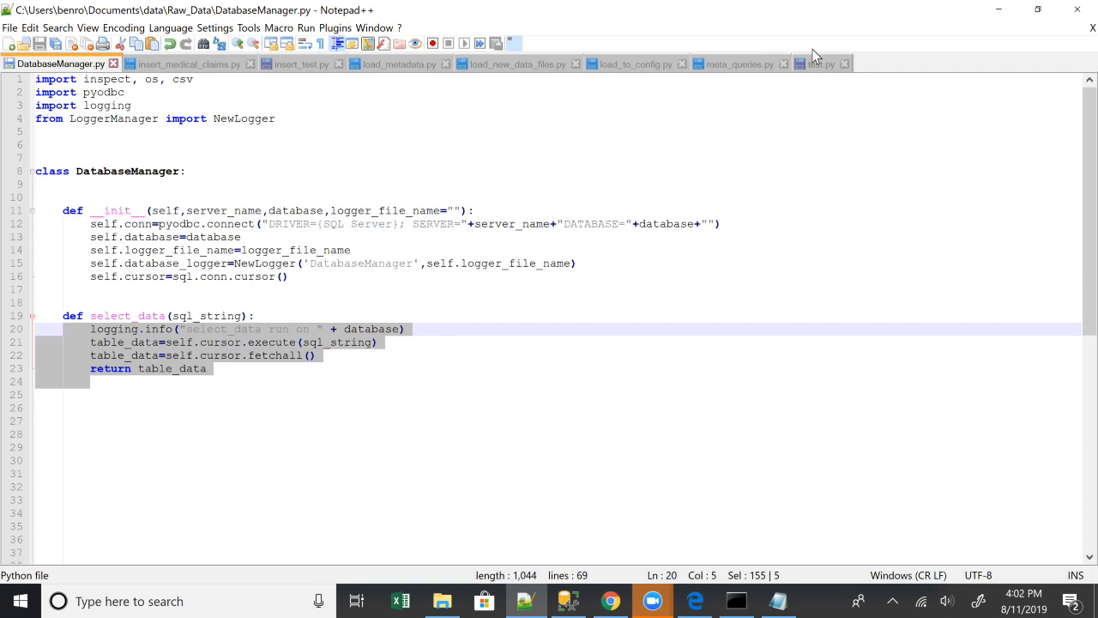
Step: Review test.py, which prints select_data's Report query results for Excel_Automation
click(821, 63)
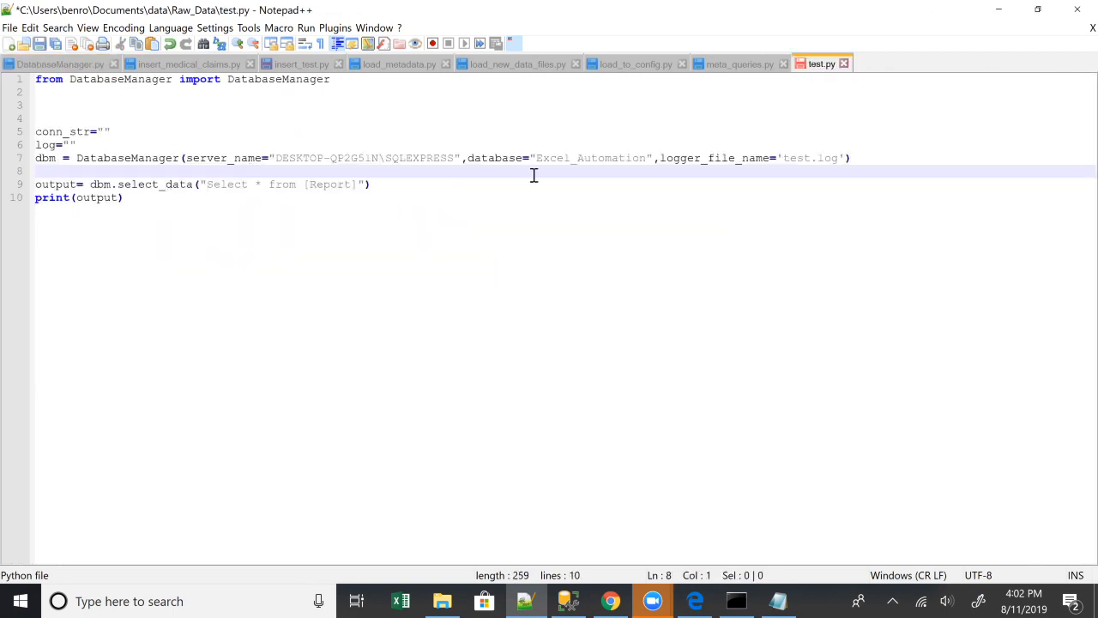
mouse_move(580, 140)
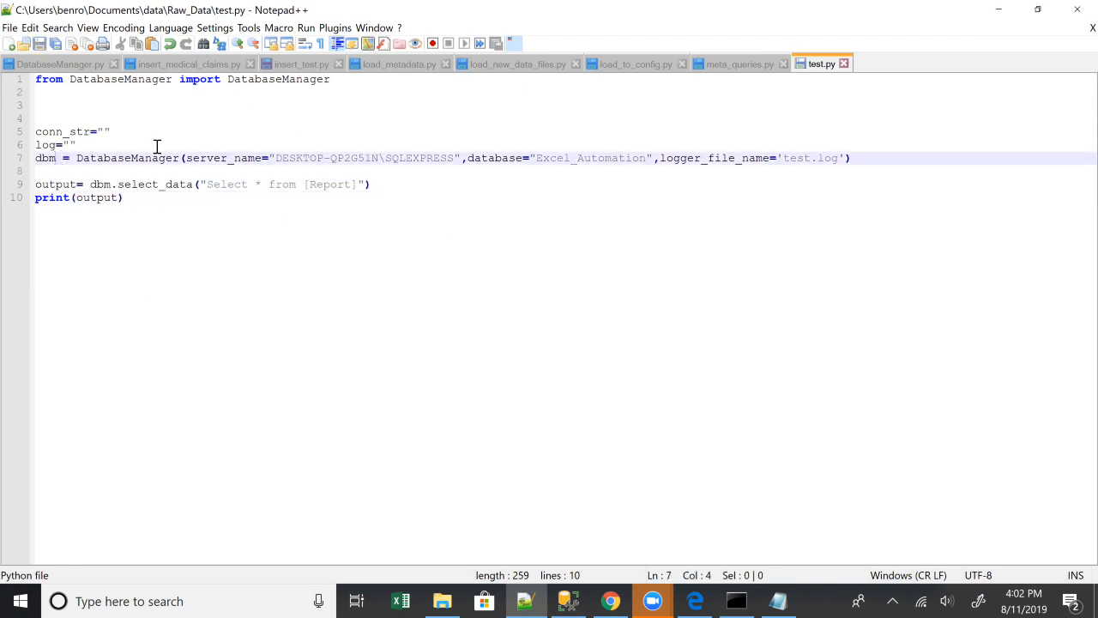
double_click(796, 158)
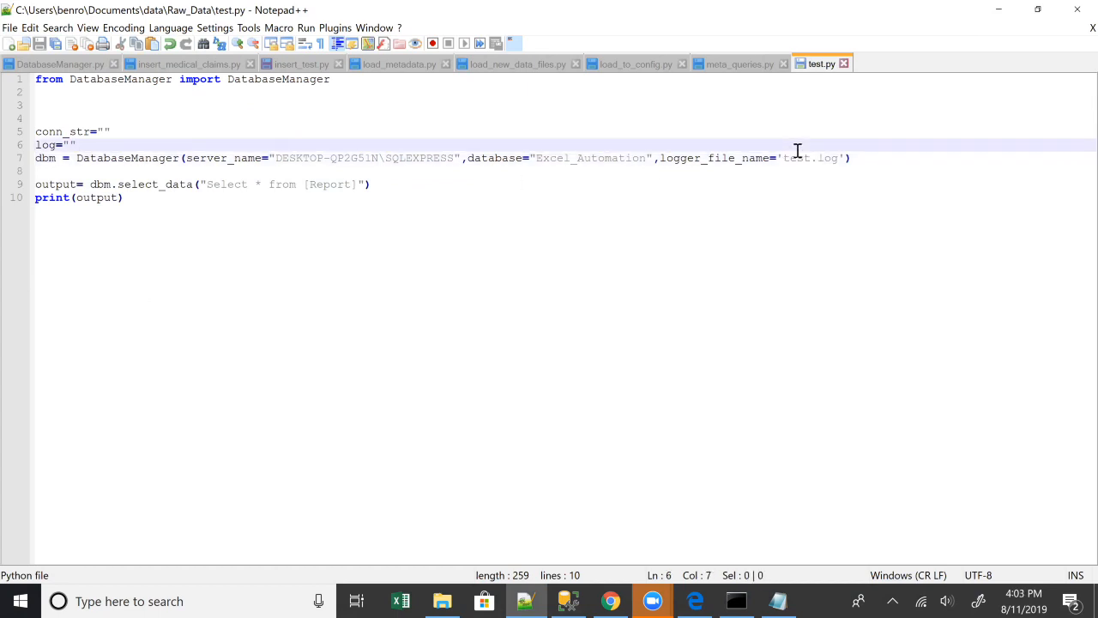
mouse_move(335, 175)
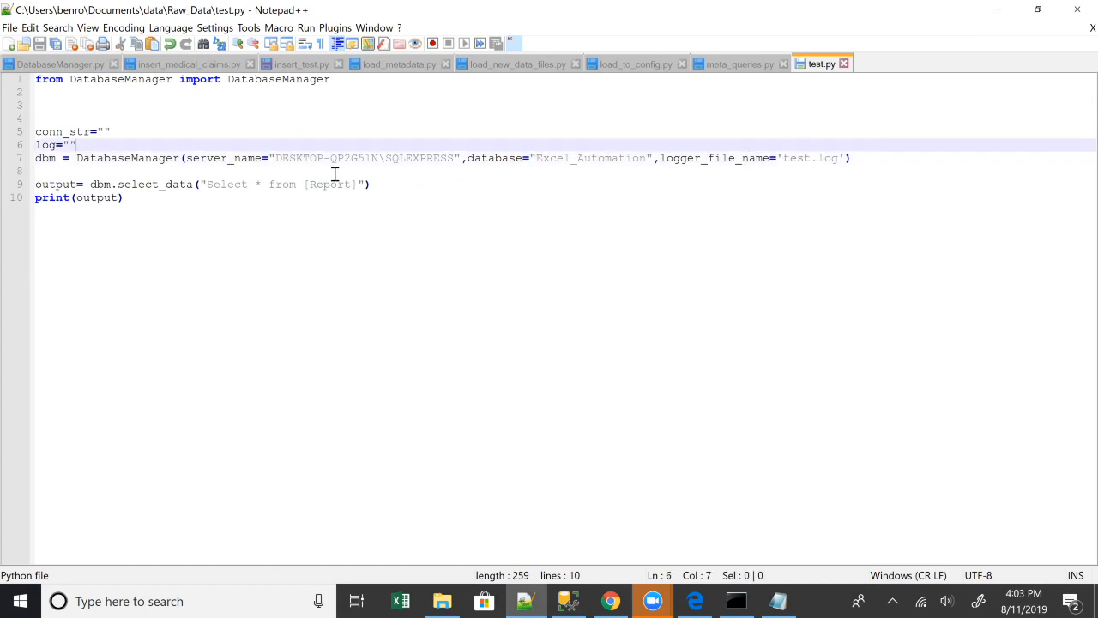
mouse_move(489, 206)
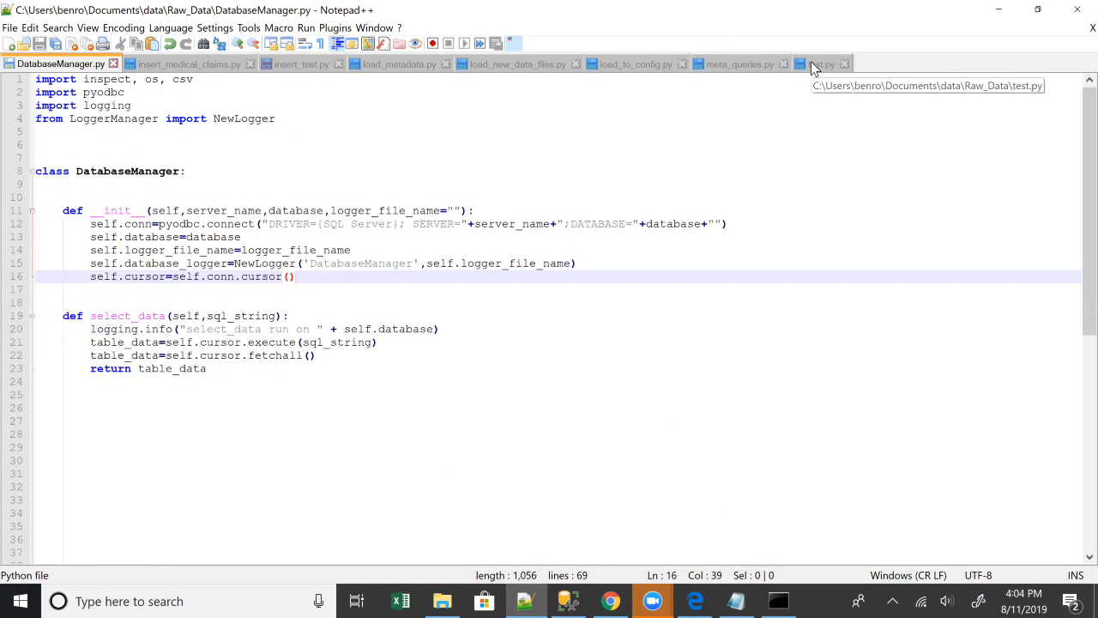
mouse_move(448, 284)
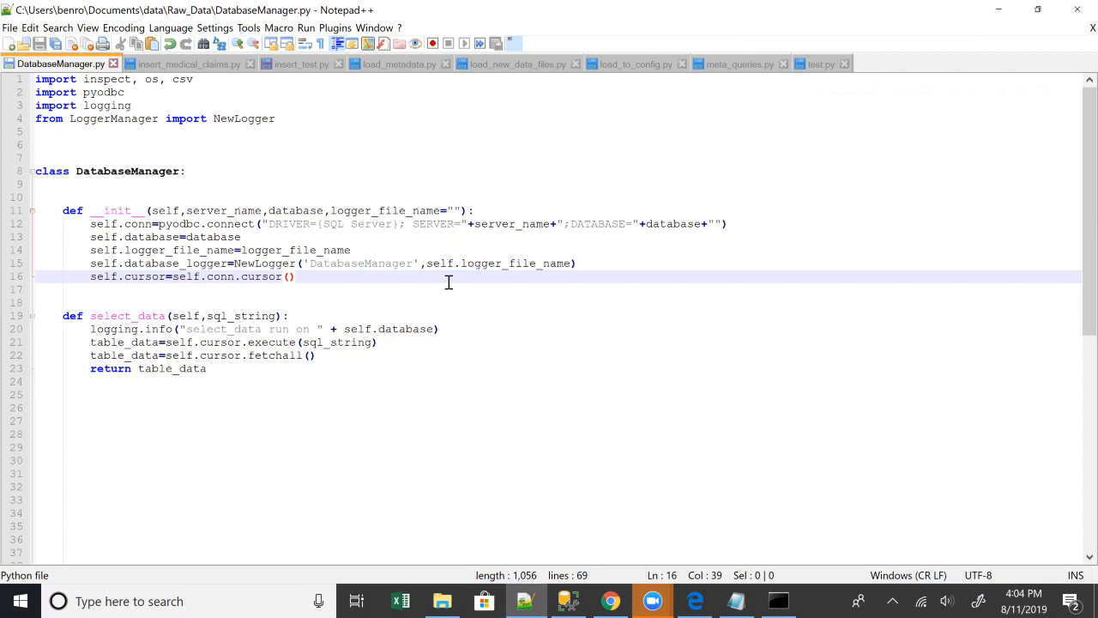
Step: Highlight uses of self to check the connection string and self.conn.cursor() line, then clear the highlight
double_click(357, 330)
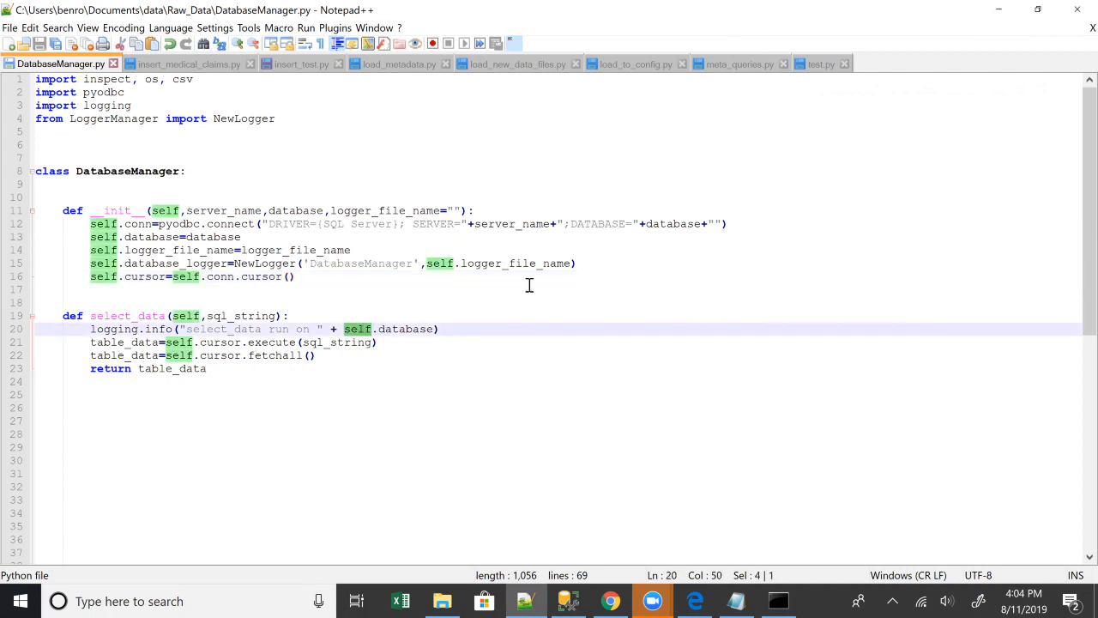
mouse_move(446, 240)
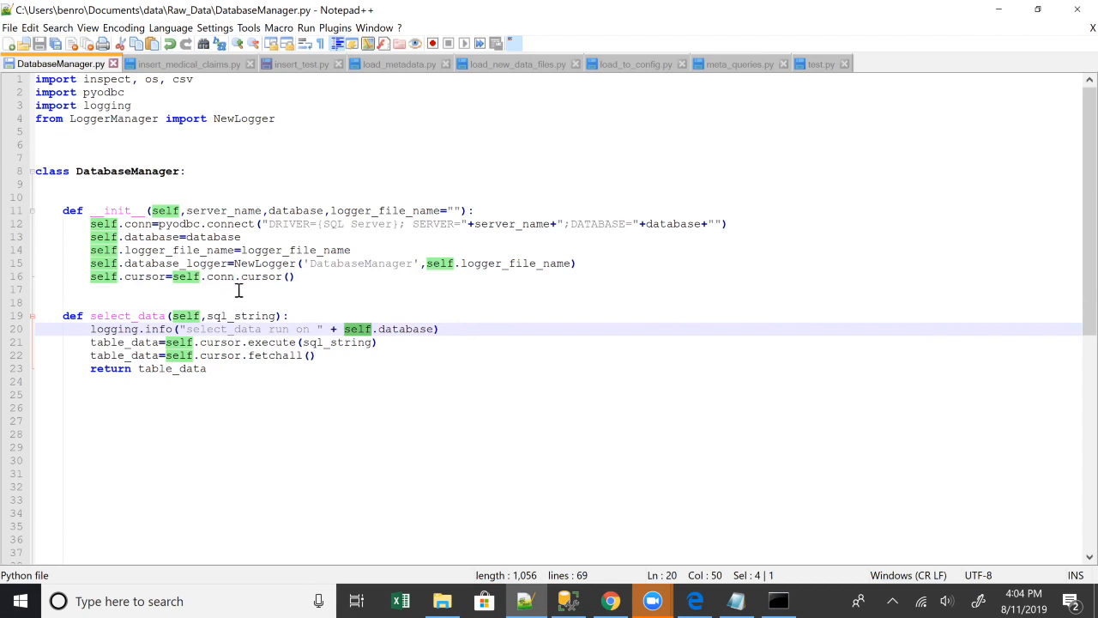
mouse_move(565, 223)
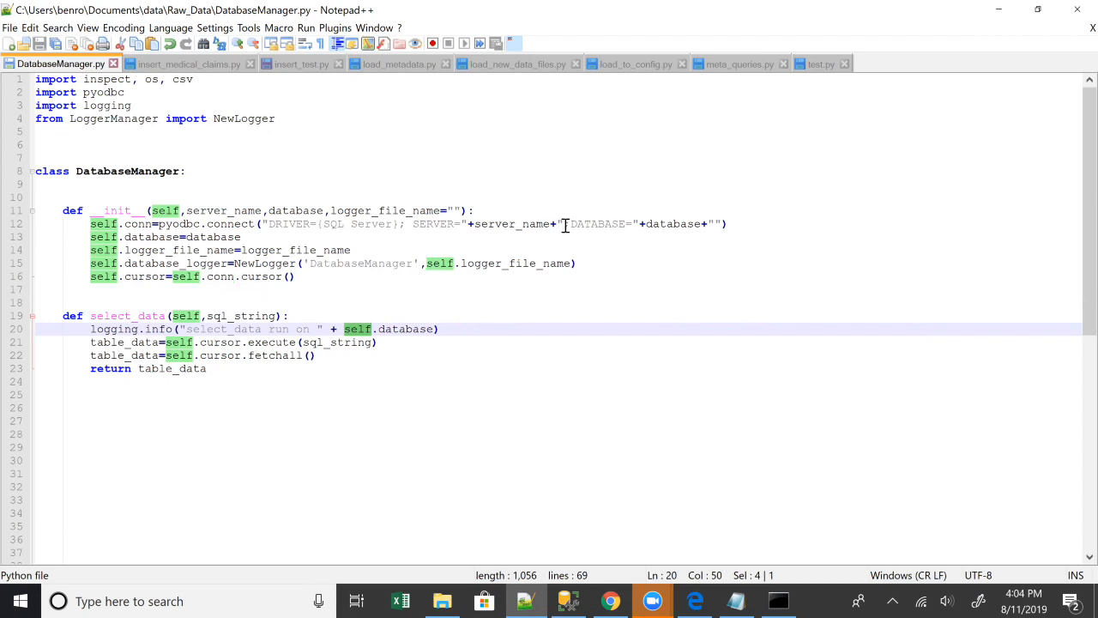
click(564, 223)
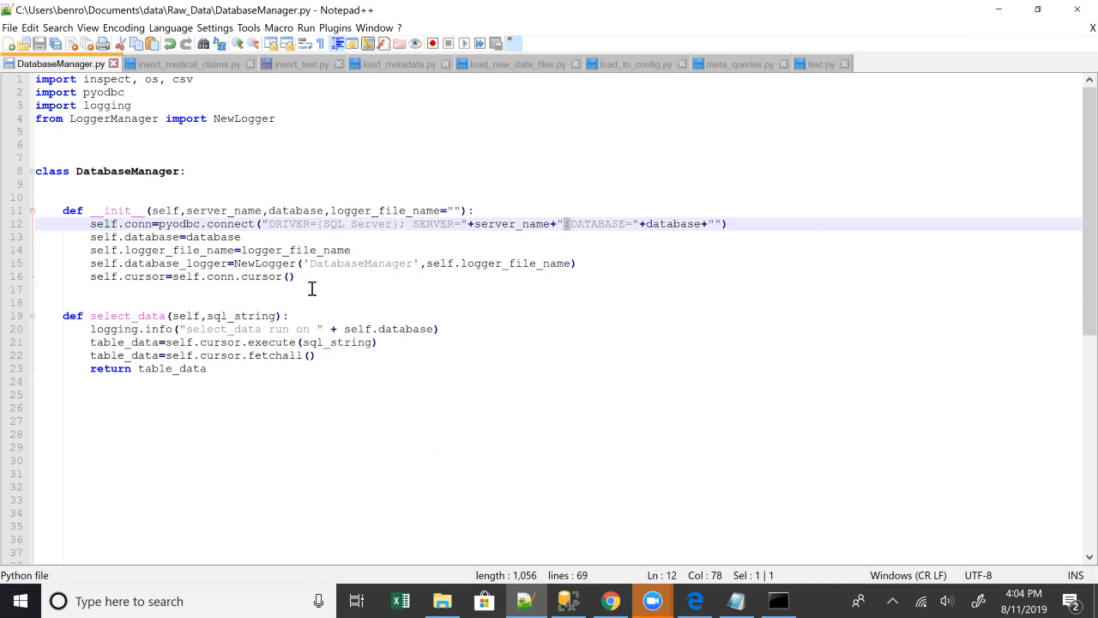
mouse_move(153, 355)
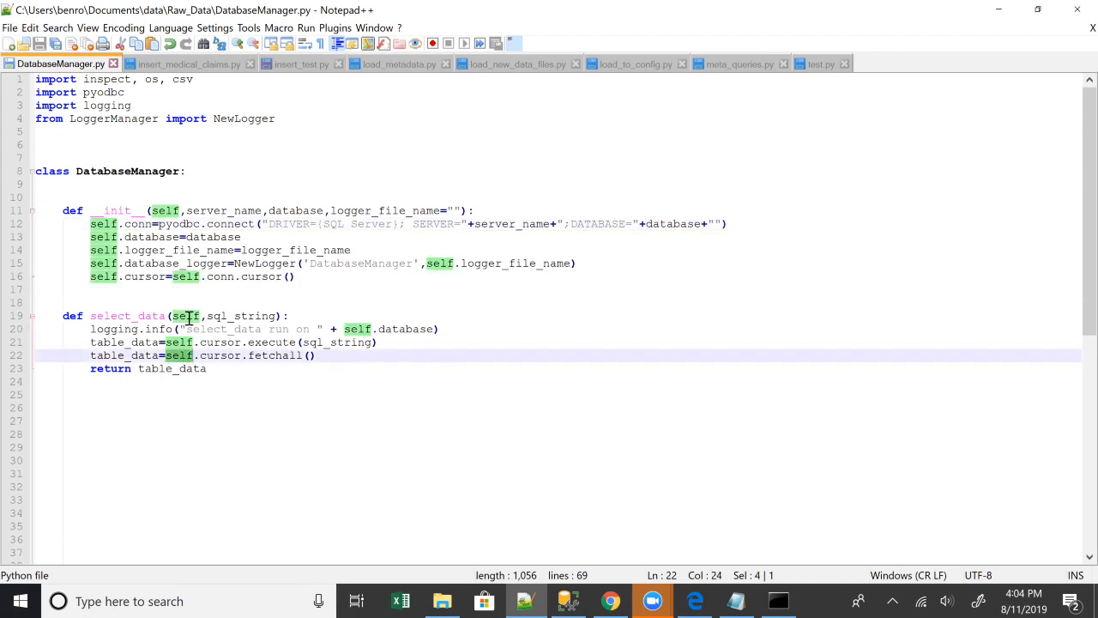
click(252, 277)
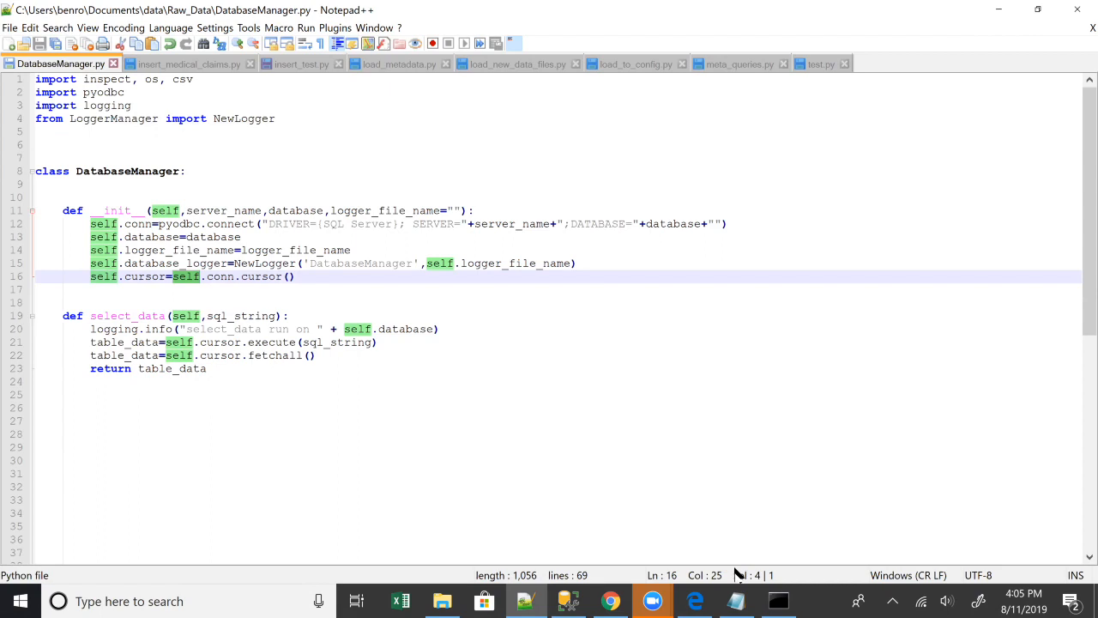
click(776, 600)
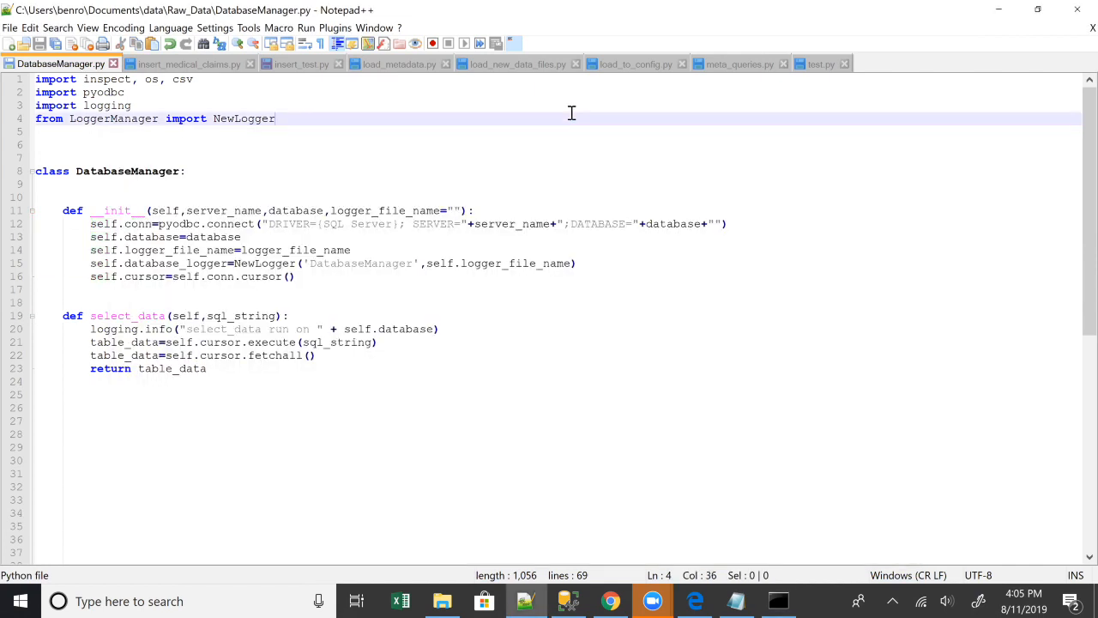
mouse_move(402, 187)
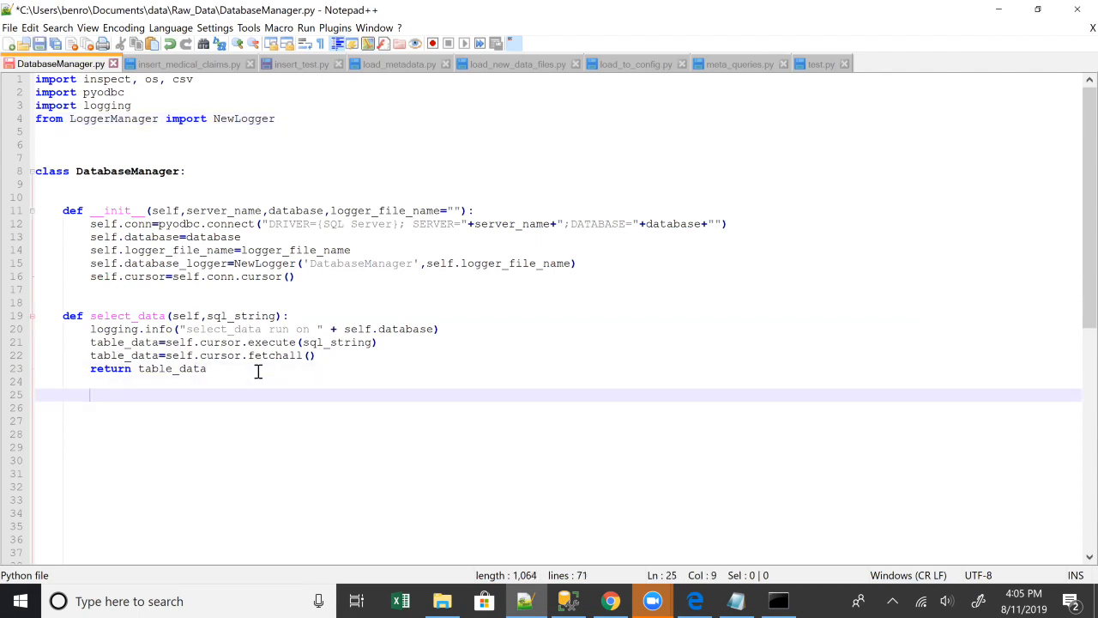
Step: Define insert_data(self, sql_string, data) with a logging line and the start of a try block
key(backspace)
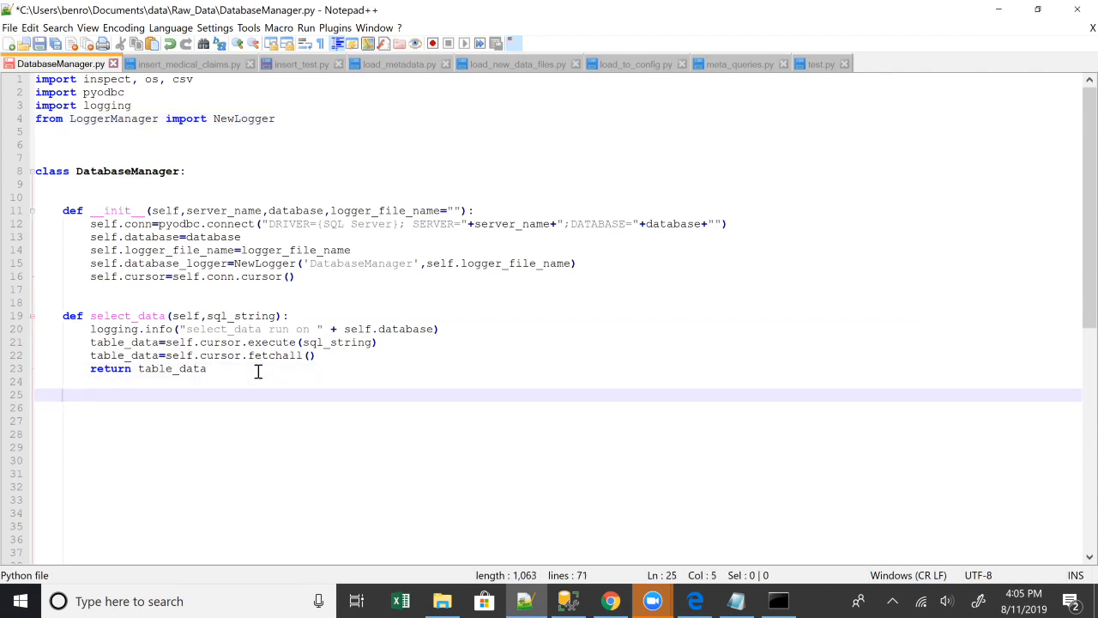
text(def insert_data()
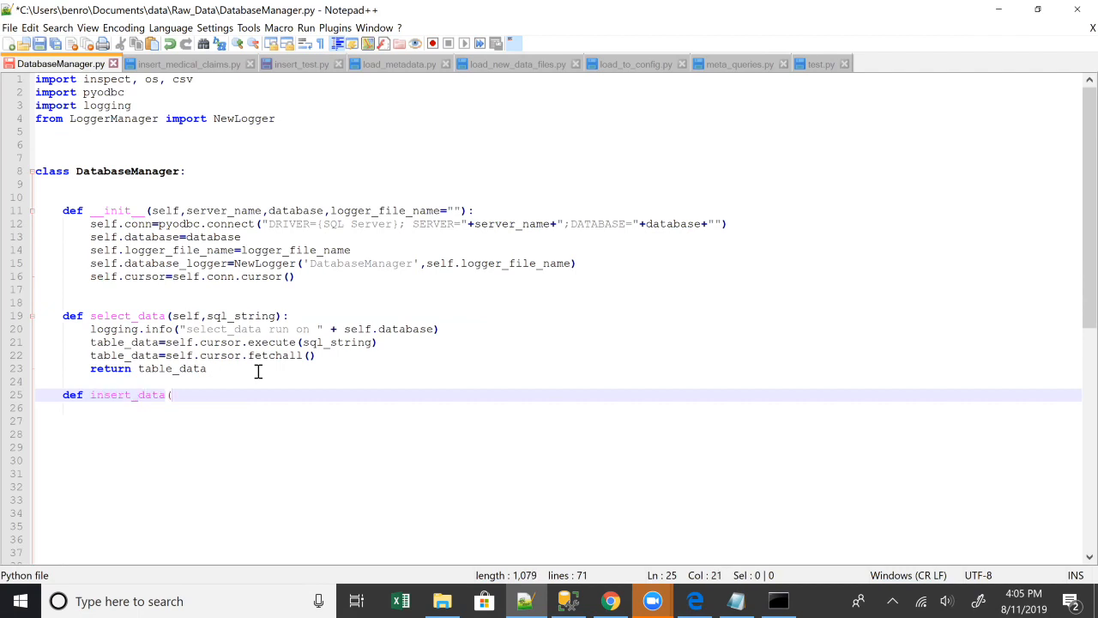
text(self,)
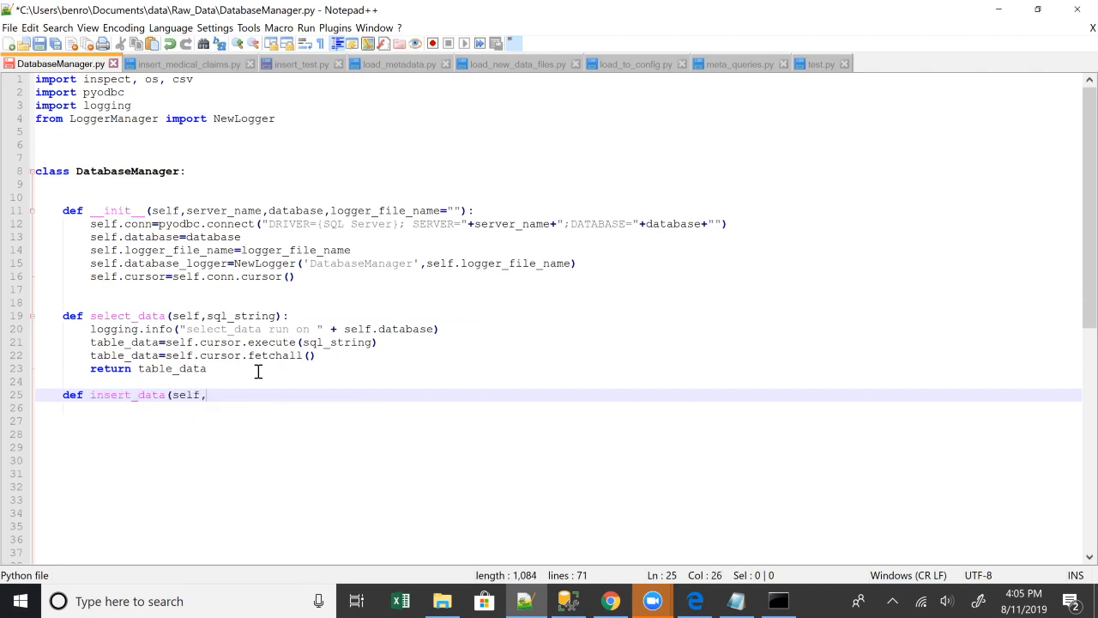
text(sql_string,data);)
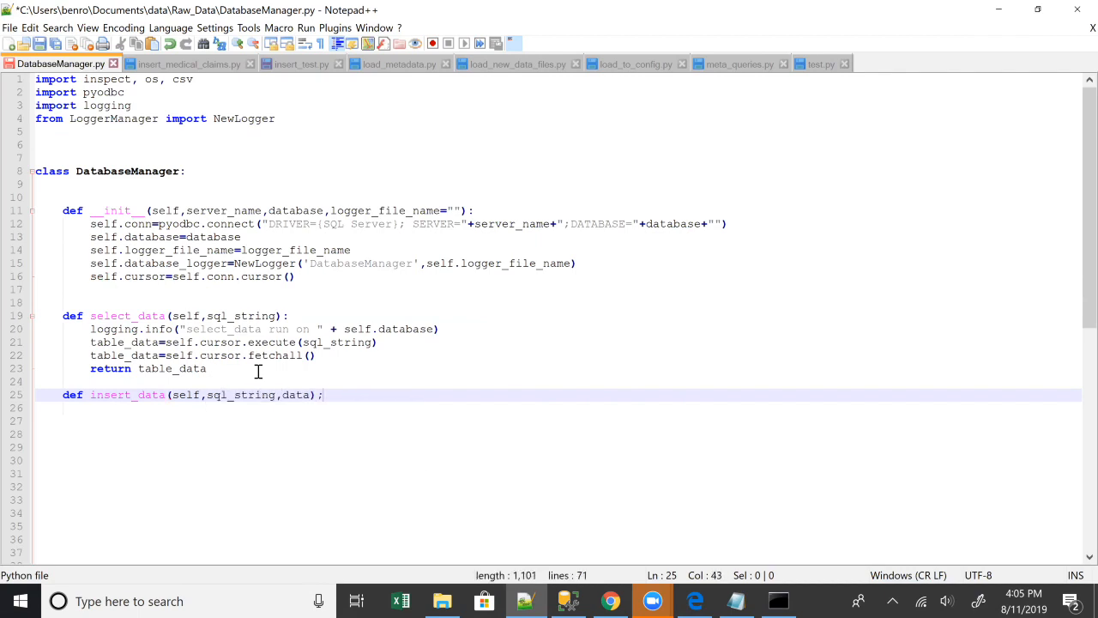
text(try:)
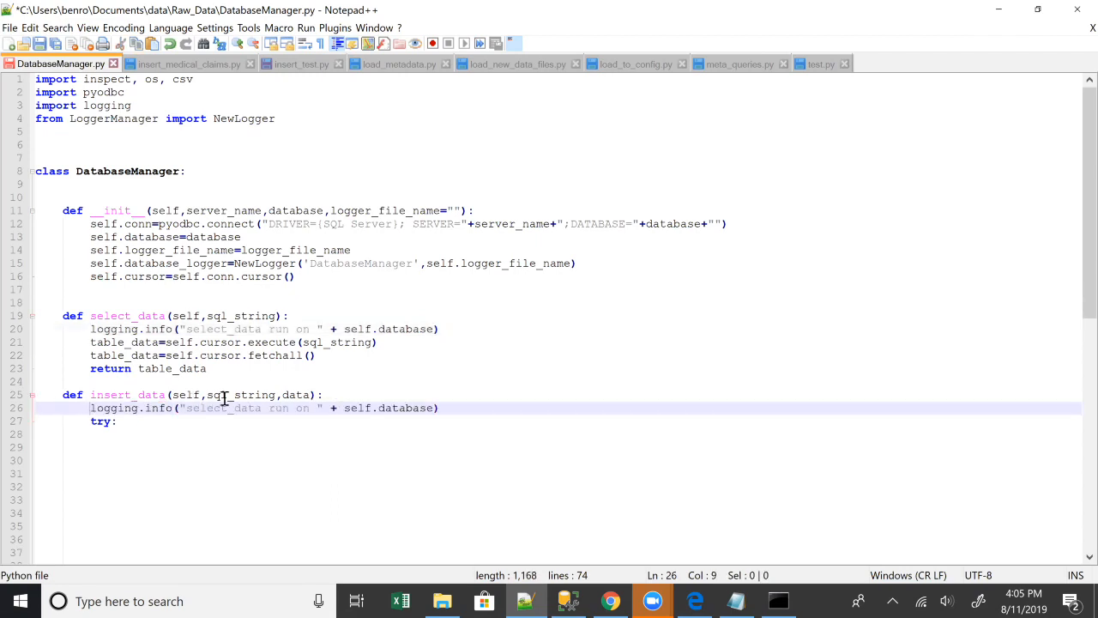
text(insert)
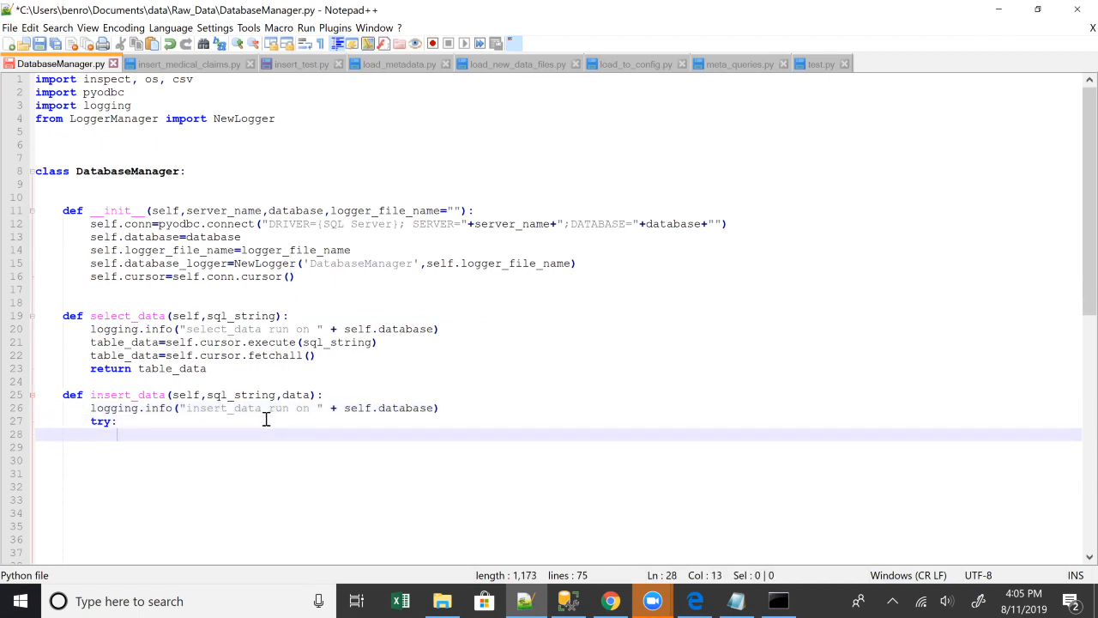
Step: Inside try, create cursor=self.conn.cursor(), execute sql_string with data, commit and return 0, then begin except
text(cursor=)
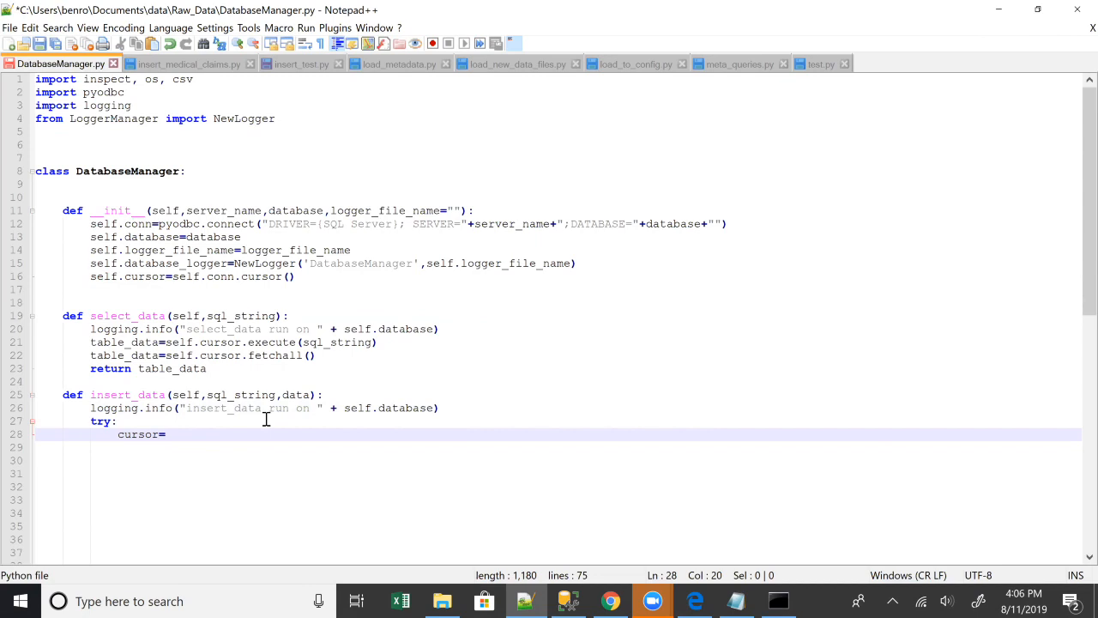
text(self.conn.cursor()
click(558, 446)
text(cursor.execute()
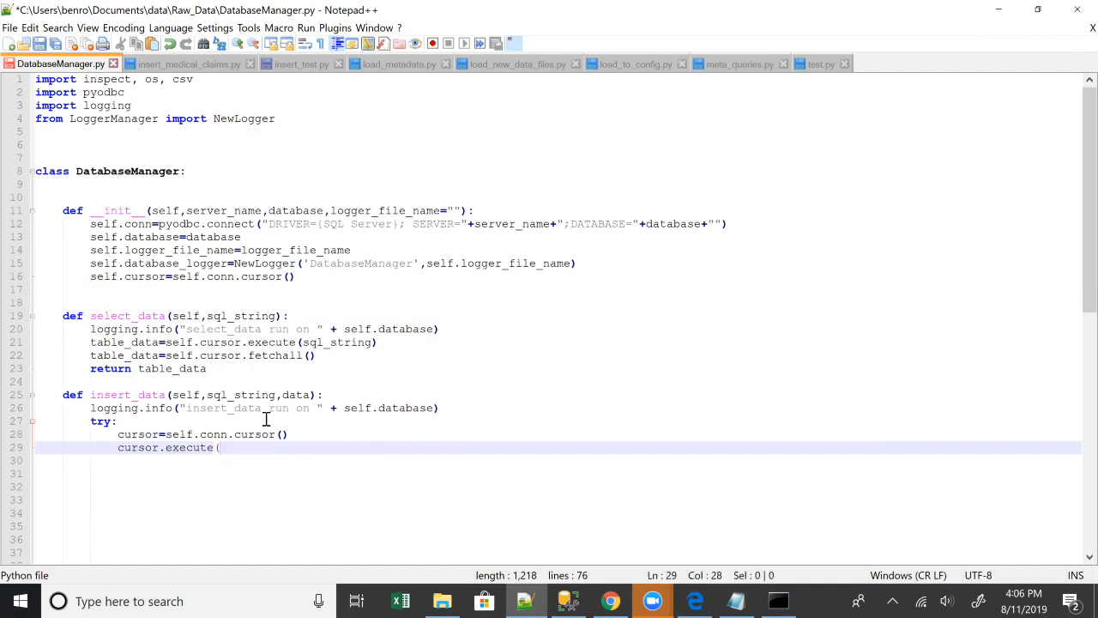
text(sql_string,data))
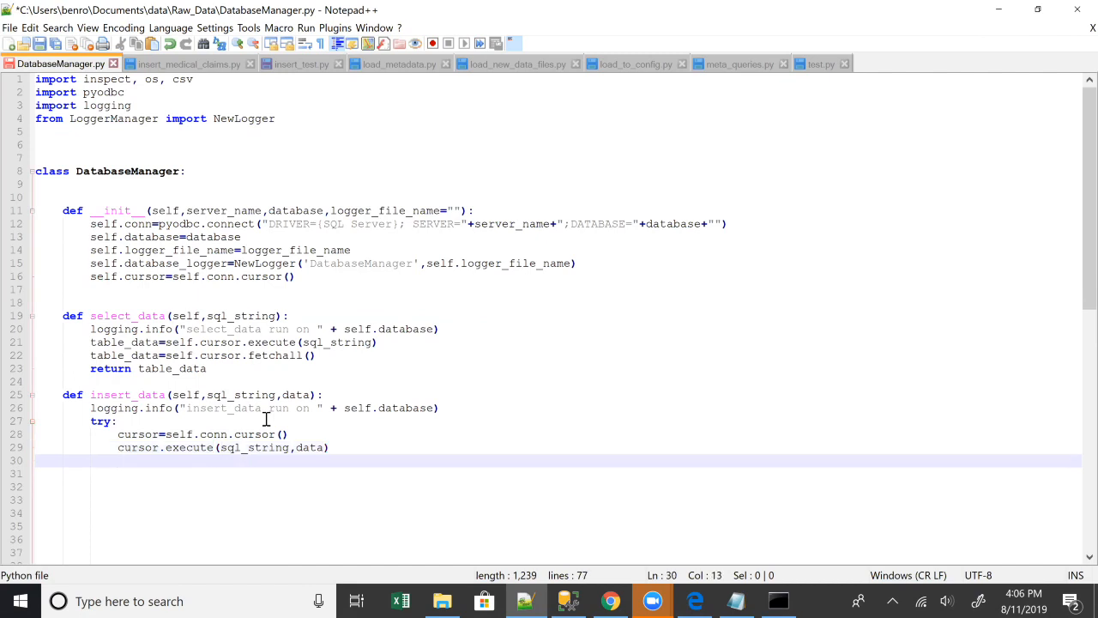
text(cursor)
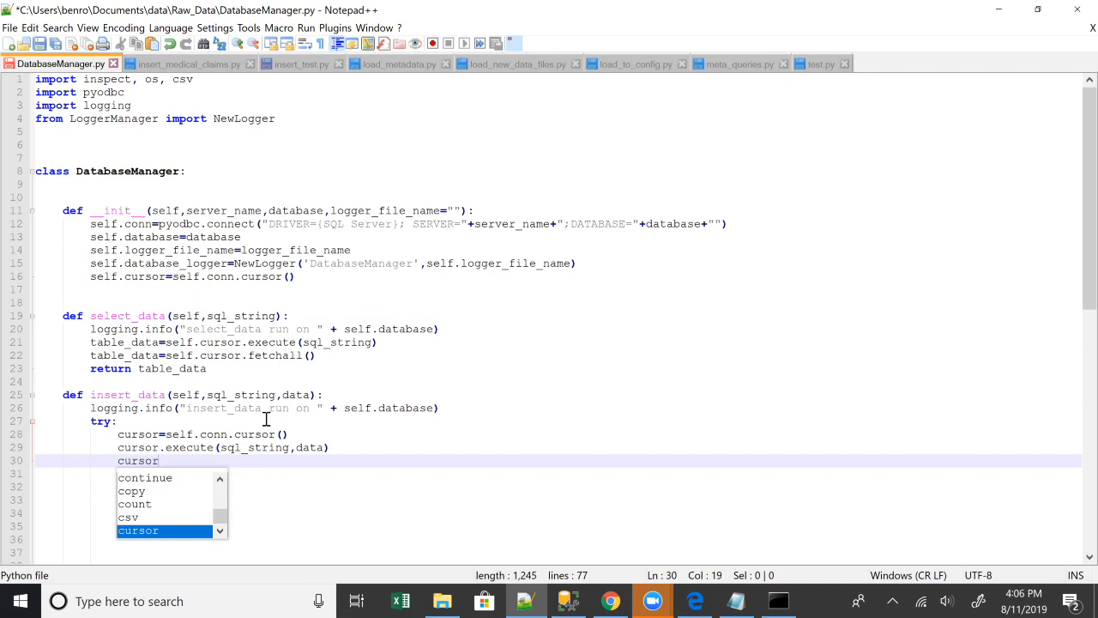
text(.commit()
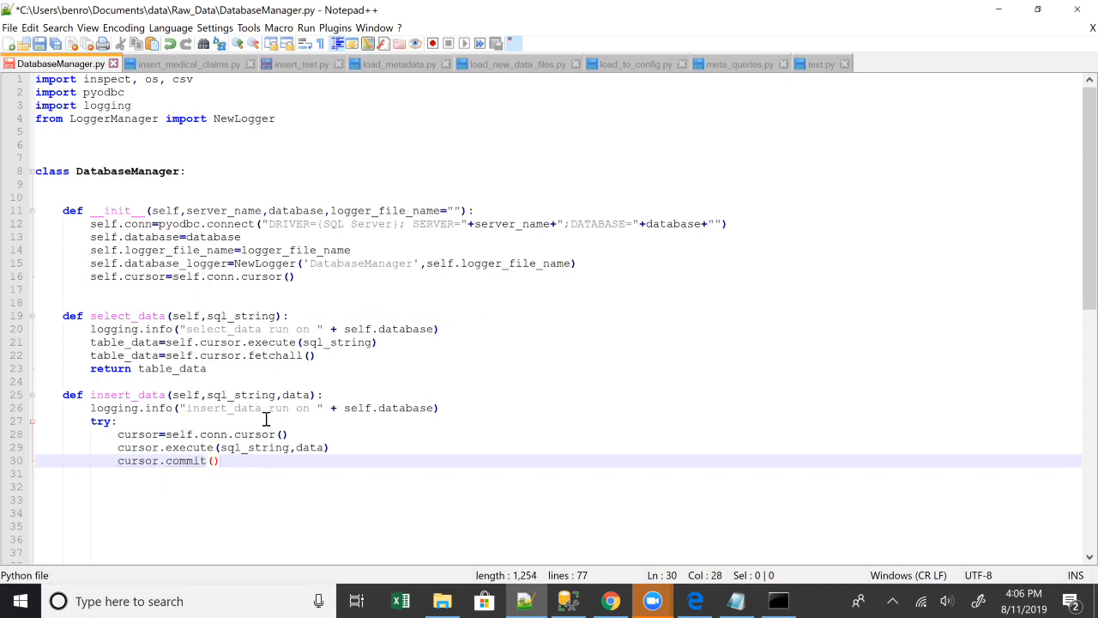
text(return 0)
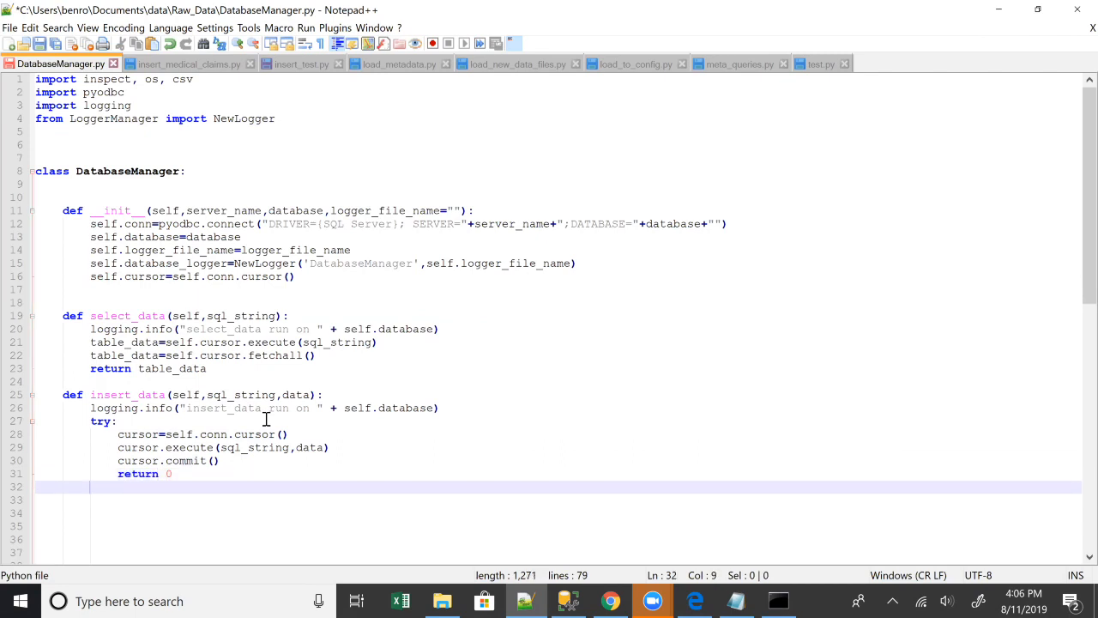
text(except:)
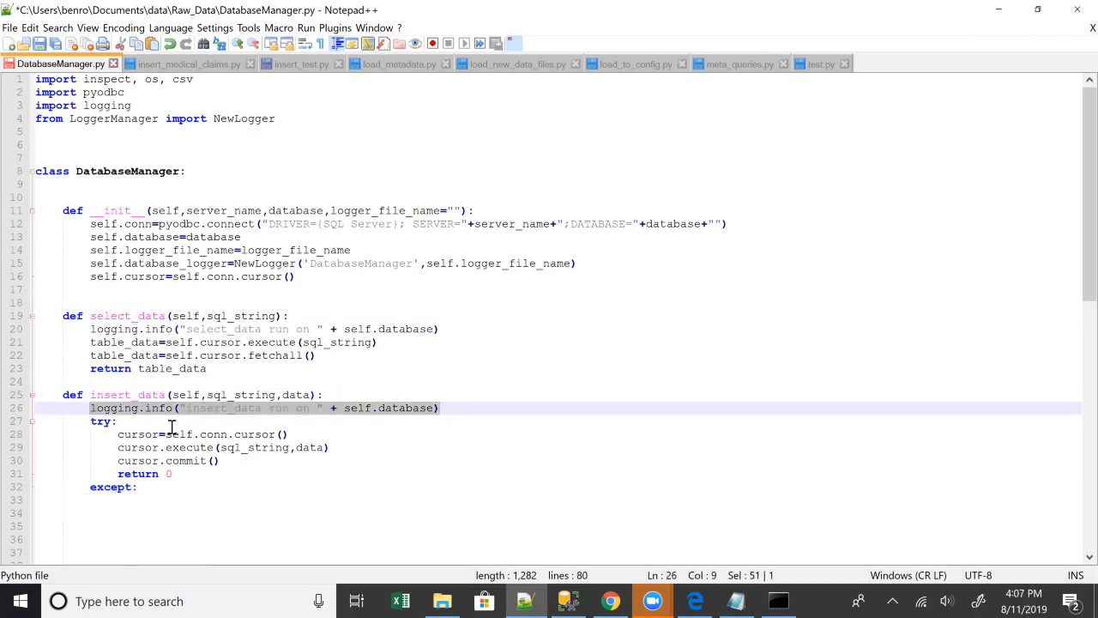
Step: Turn the handler into 'except pyodbc.Error as ex:' and paste the insert_data logging line into it
click(141, 501)
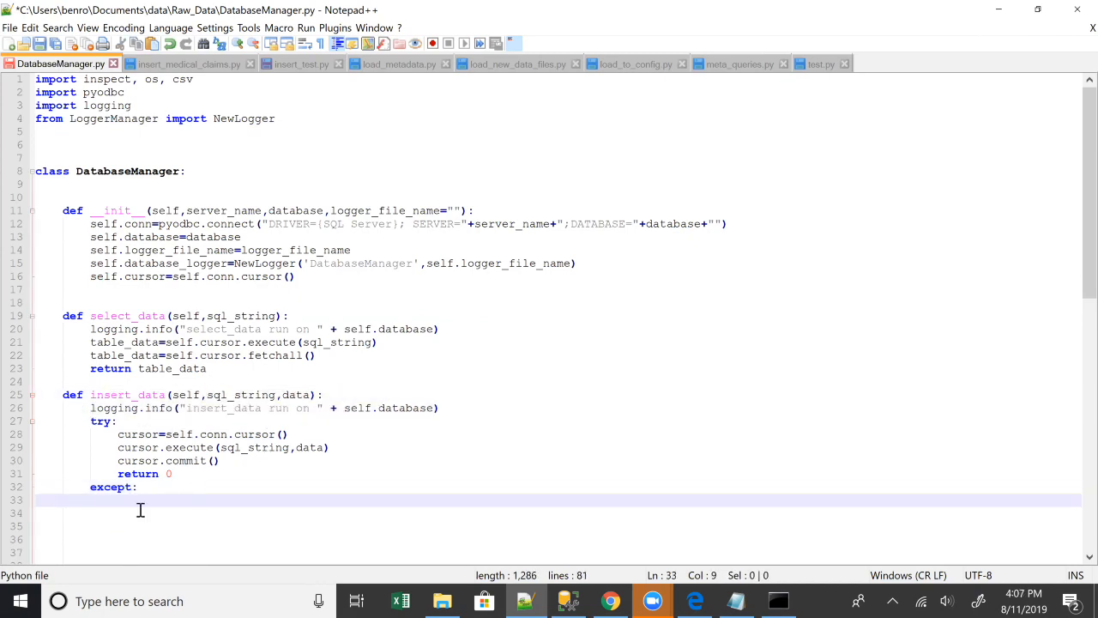
text(logging.info("insert_data run on " + self.database))
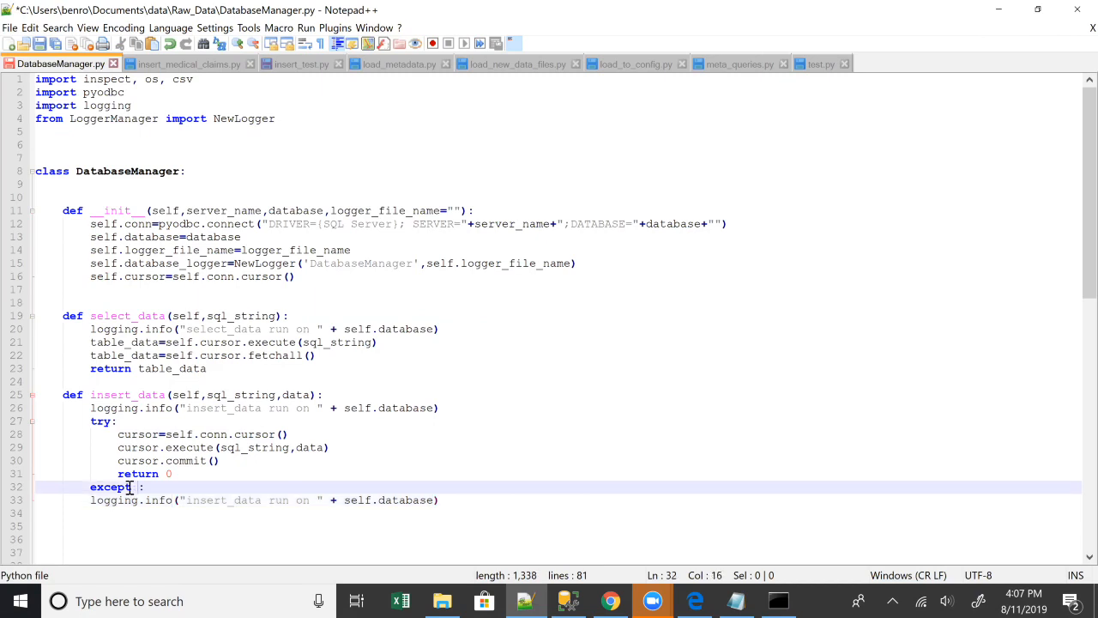
text(pyodbc.)
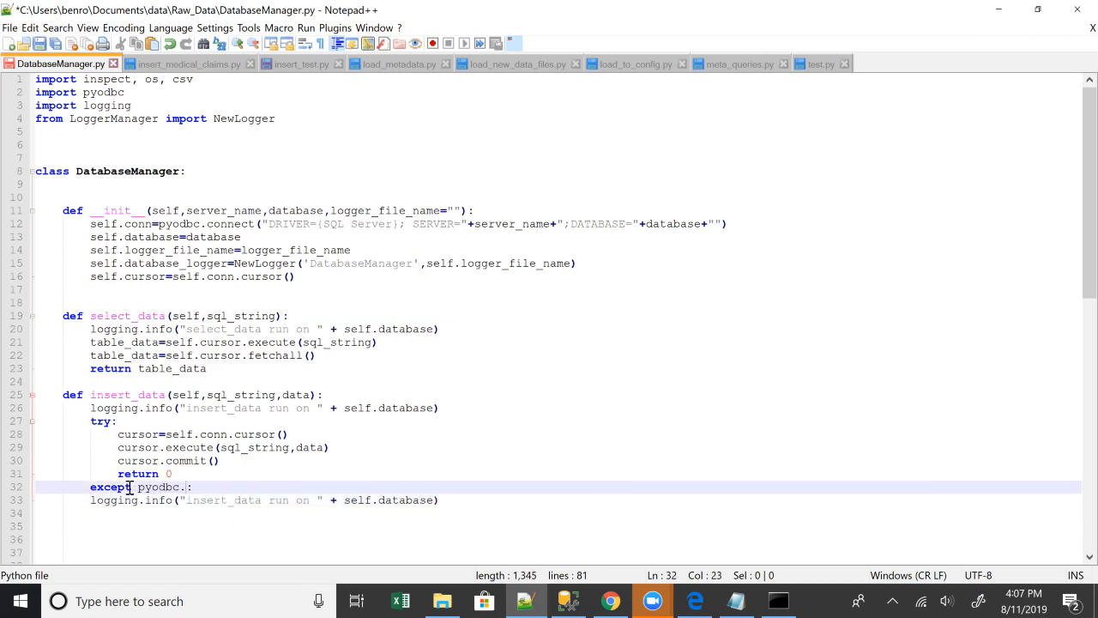
text(Error)
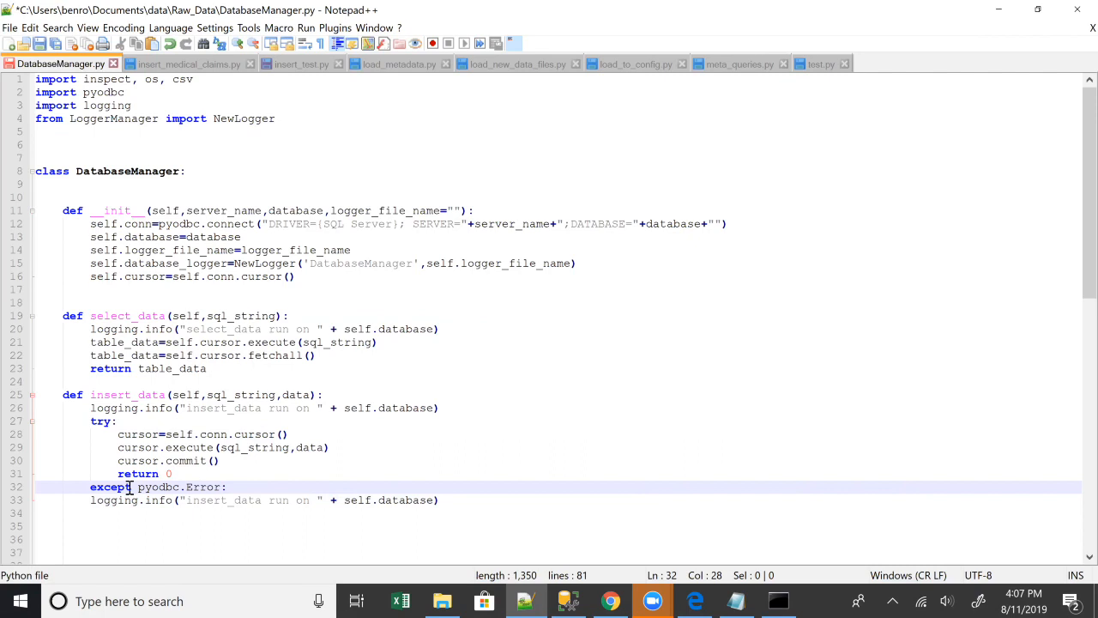
text(as ex)
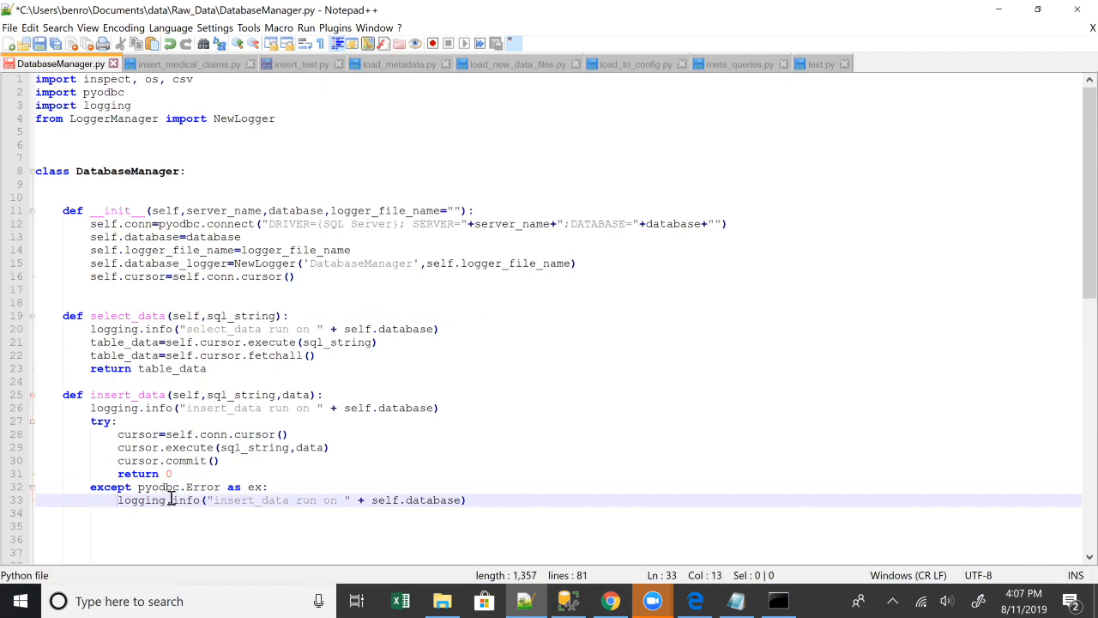
Step: Change the pasted line to logging.error with ' error msg: ' + str(ex) appended, then return 1
text(error)
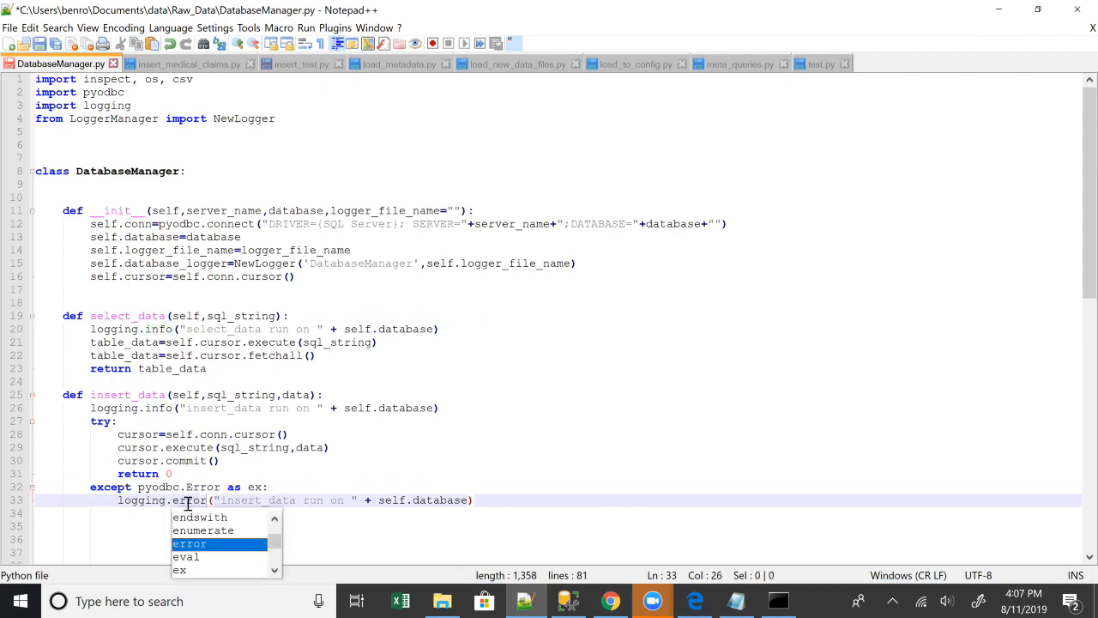
mouse_move(501, 525)
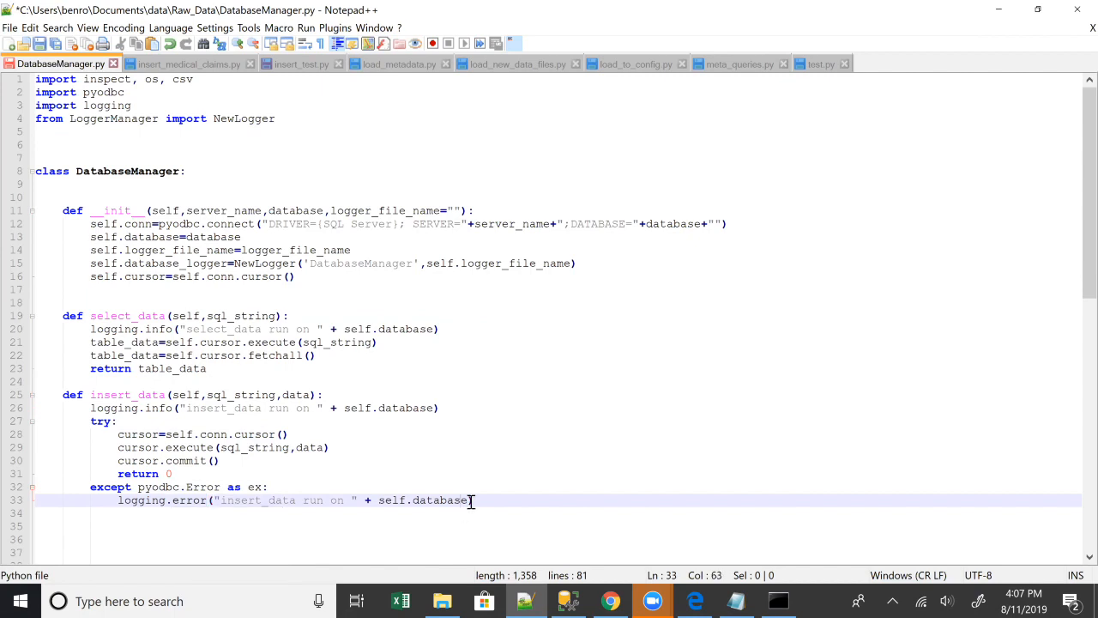
text(+ " error msg: " +str(ex))
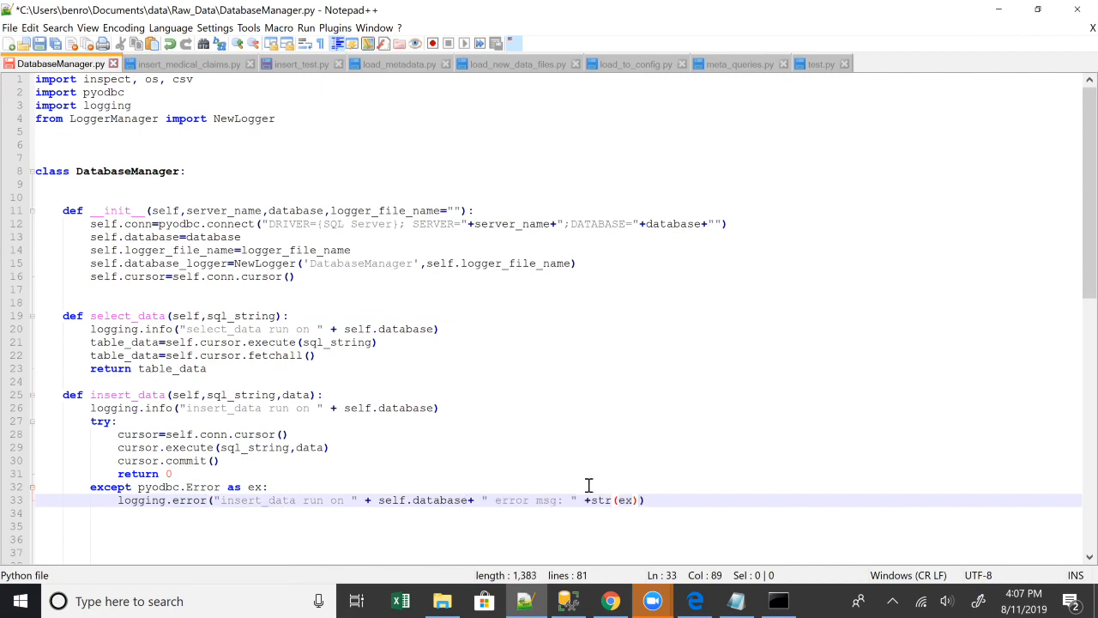
key(enter)
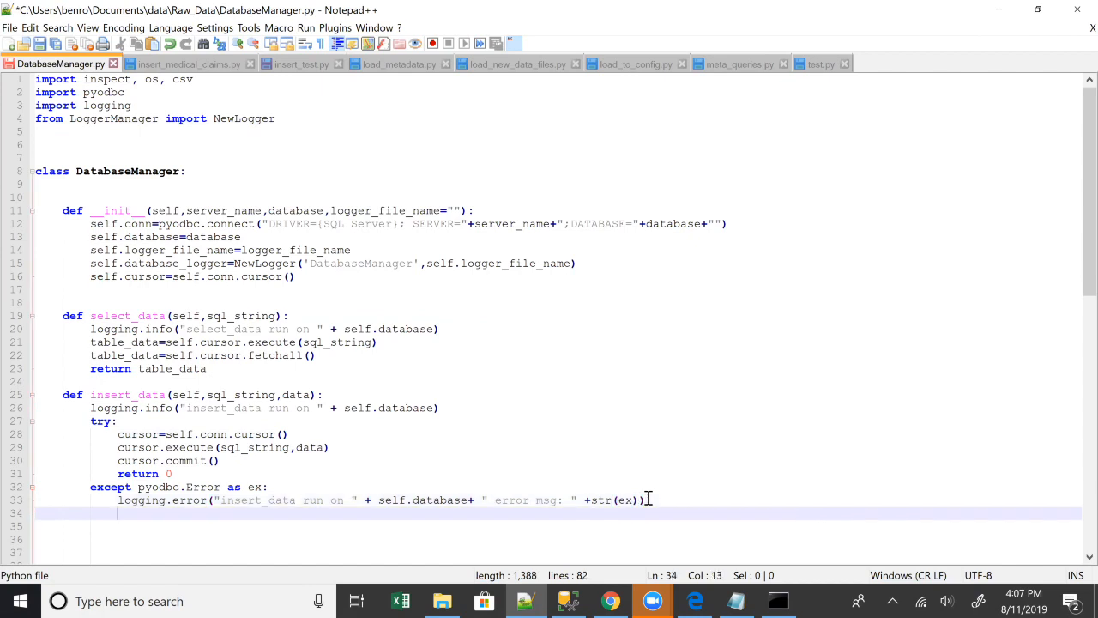
text(return 1)
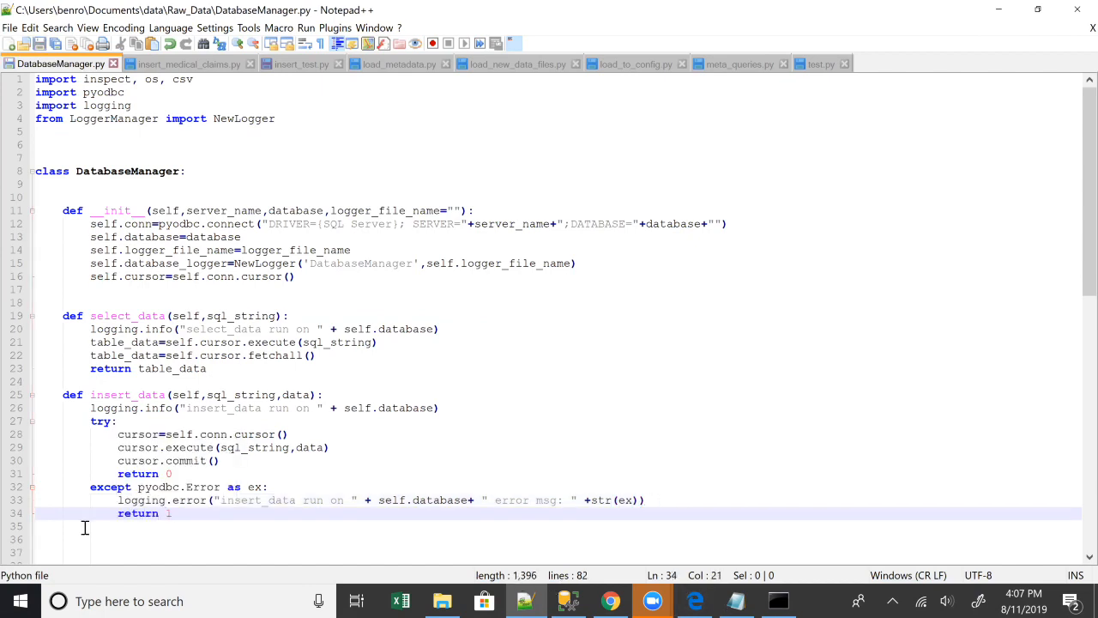
mouse_move(374, 321)
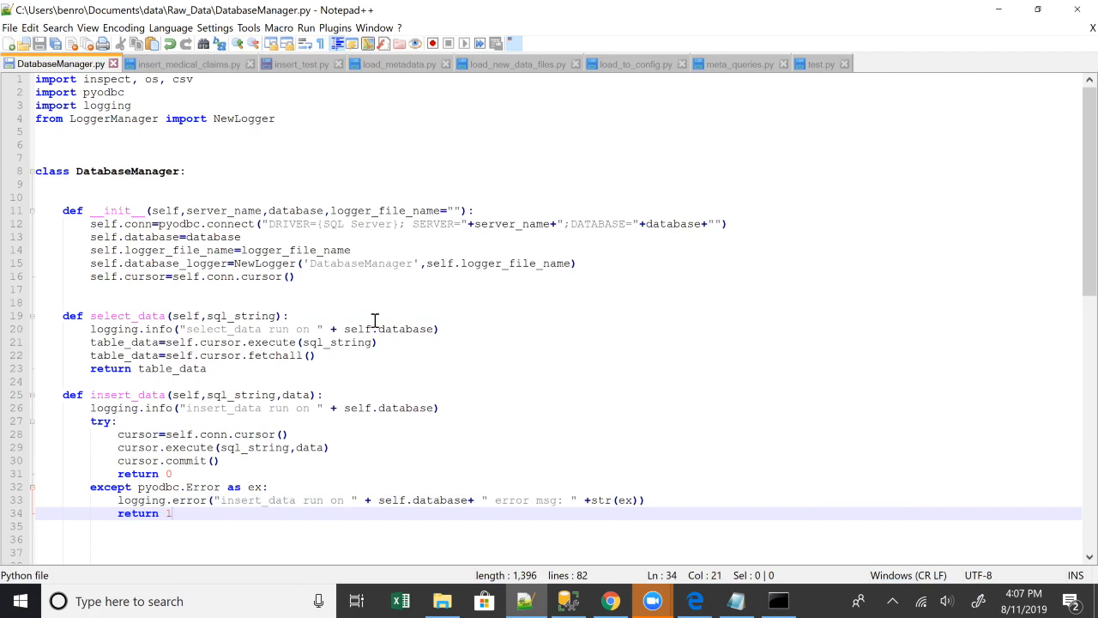
mouse_move(275, 580)
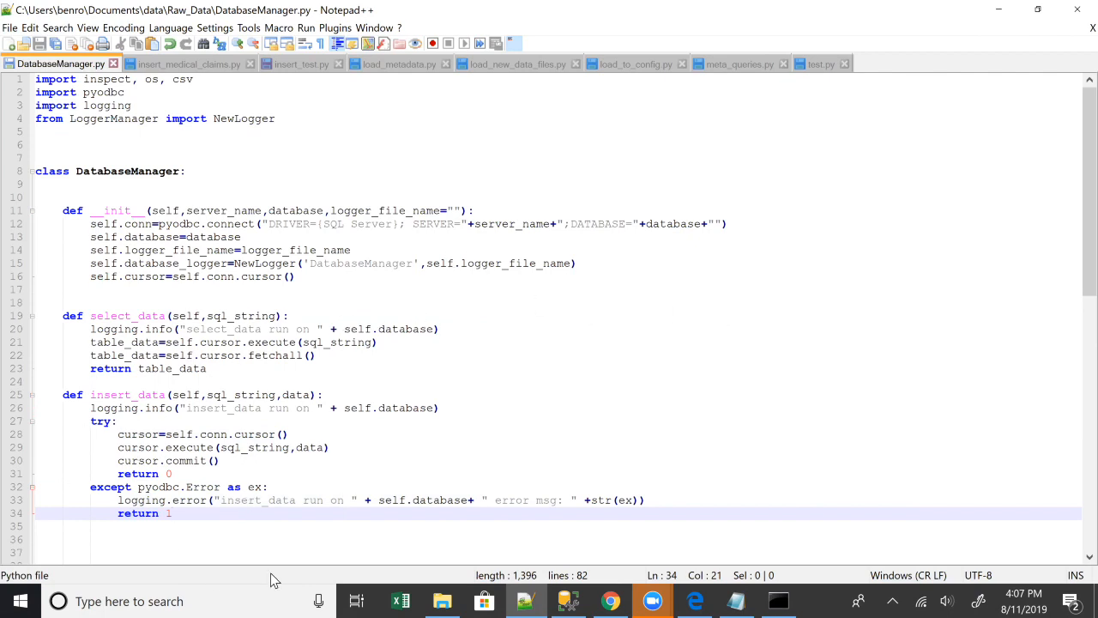
mouse_move(594, 491)
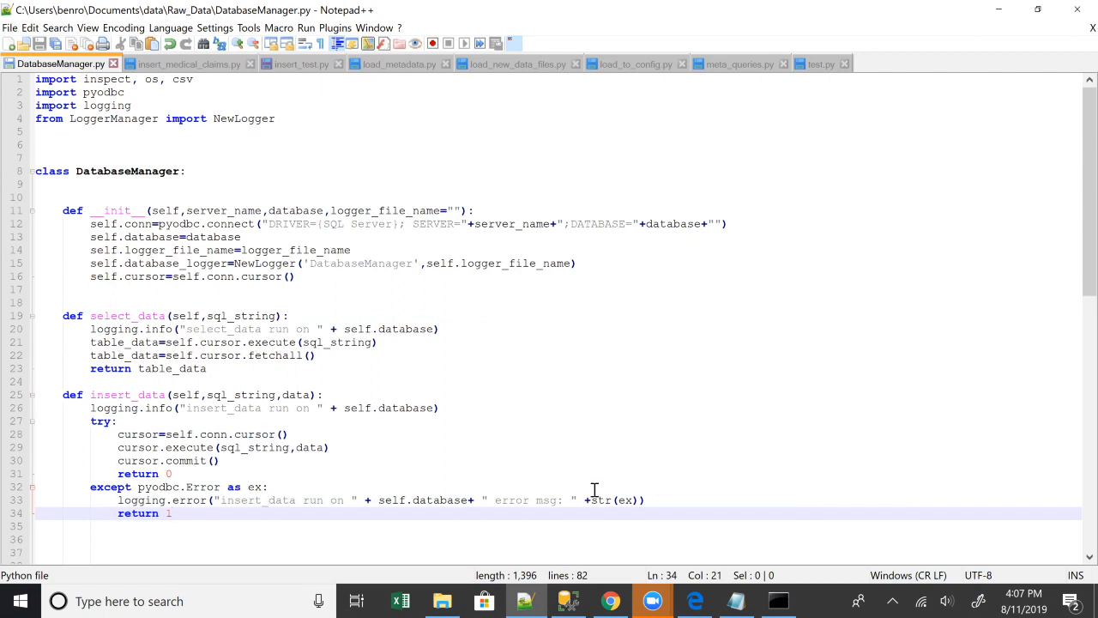
mouse_move(330, 488)
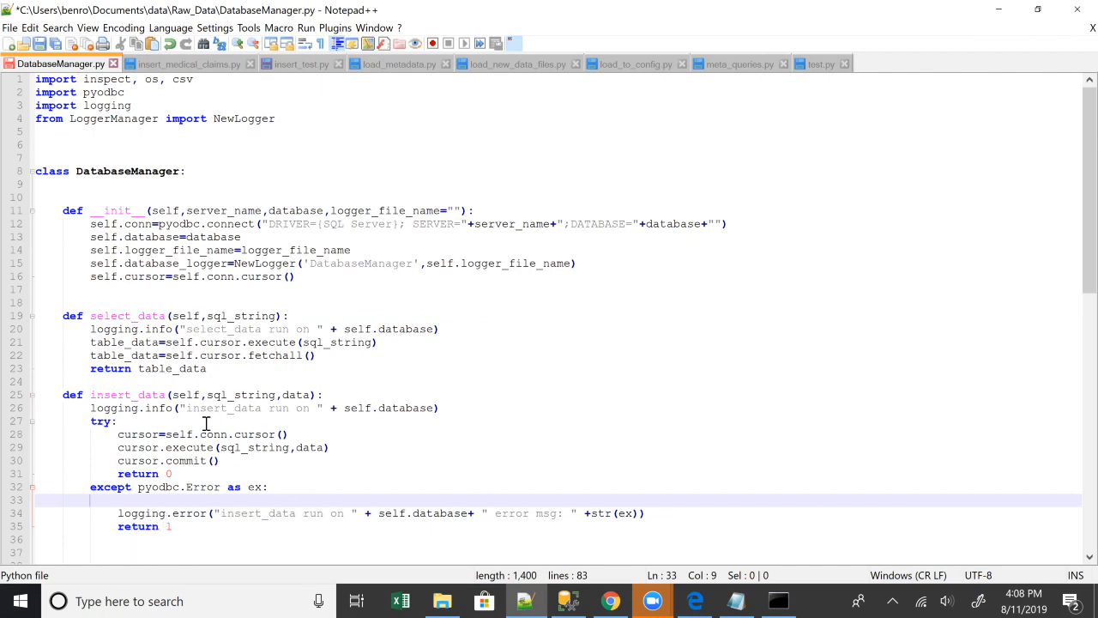
mouse_move(72, 467)
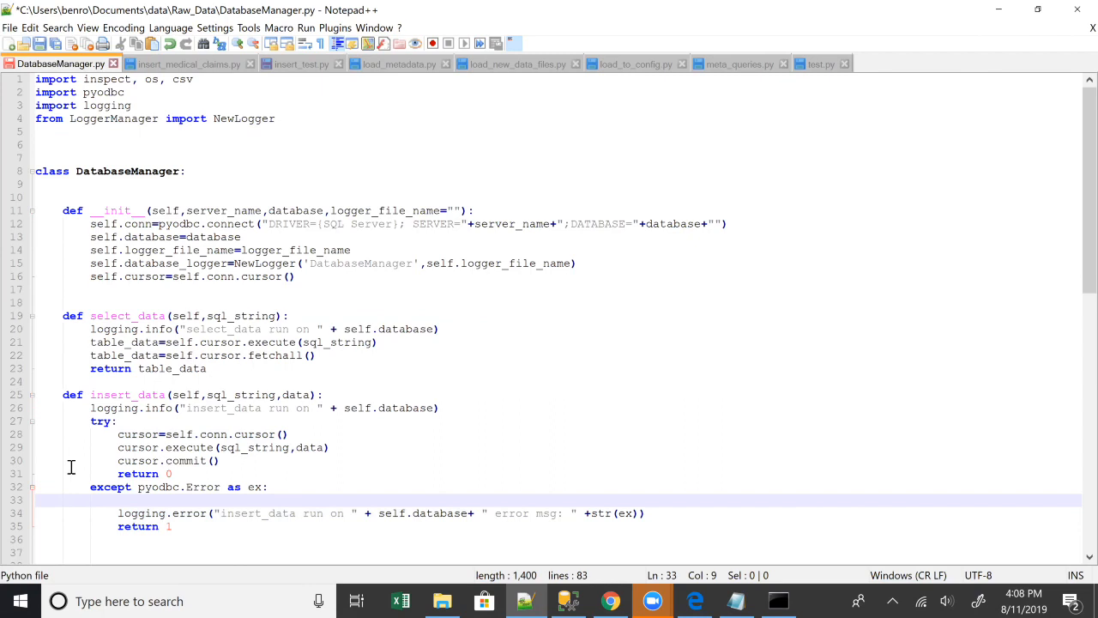
mouse_move(539, 223)
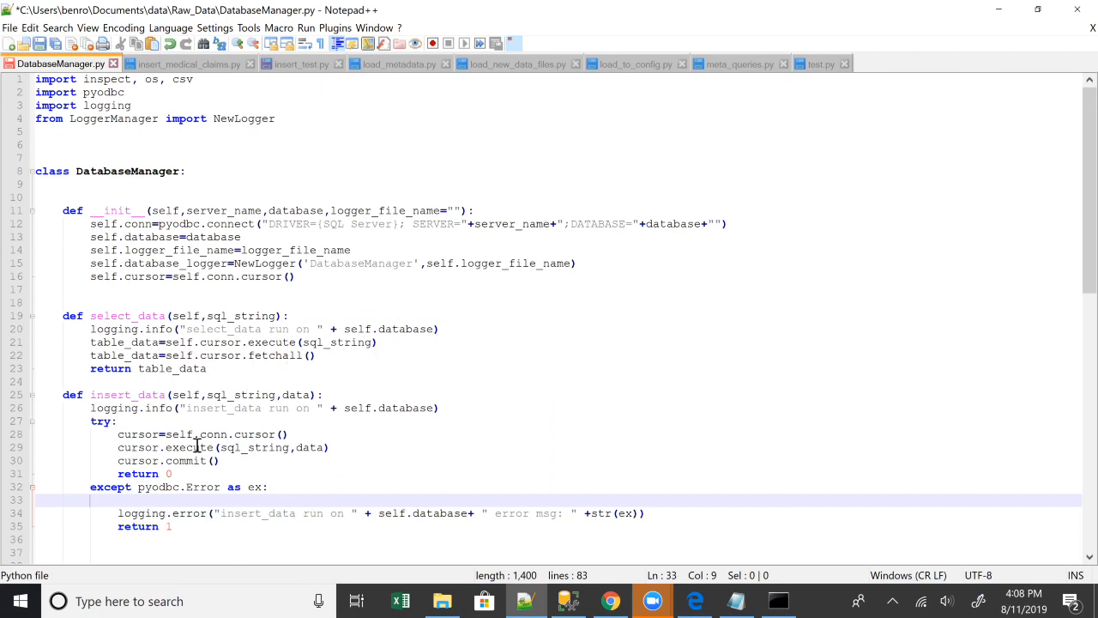
click(323, 395)
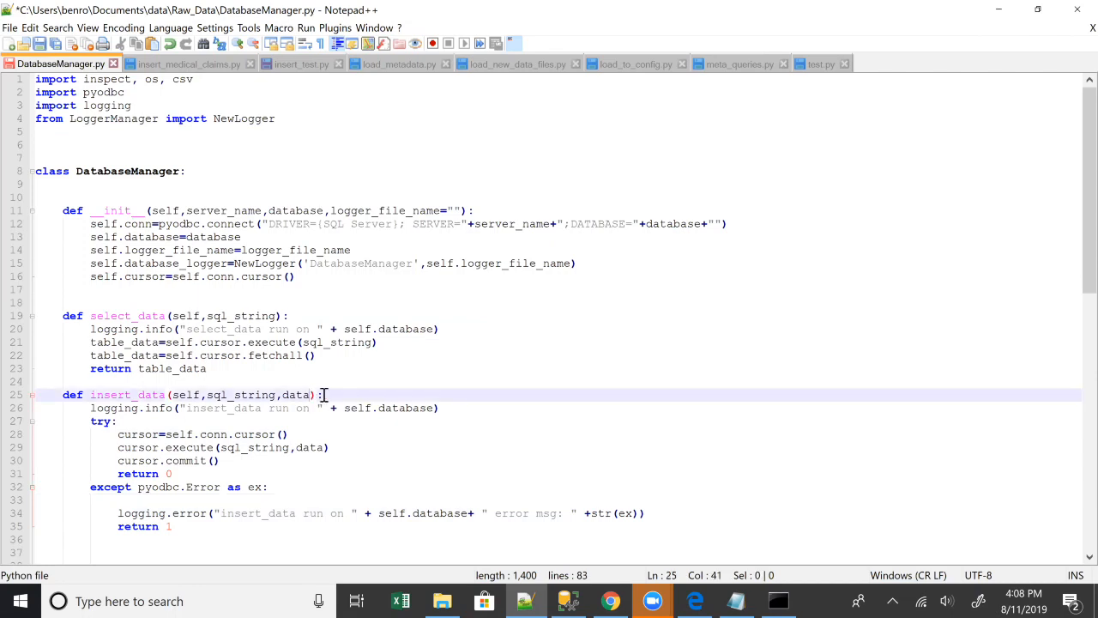
mouse_move(330, 395)
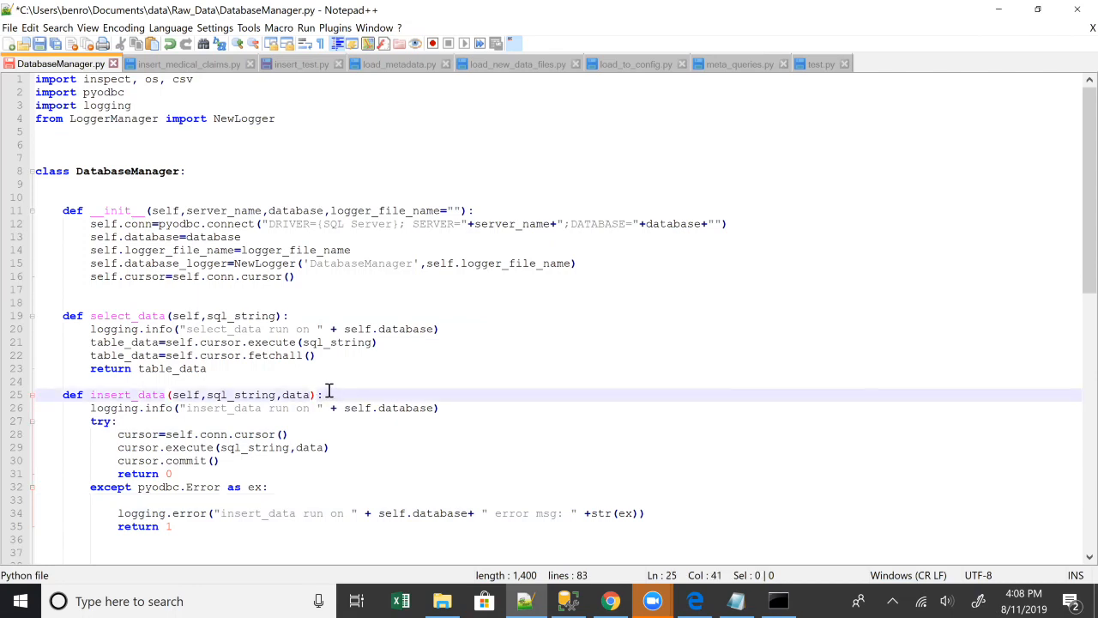
mouse_move(204, 395)
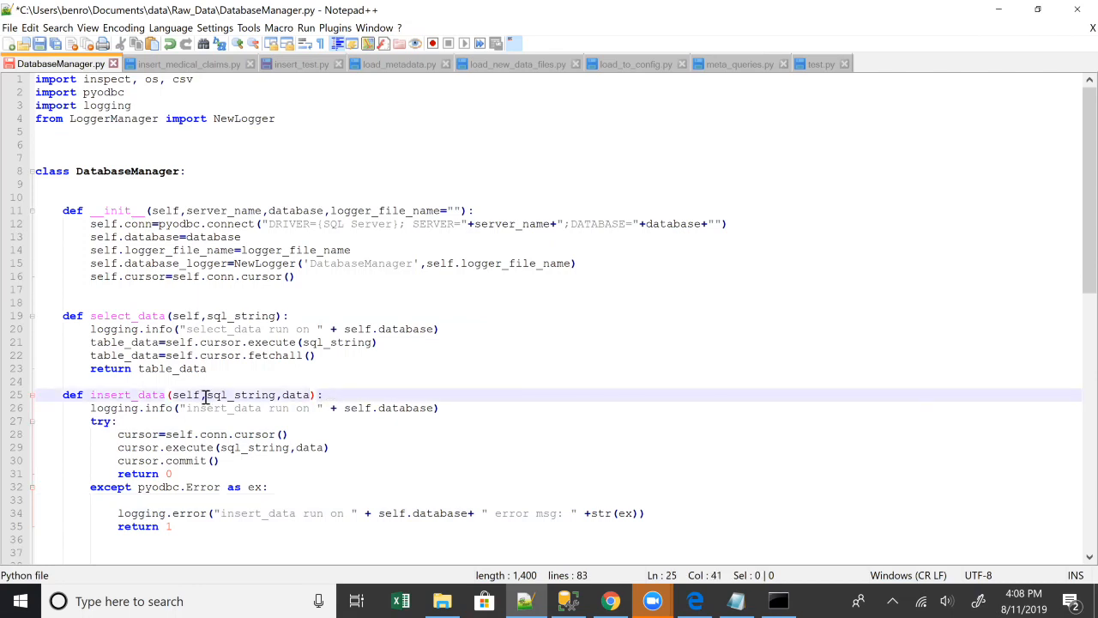
mouse_move(413, 366)
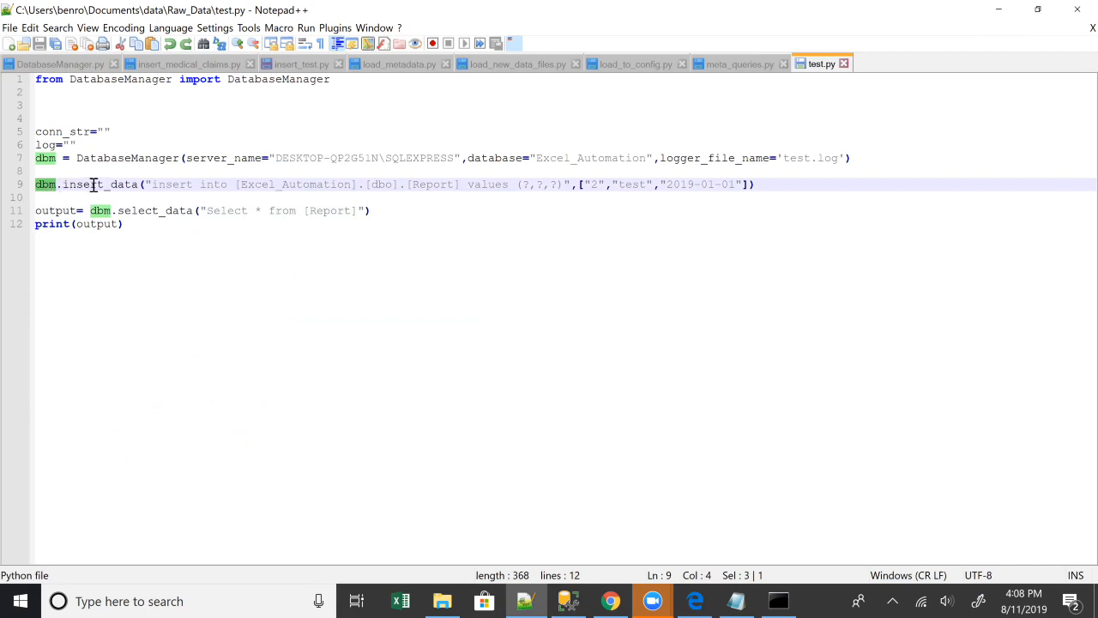
Step: Set up test.py's dbm.insert_data call for Report and run 'python test.py' in the command prompt
double_click(100, 183)
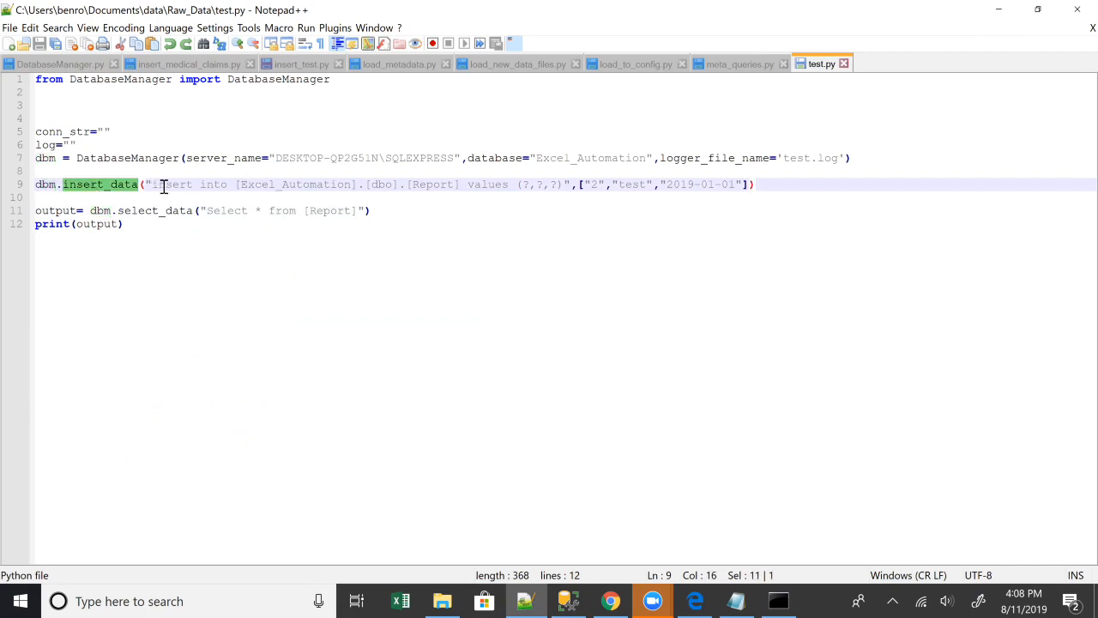
mouse_move(576, 183)
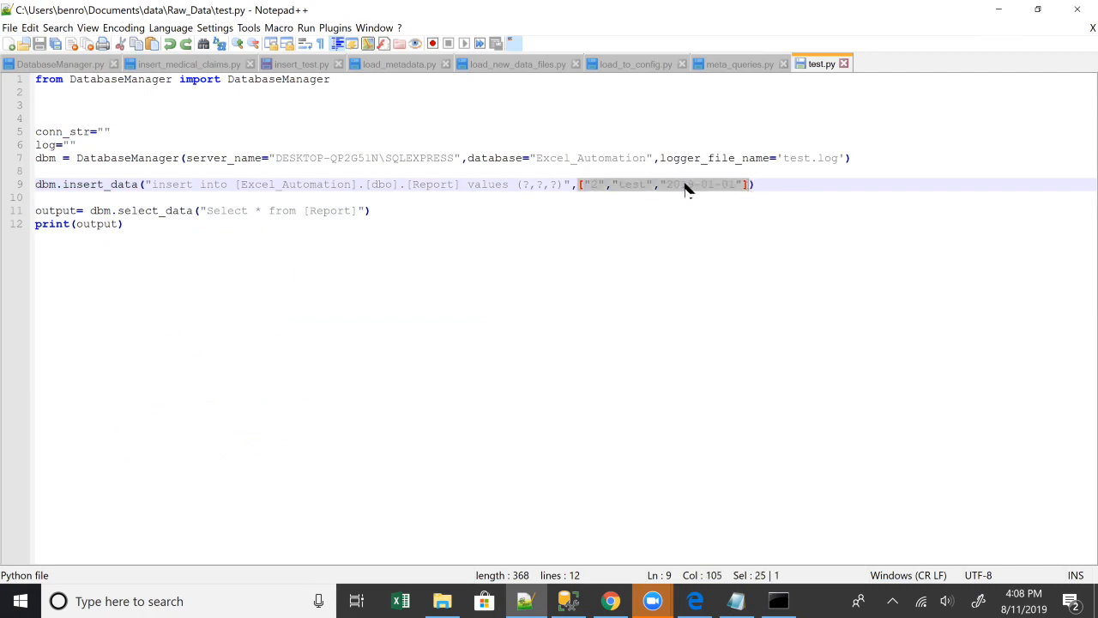
mouse_move(618, 216)
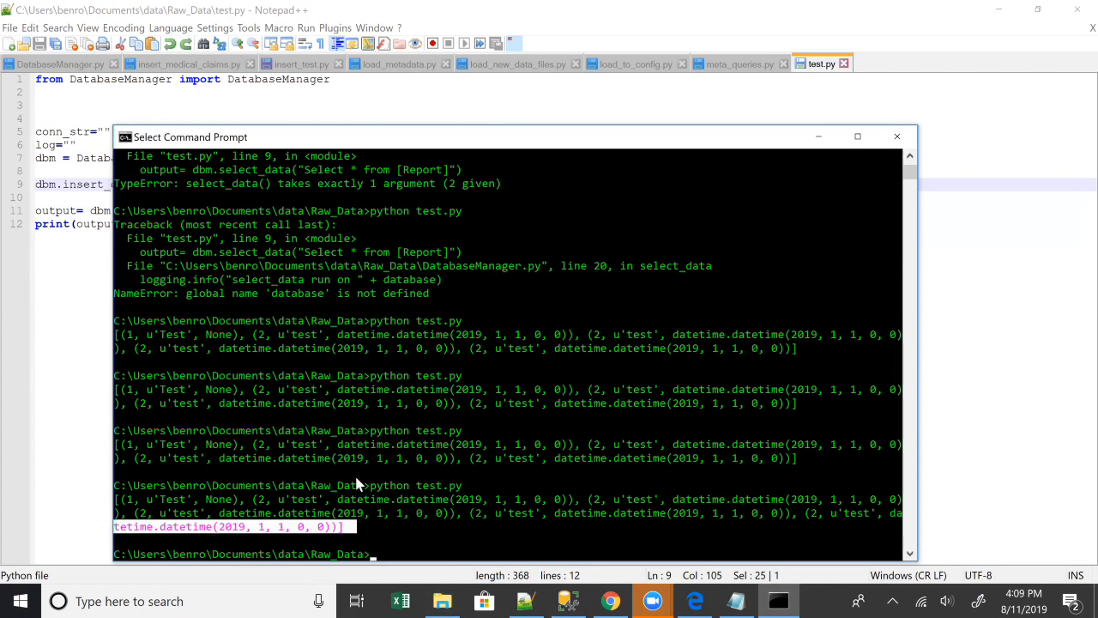
text(python test.py)
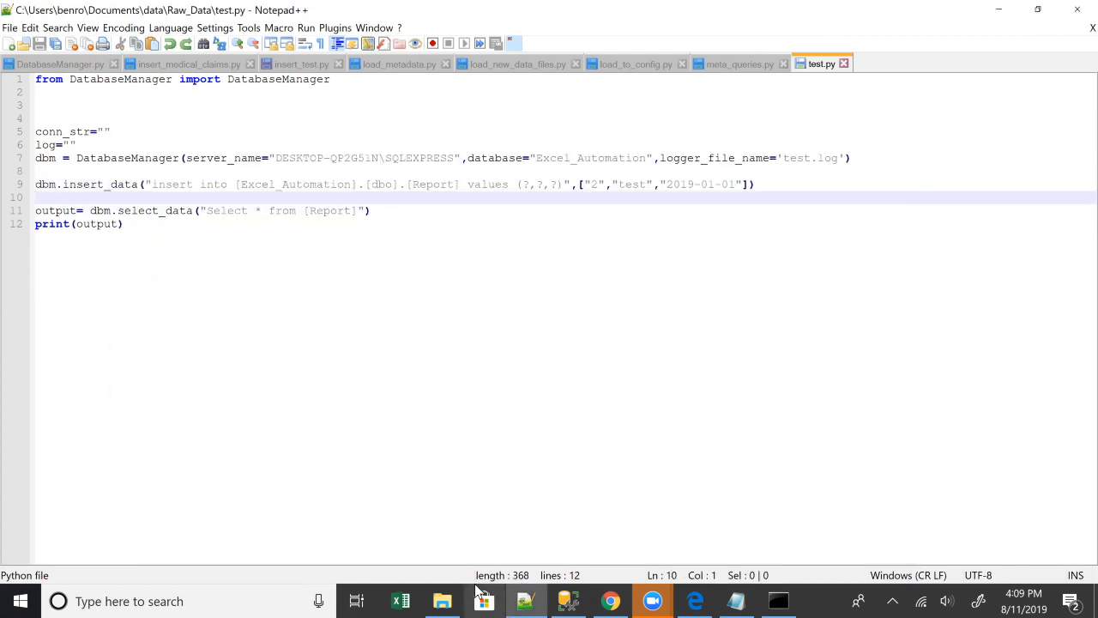
Step: View test.log from the Raw_Data folder, checking the DatabaseManager, insert_data and select_data entries, then close it
click(443, 601)
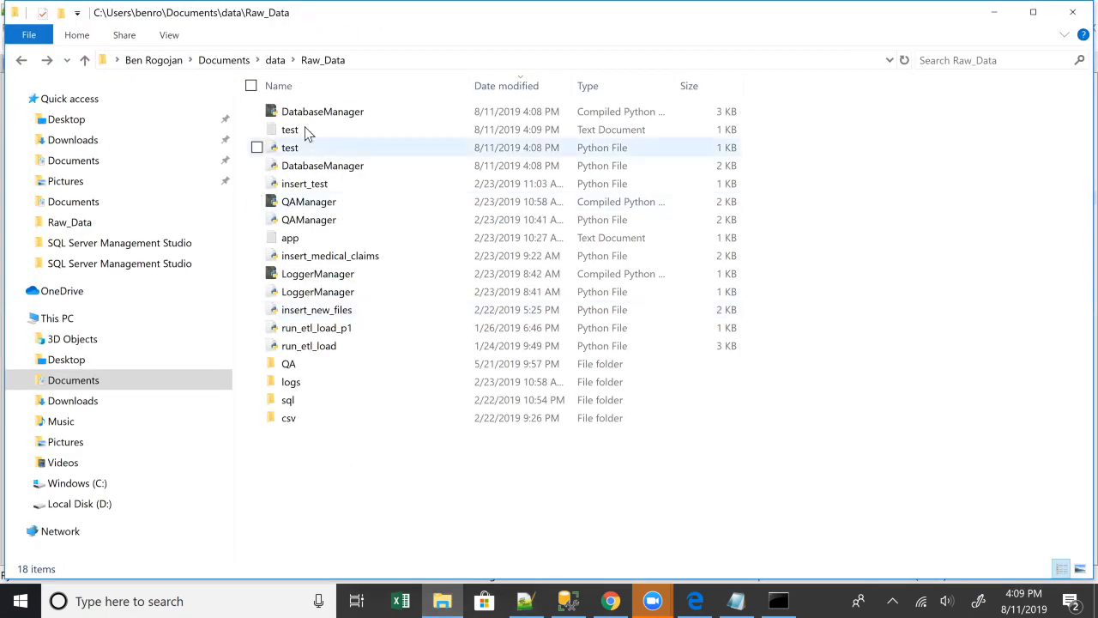
double_click(288, 128)
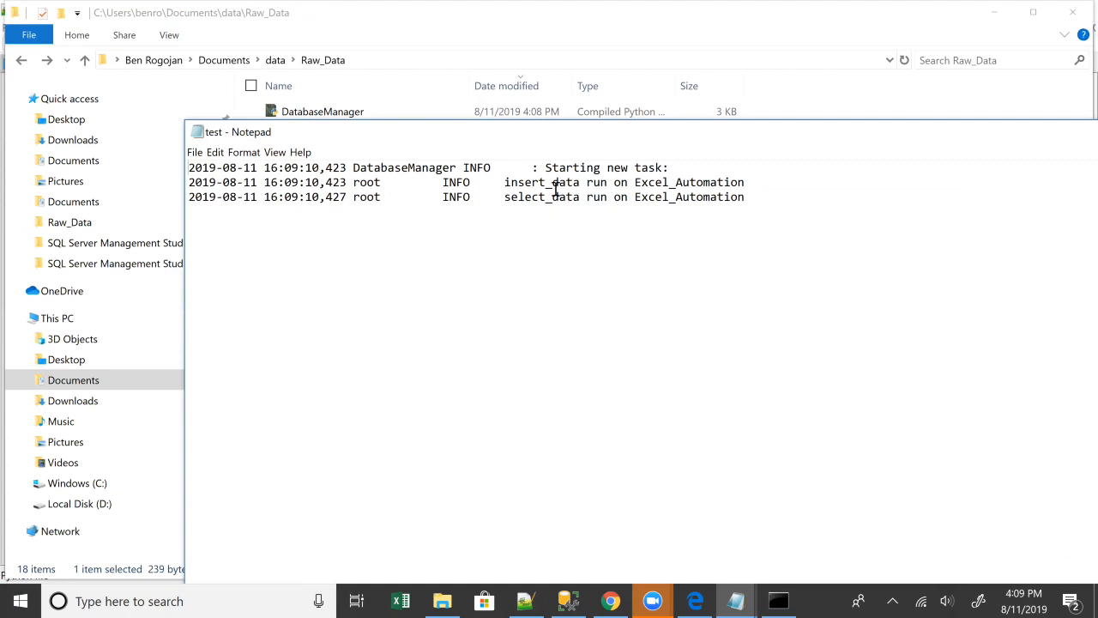
double_click(543, 196)
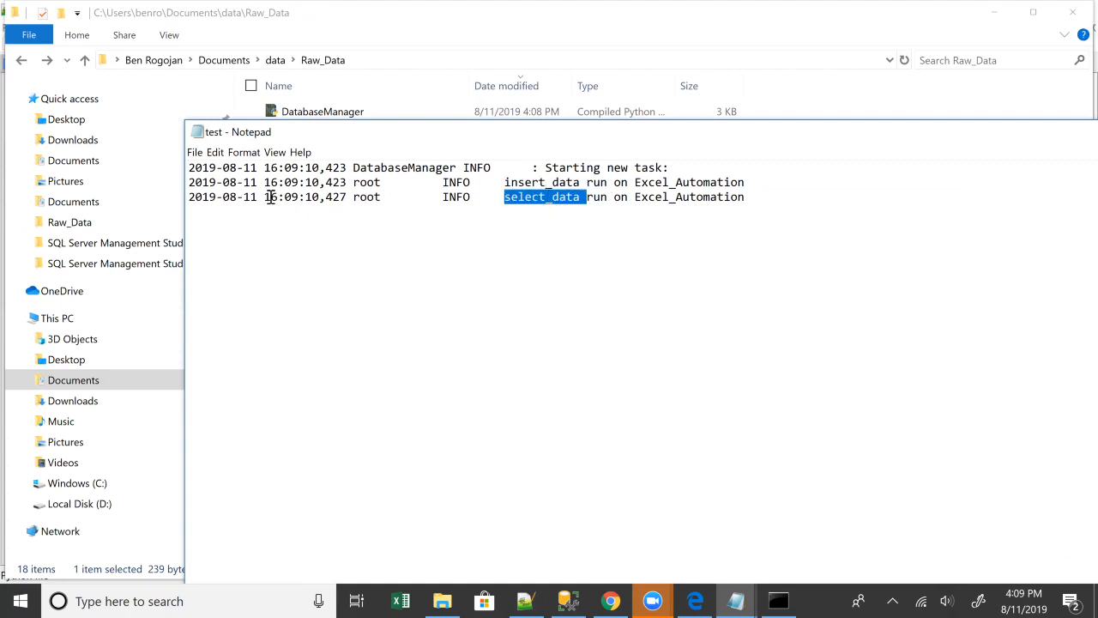
double_click(367, 182)
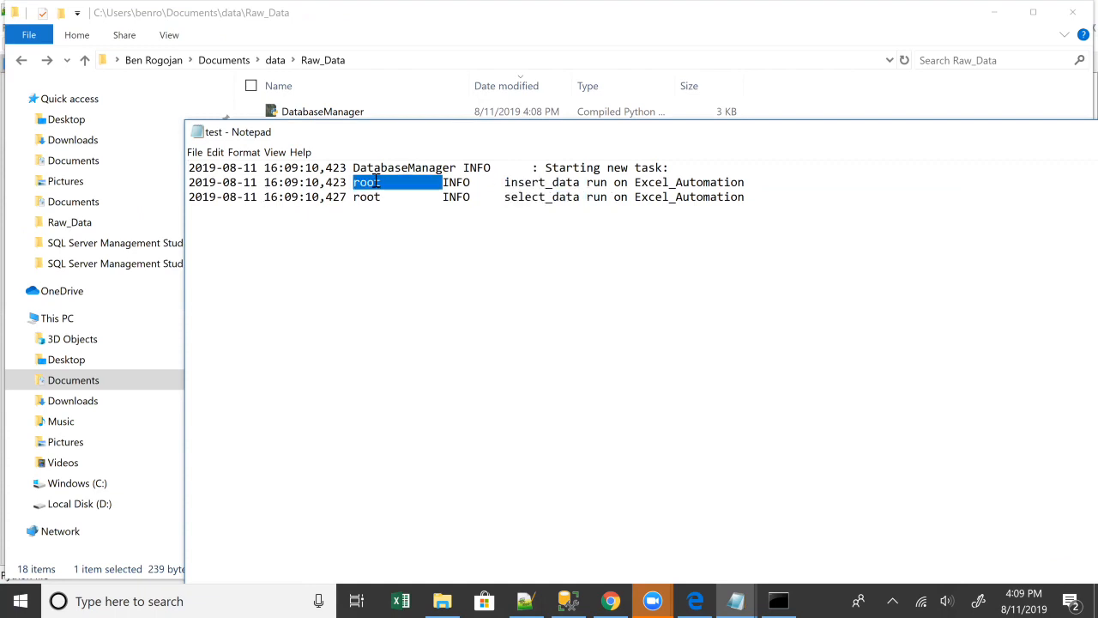
double_click(403, 168)
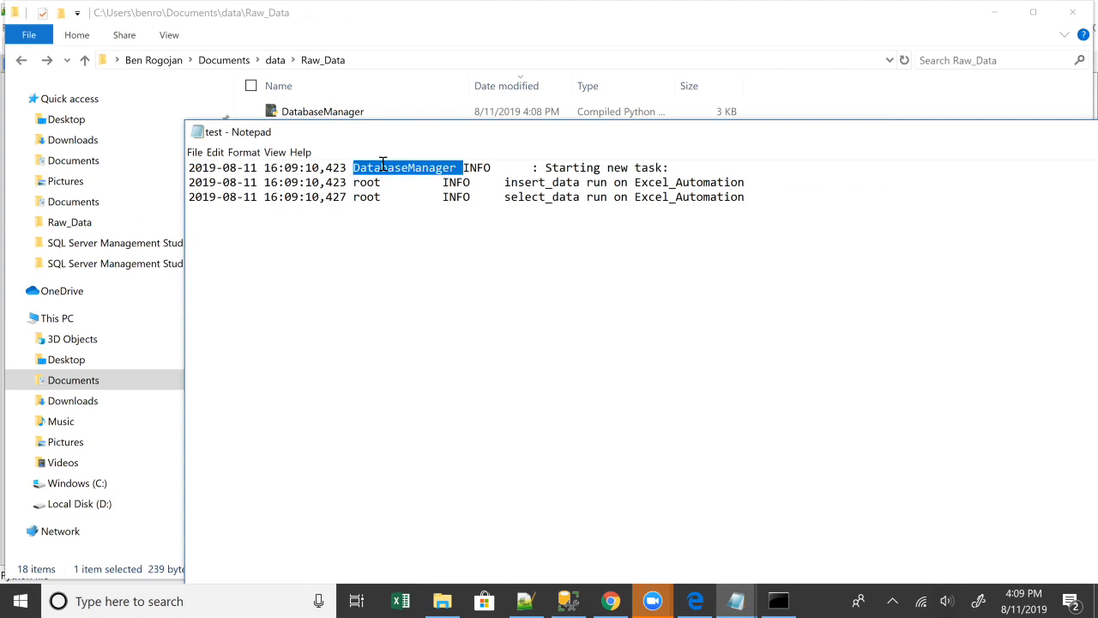
mouse_move(652, 146)
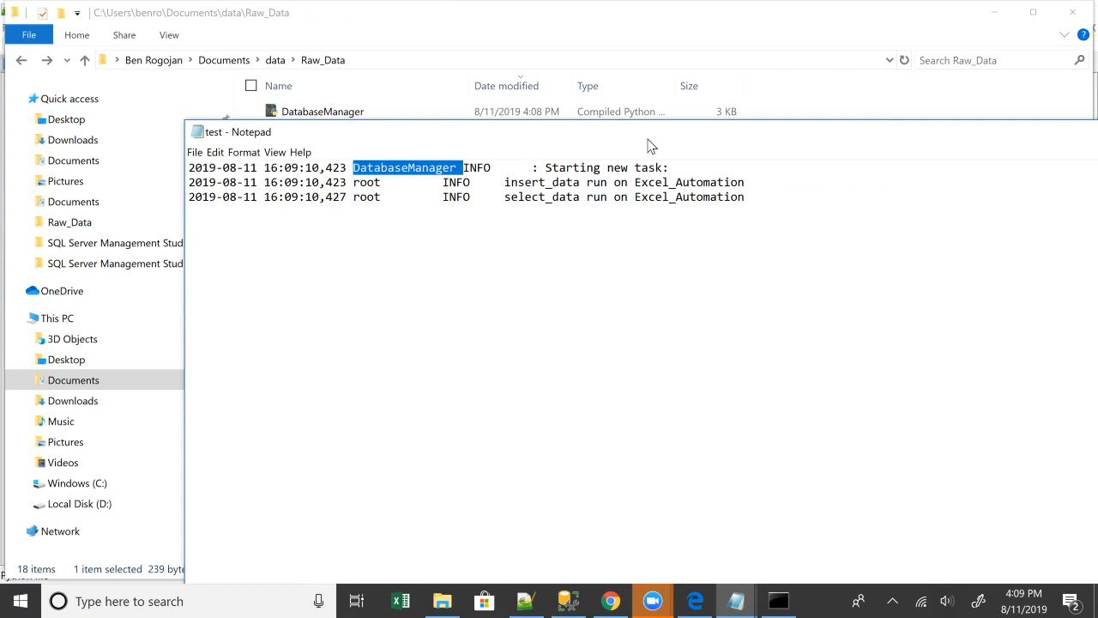
mouse_move(902, 165)
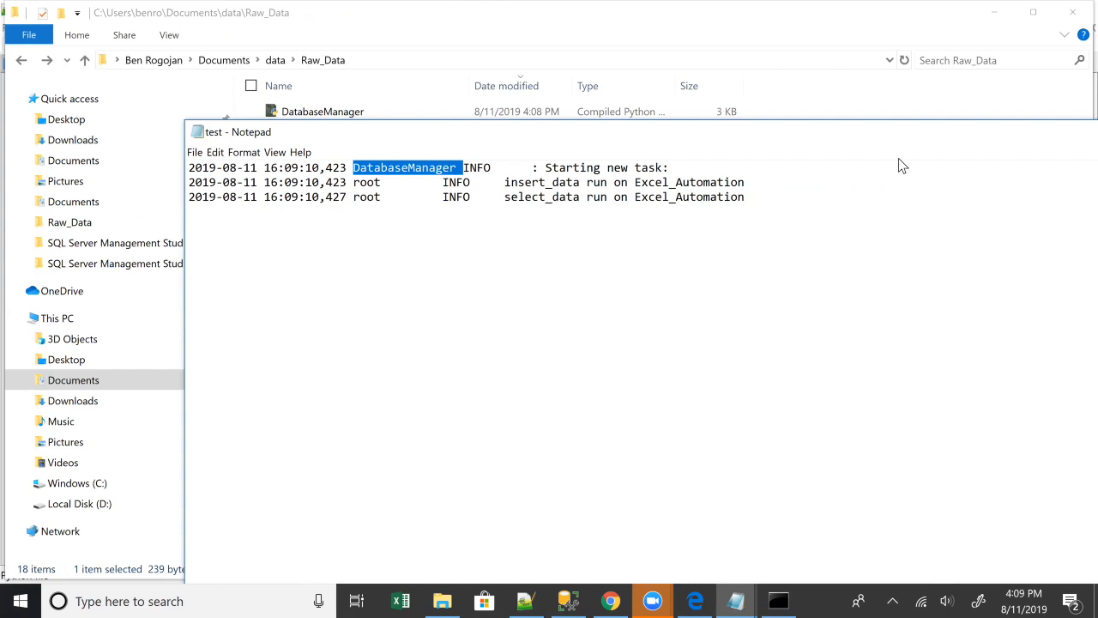
mouse_move(1074, 146)
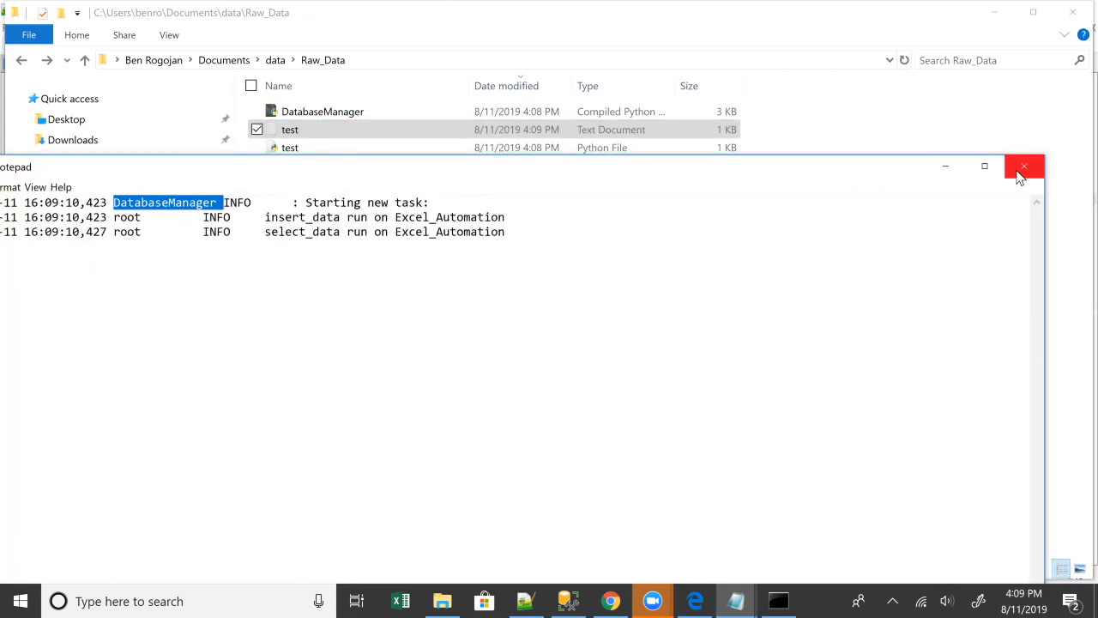
click(1023, 164)
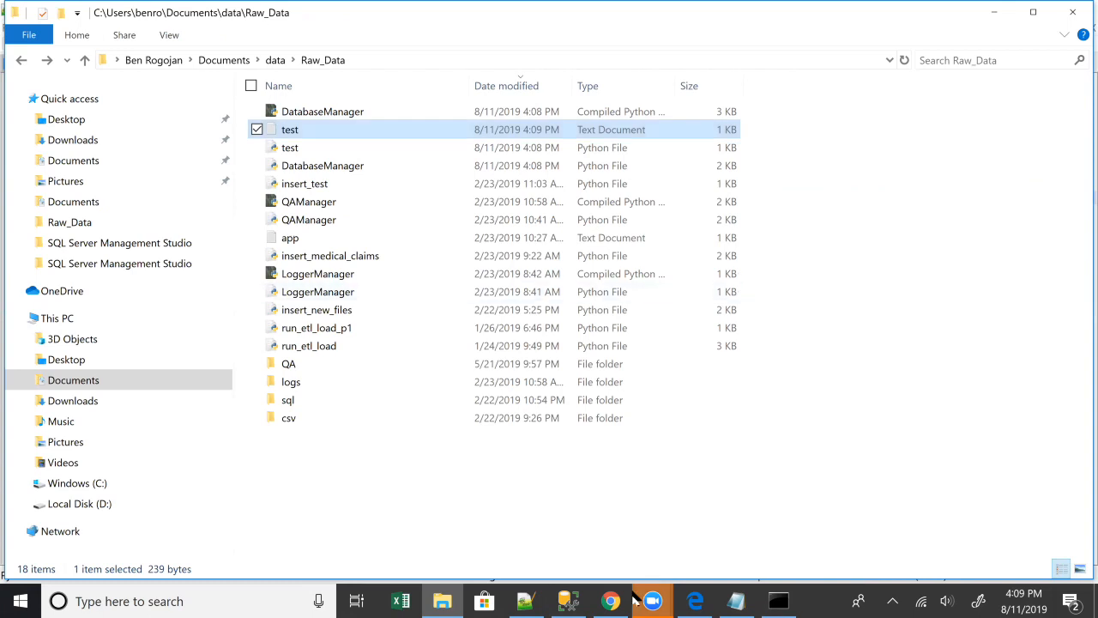
Step: Rerun test.py, reopen test.log and read insert_data's ERROR 'Incorrect syntax near d', then close the log
click(652, 601)
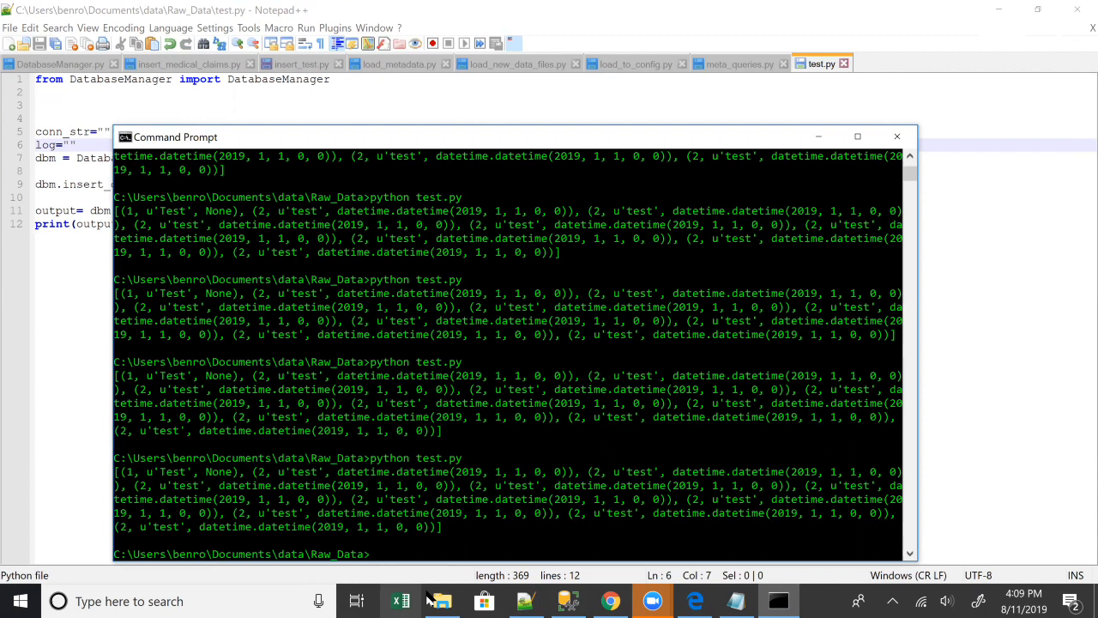
click(441, 601)
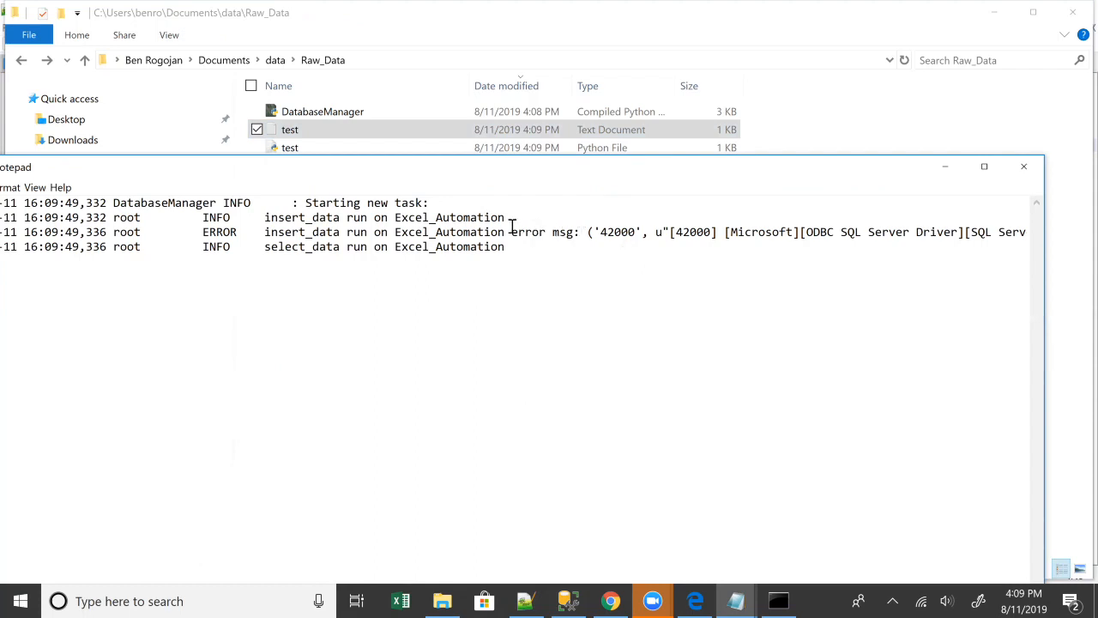
double_click(302, 232)
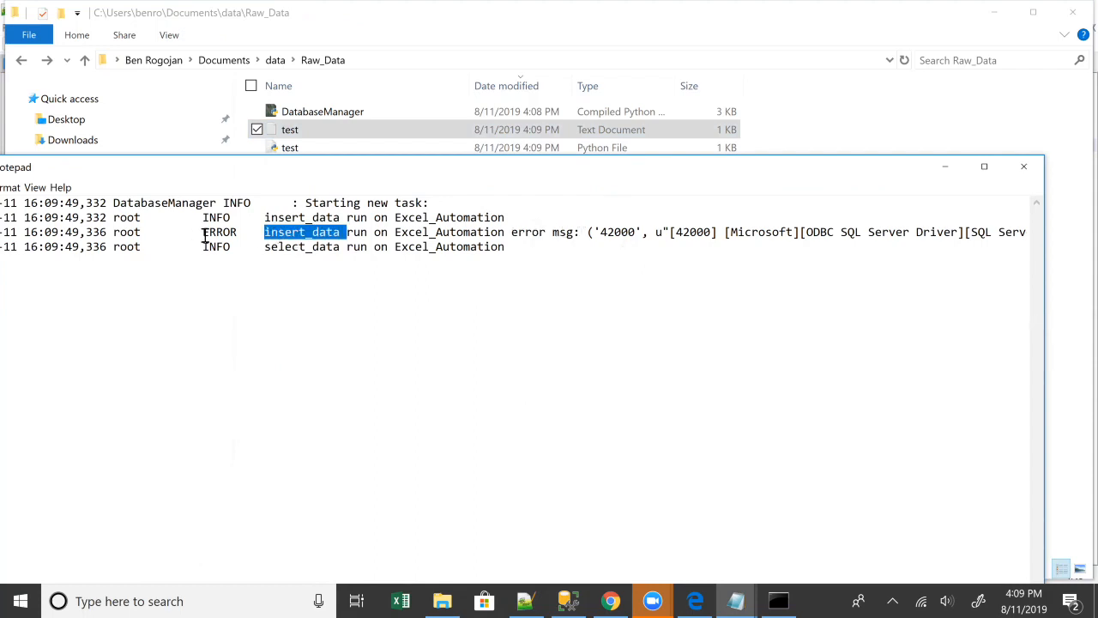
click(632, 232)
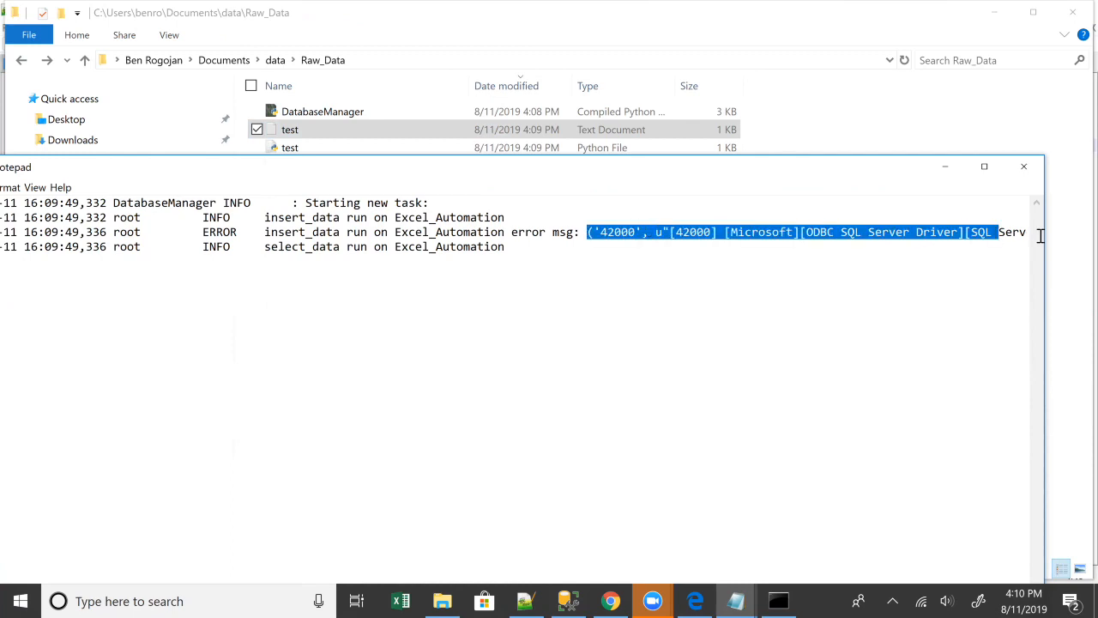
scroll(right, 3)
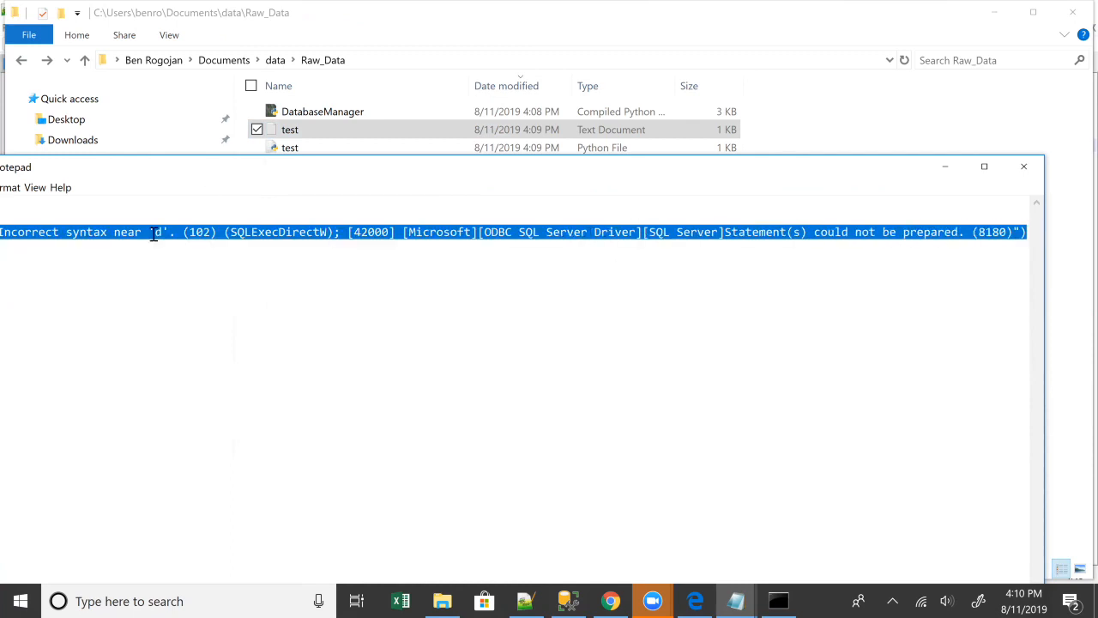
double_click(158, 232)
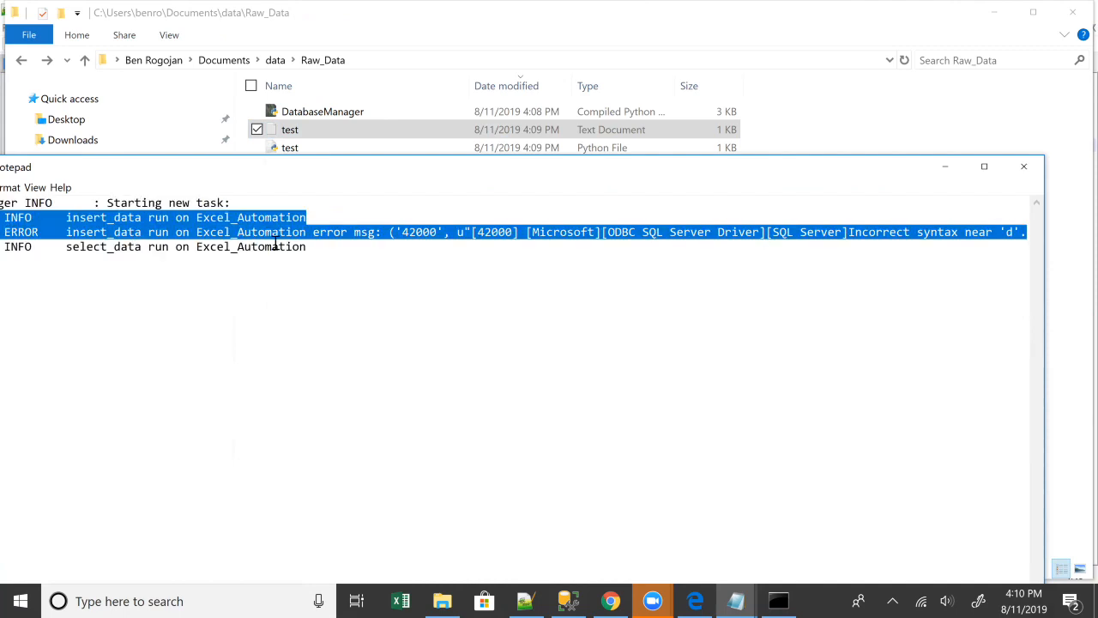
click(240, 261)
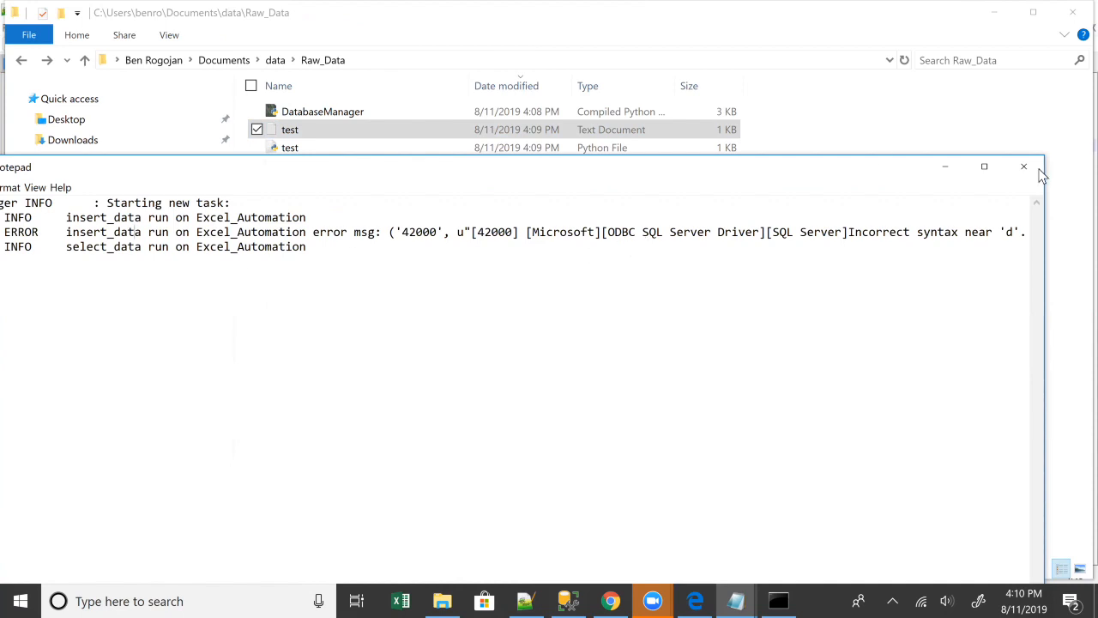
click(1023, 166)
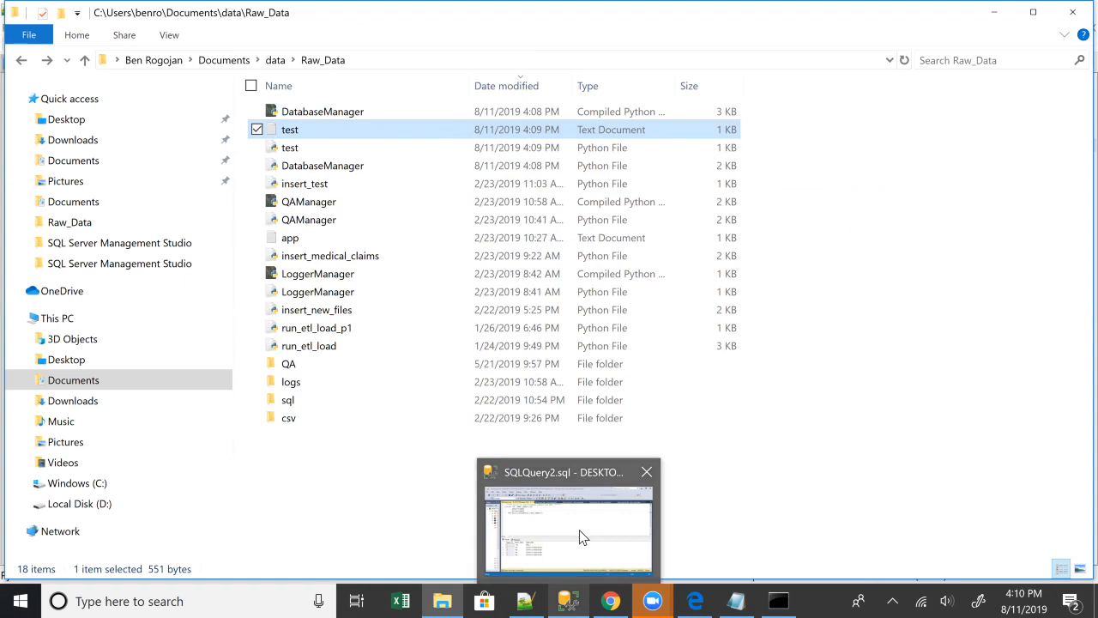
Step: Rerun the SELECT TOP 1000 query on Report in SSMS so it lists all 11 rows
click(568, 528)
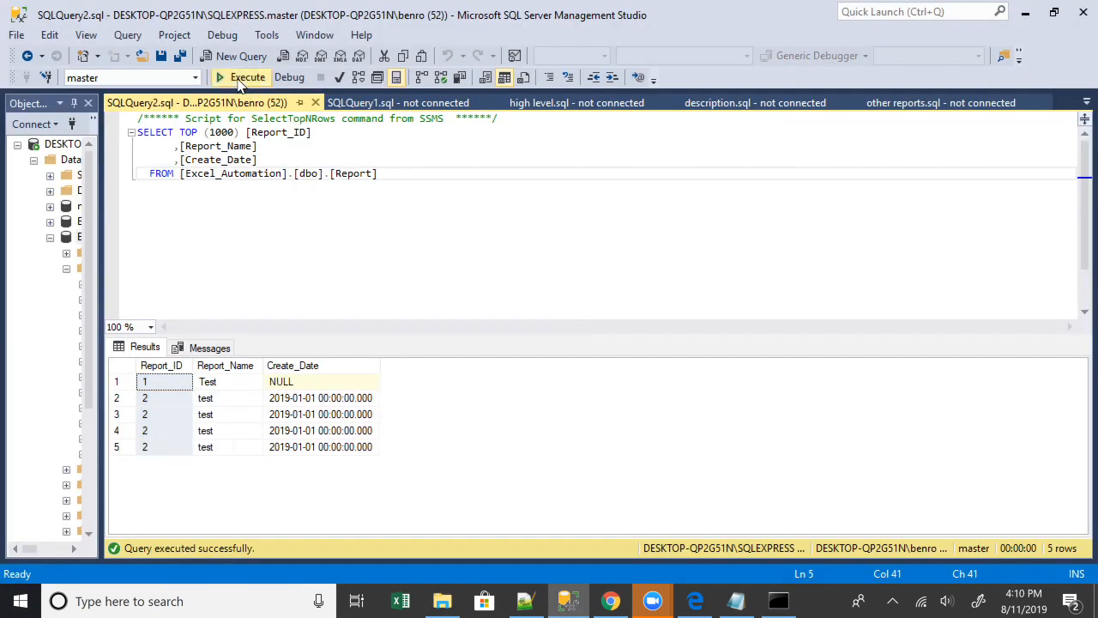
click(240, 77)
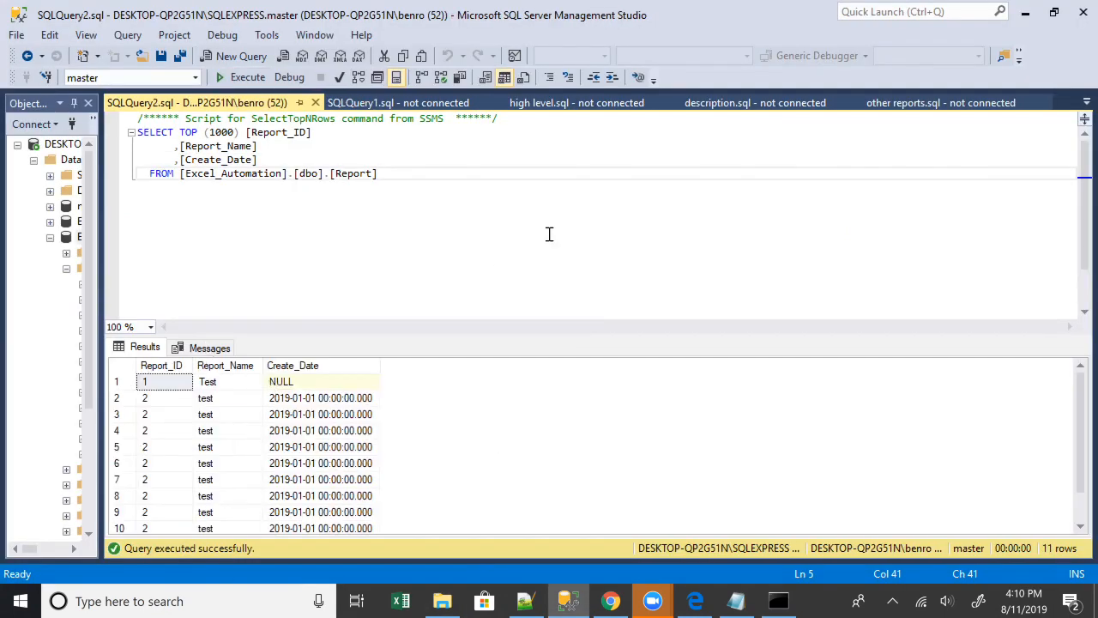
mouse_move(1027, 14)
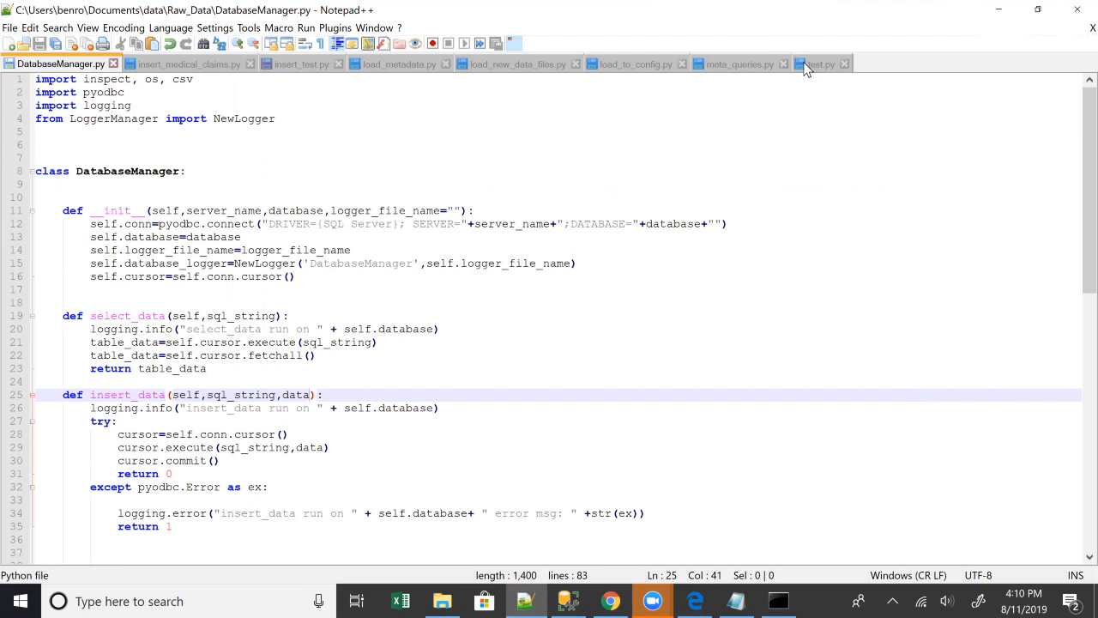
mouse_move(813, 64)
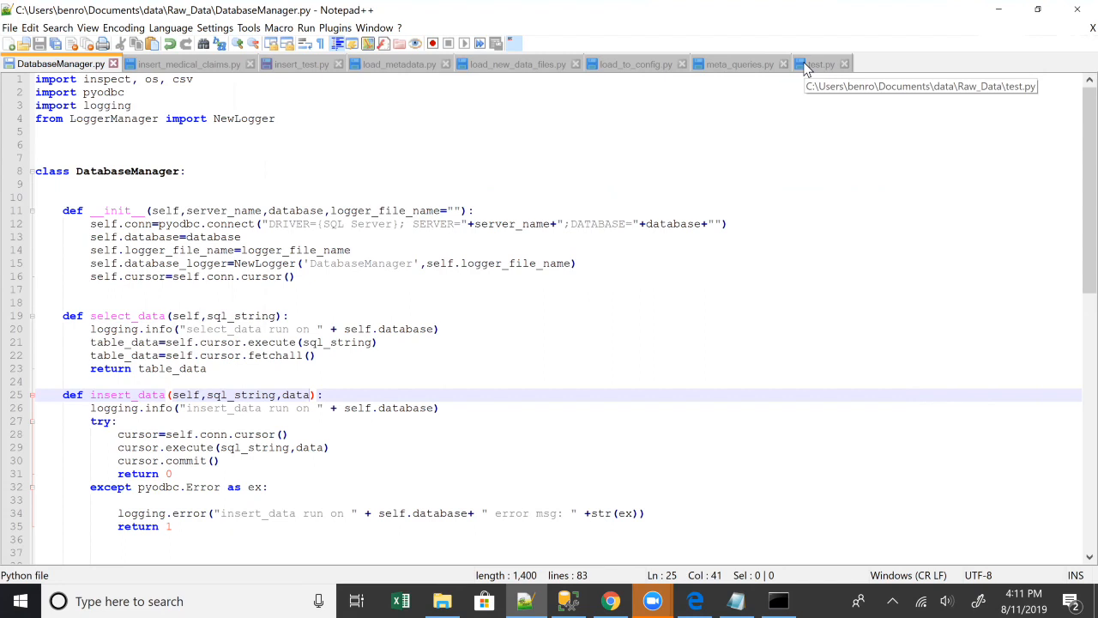
mouse_move(815, 63)
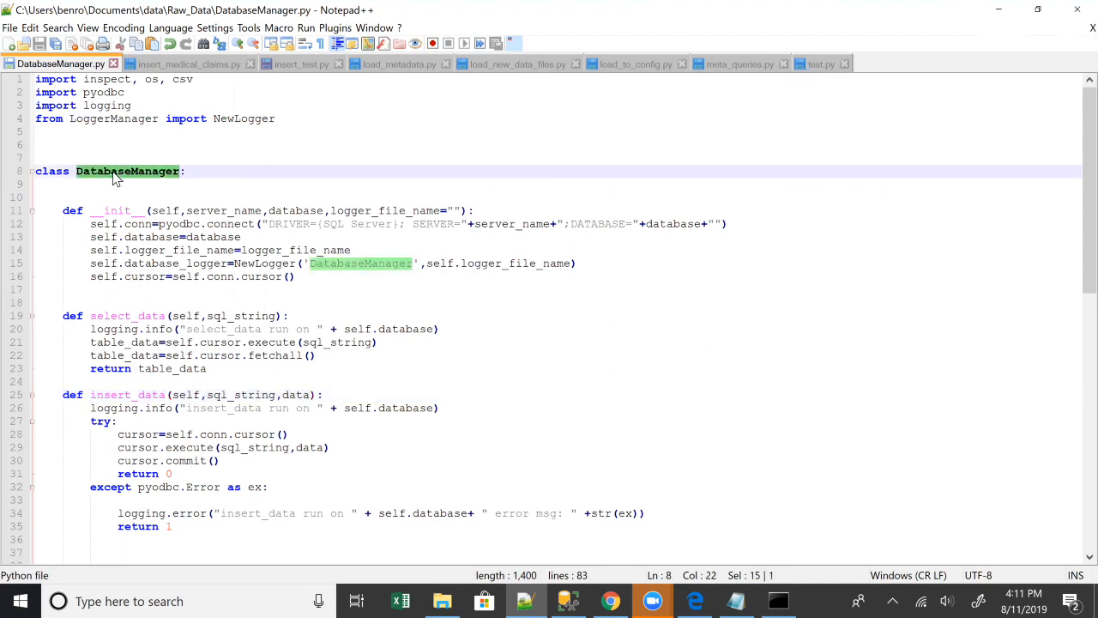
mouse_move(99, 323)
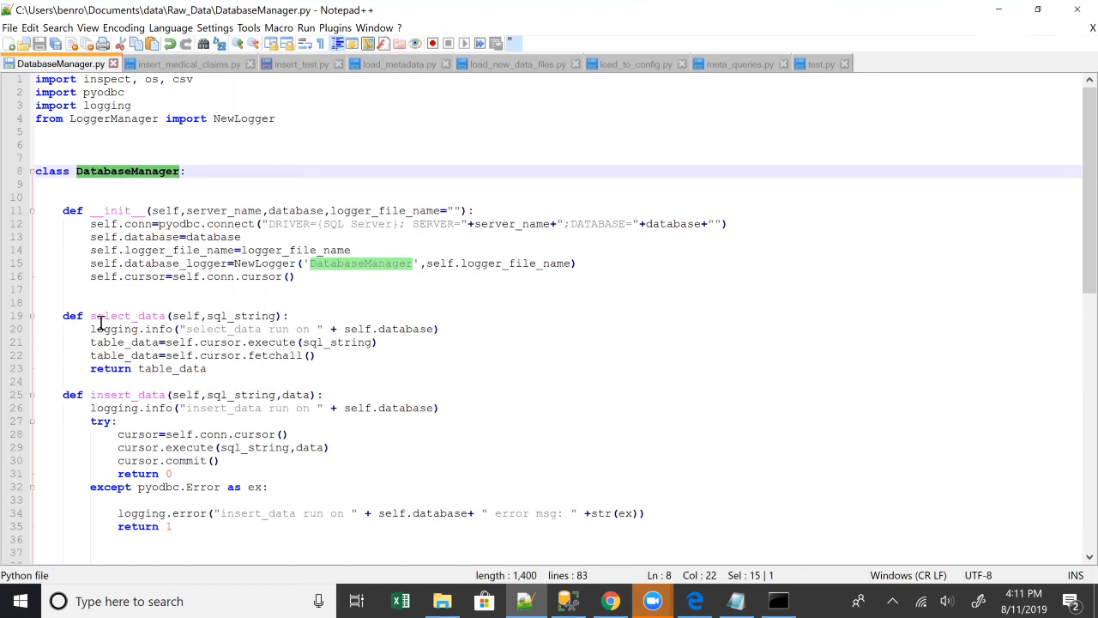
mouse_move(822, 70)
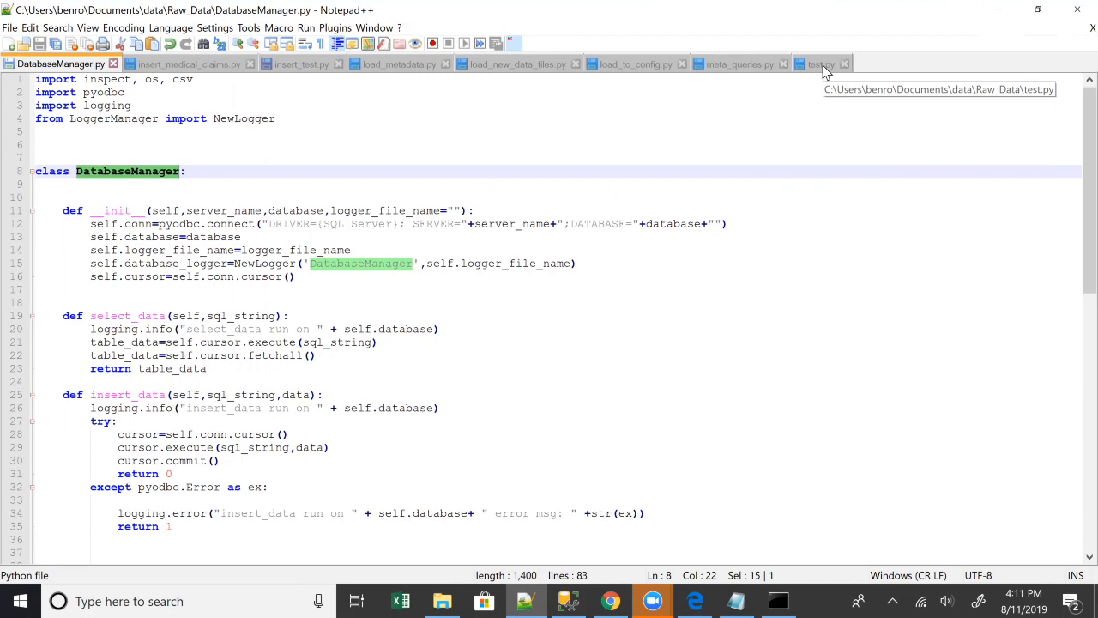
mouse_move(613, 412)
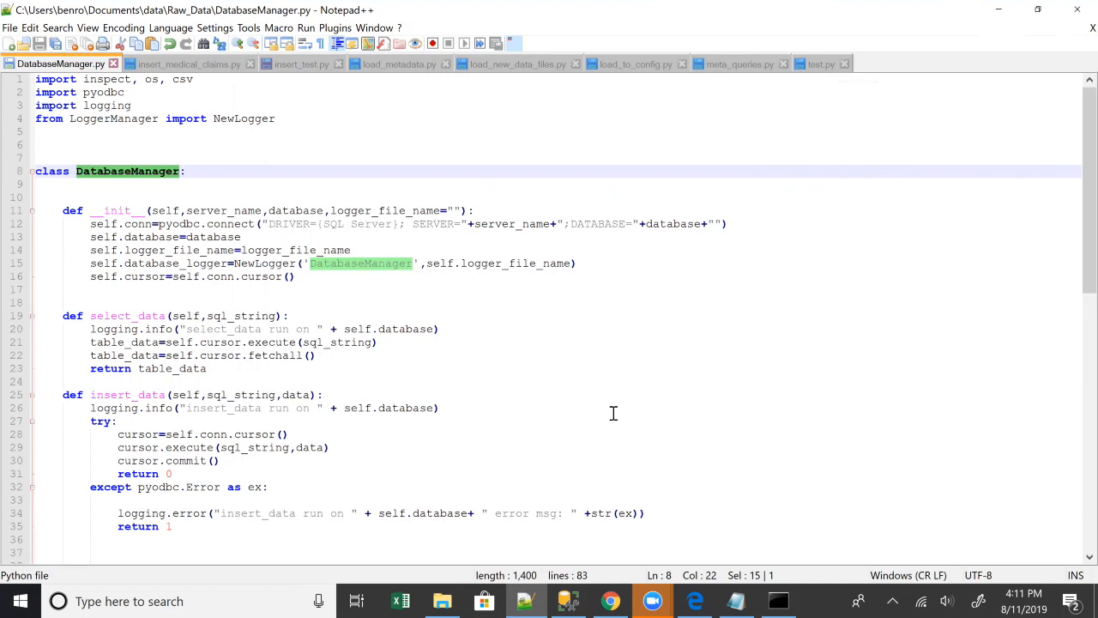
mouse_move(782, 151)
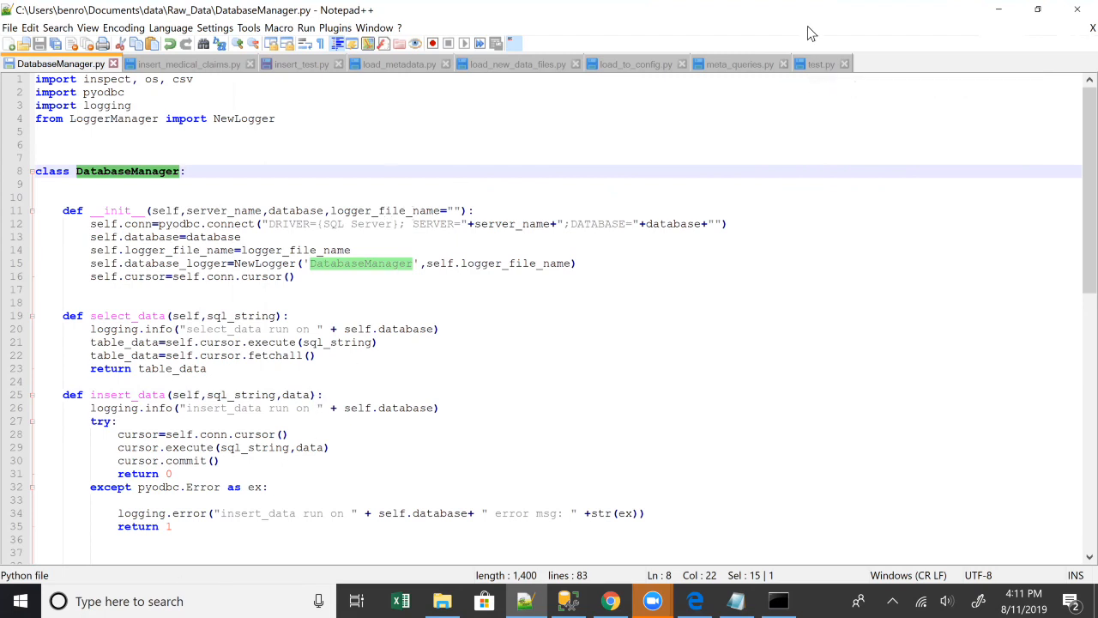
Step: Return to the test.py tab after reviewing the DatabaseManager class
click(821, 63)
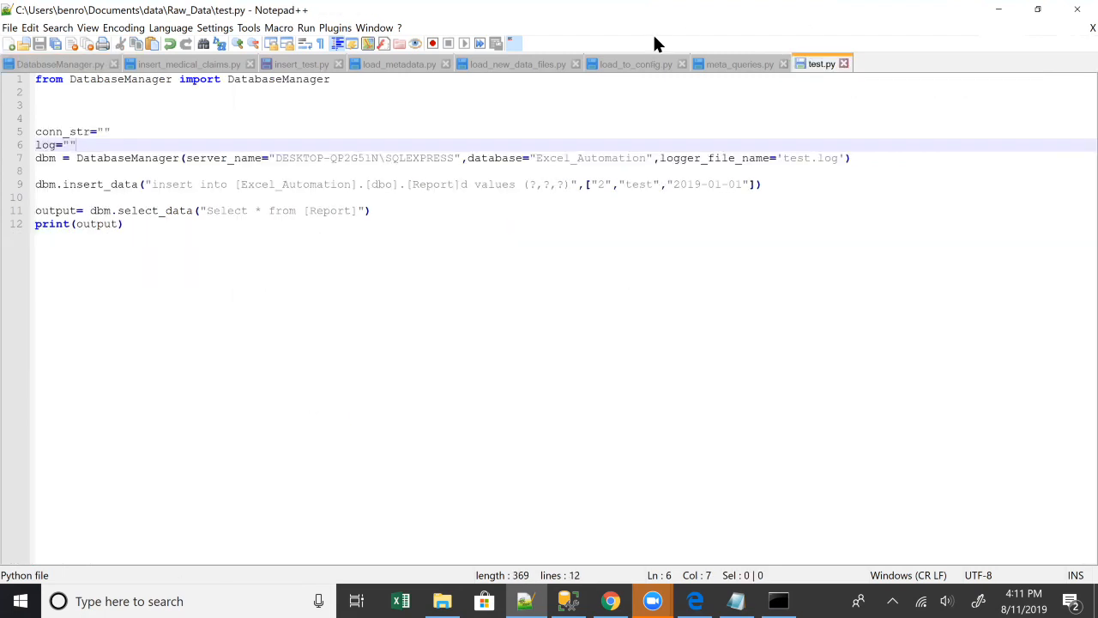